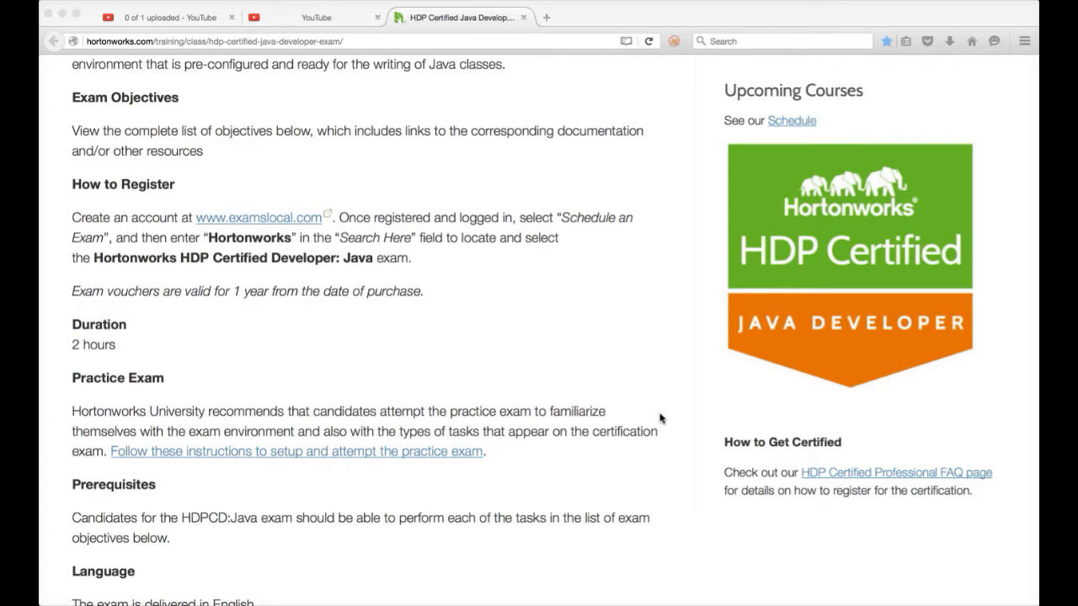
mouse_move(656, 318)
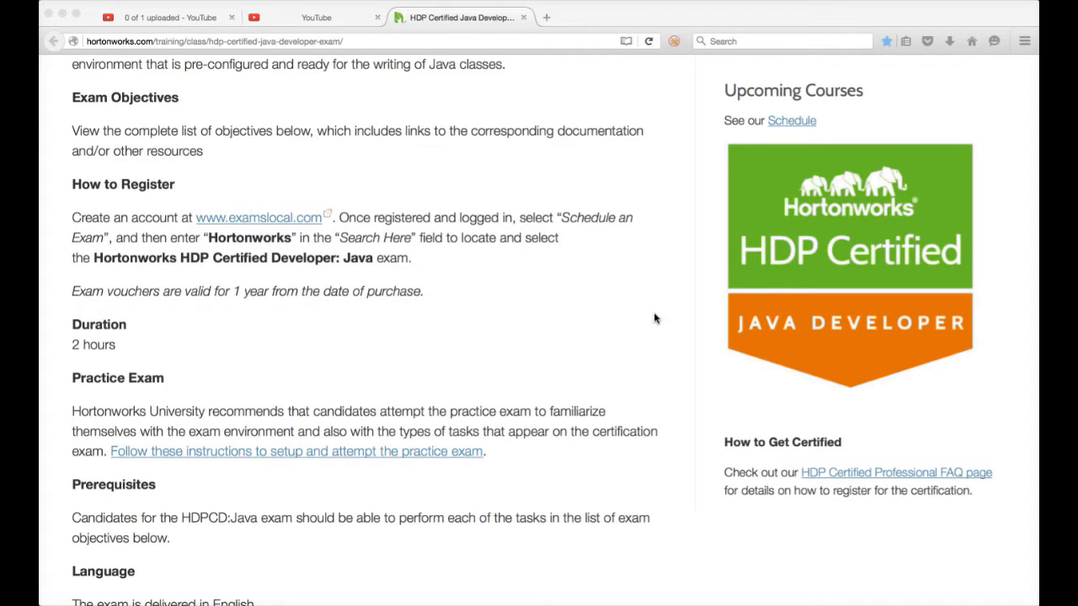
Search Google for 'hortonworks sandbox' in a new tab and open the Download Hadoop with Hortonworks Sandbox result.
scroll("up", 3)
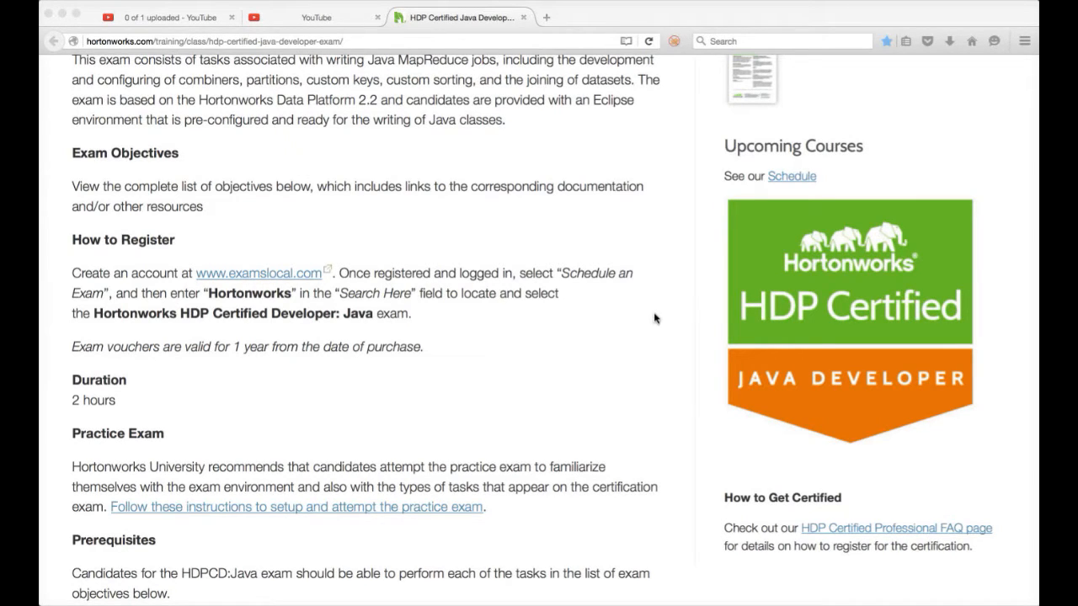
mouse_move(630, 273)
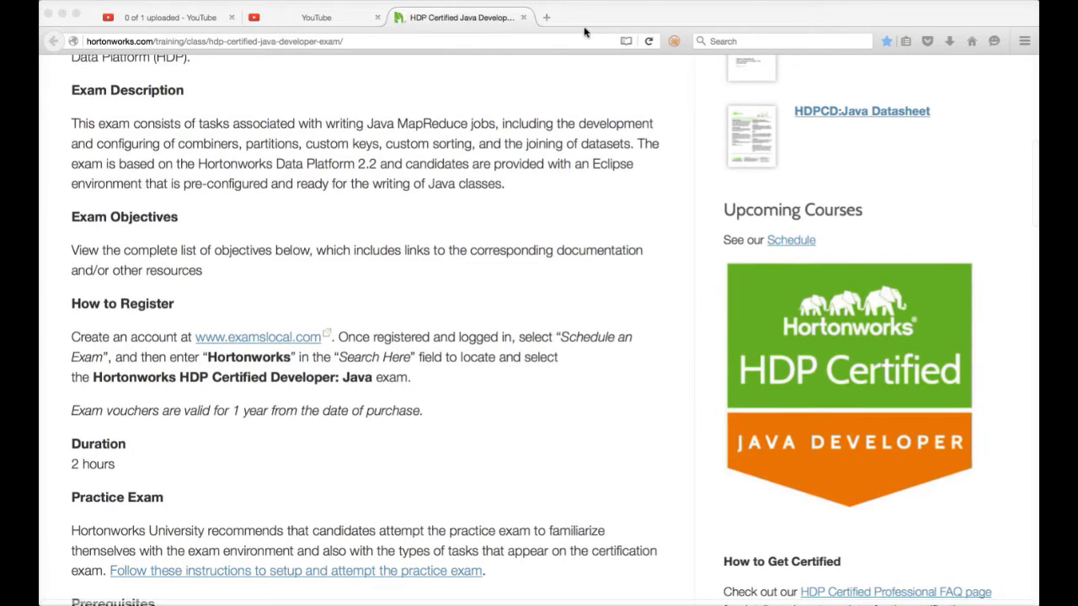
left_click(692, 17)
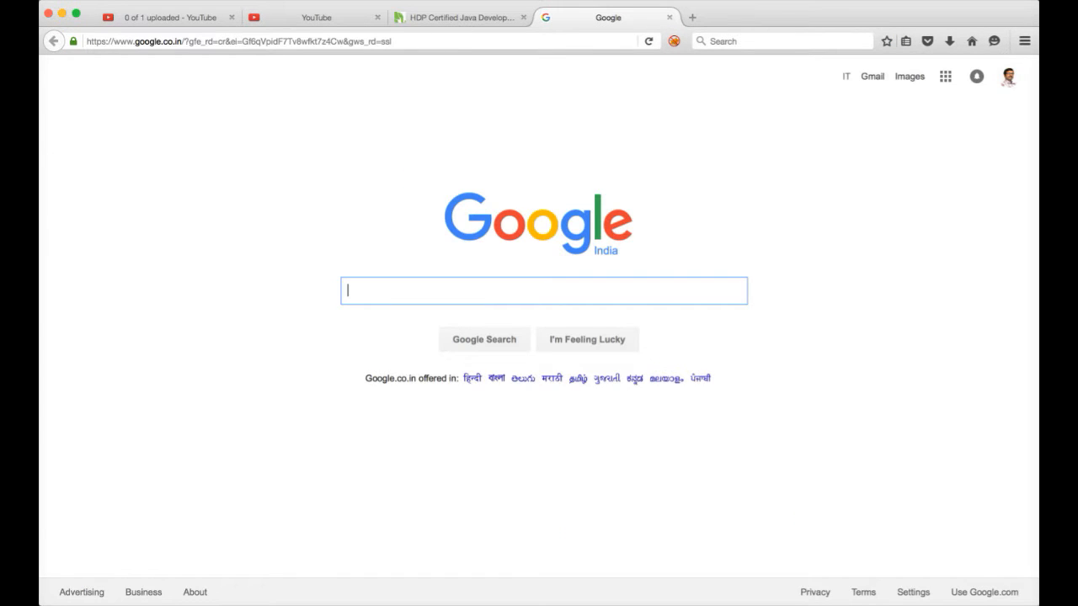
type("Horto")
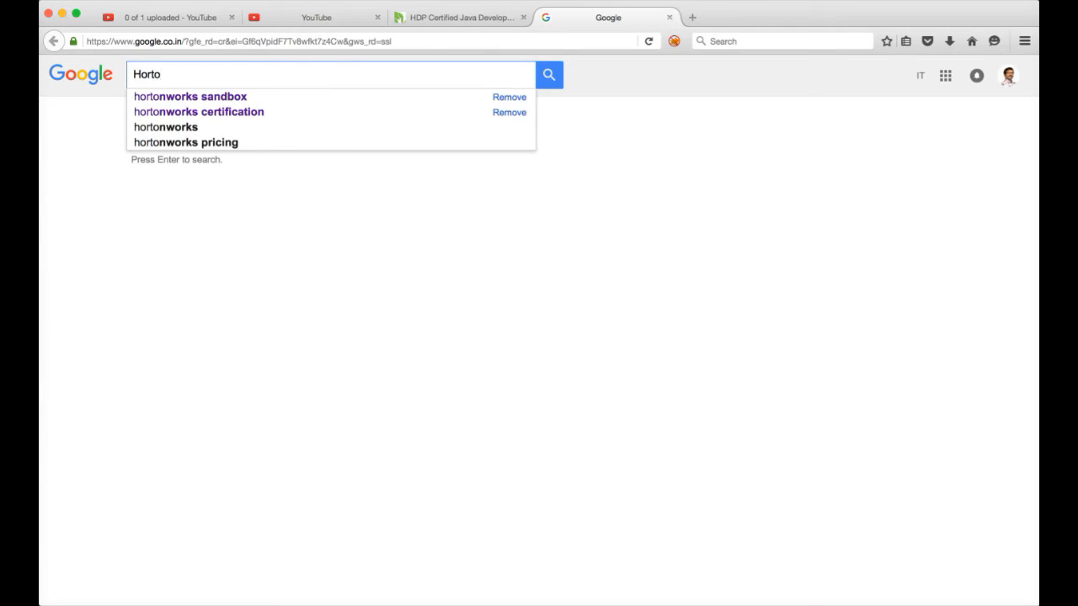
left_click(189, 96)
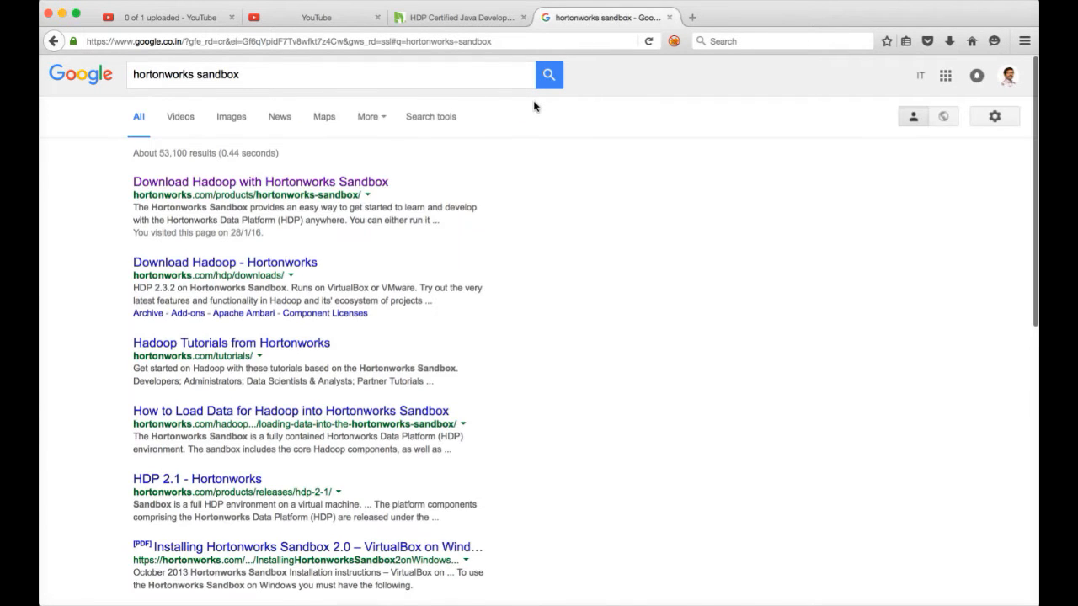
left_click(260, 182)
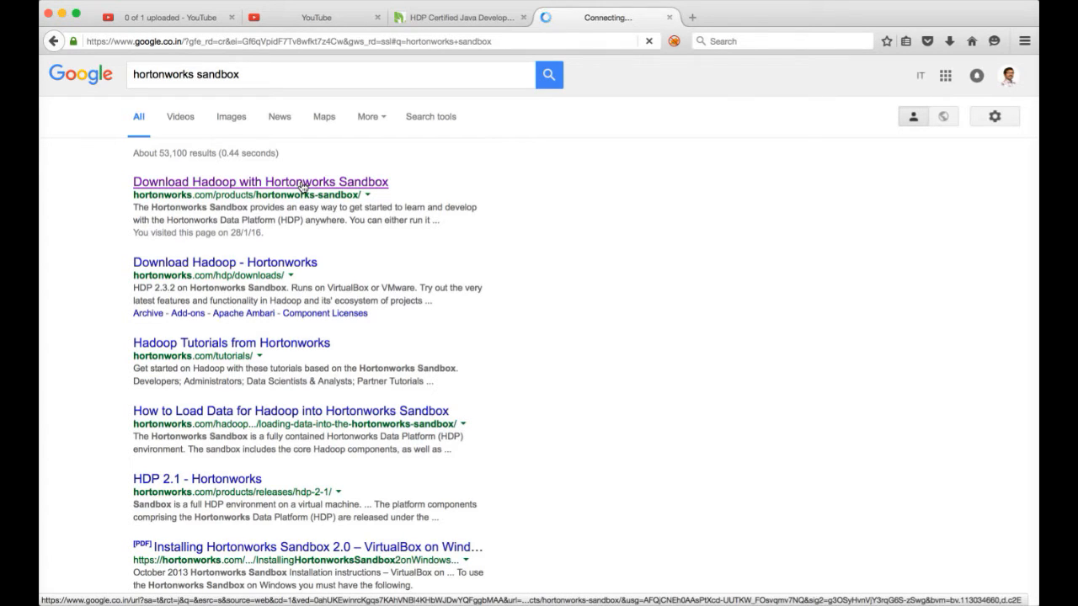
left_click(260, 181)
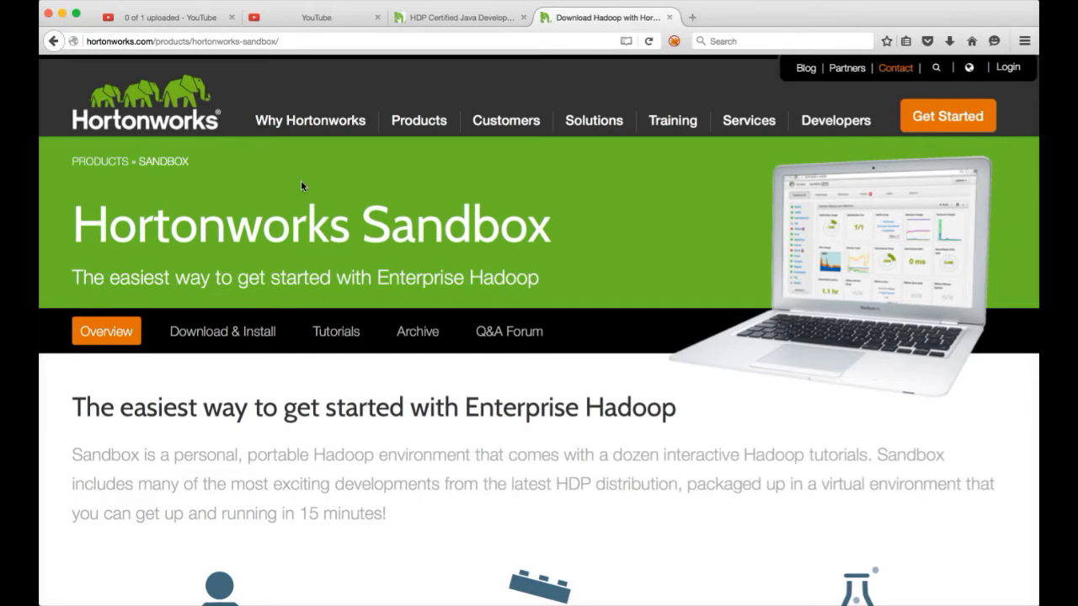
Switch to YouTube and open the Hadoop Certifications HDPCD:Java playlist.
left_click(314, 17)
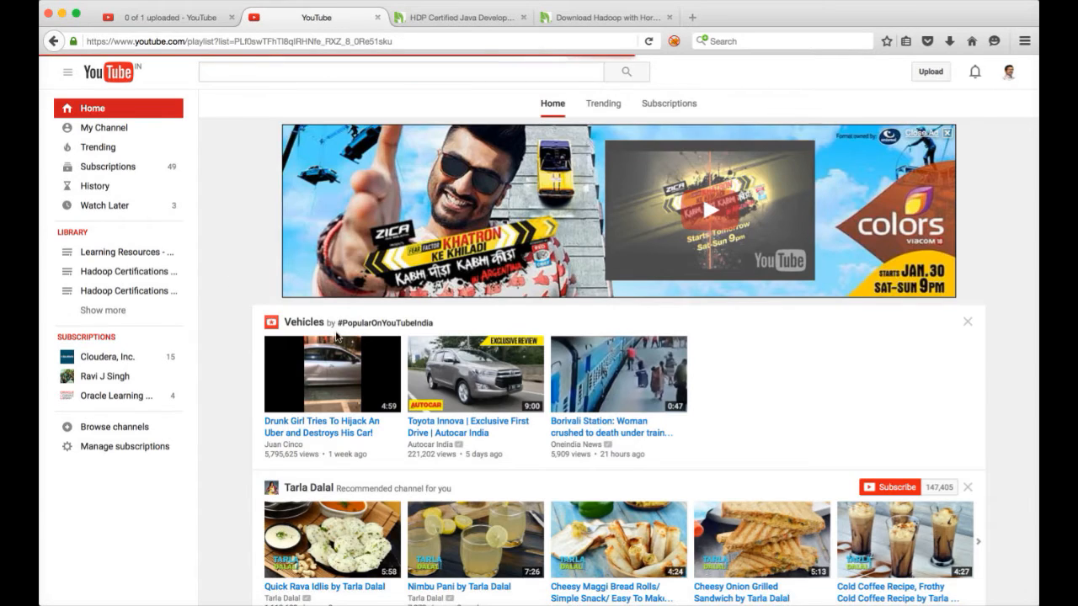
left_click(128, 269)
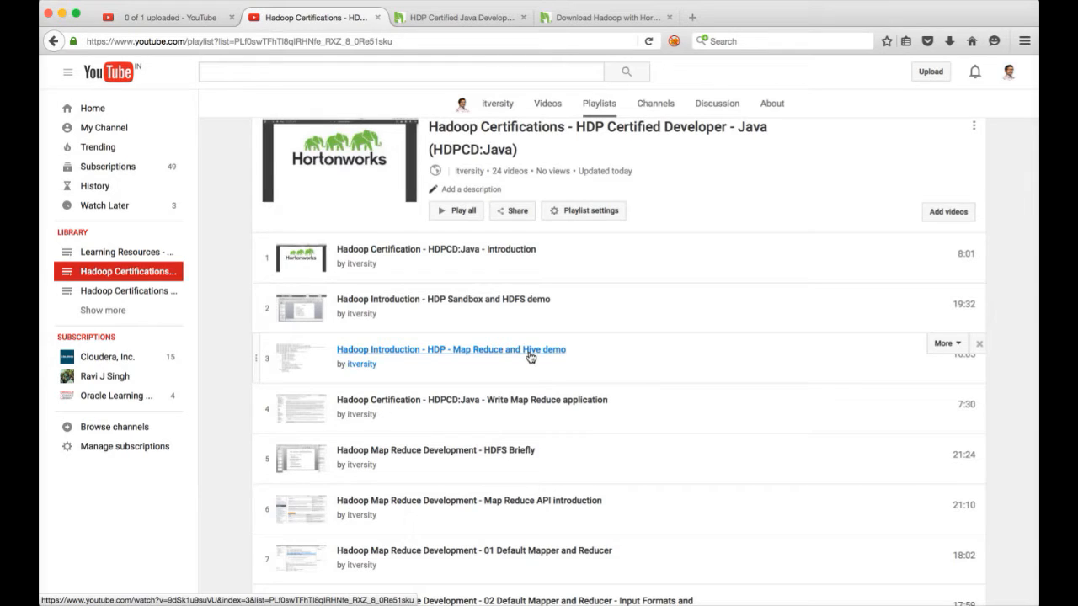
mouse_move(623, 30)
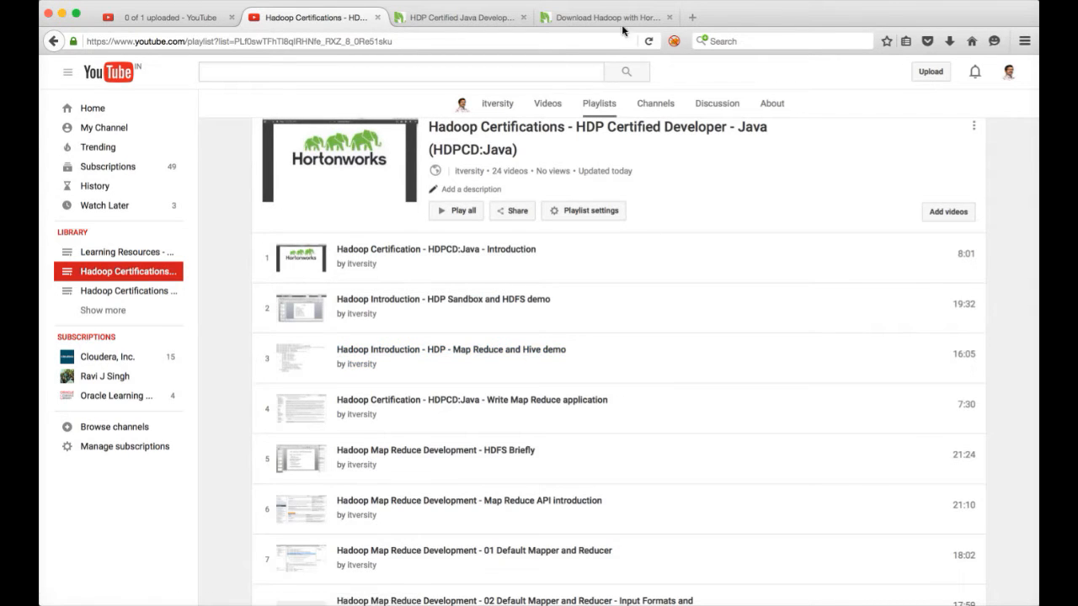
From the Sandbox Download & Install options, open the HDP 2.3.2 on Azure one-month free trial offer.
left_click(606, 17)
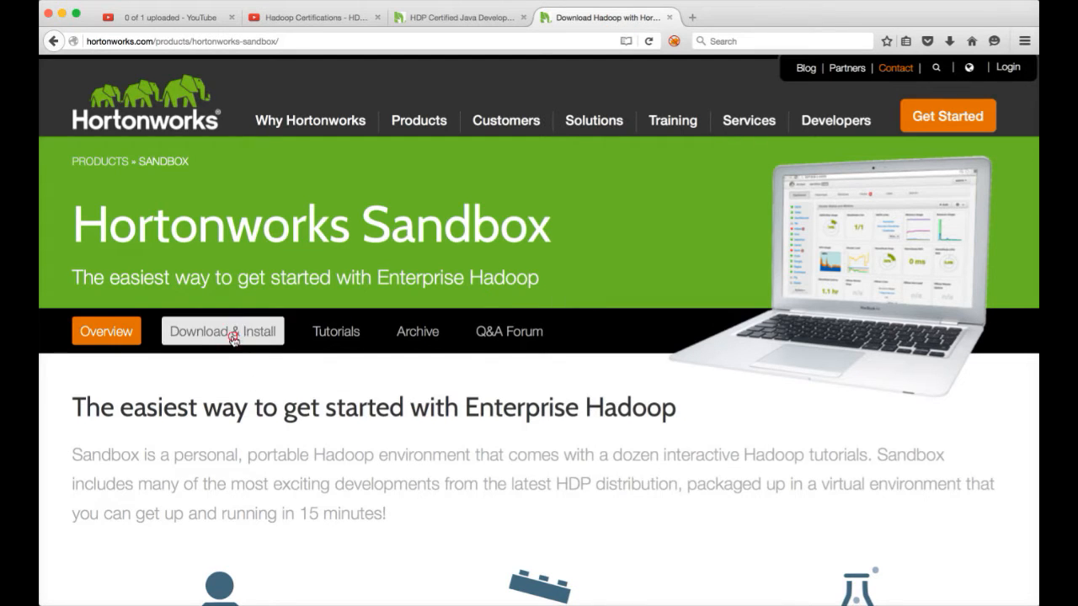
left_click(223, 330)
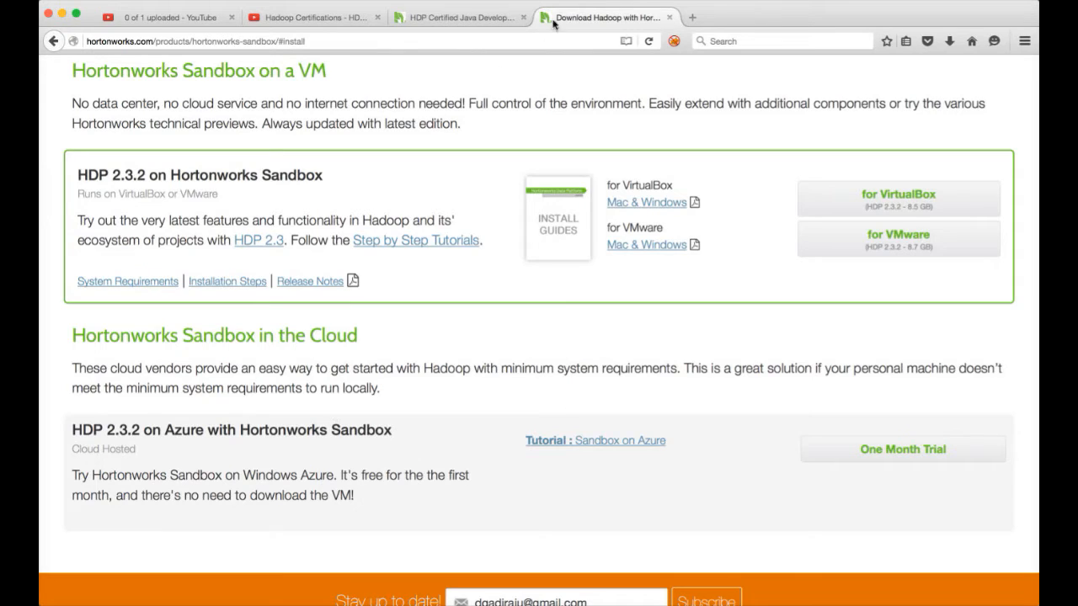
mouse_move(472, 268)
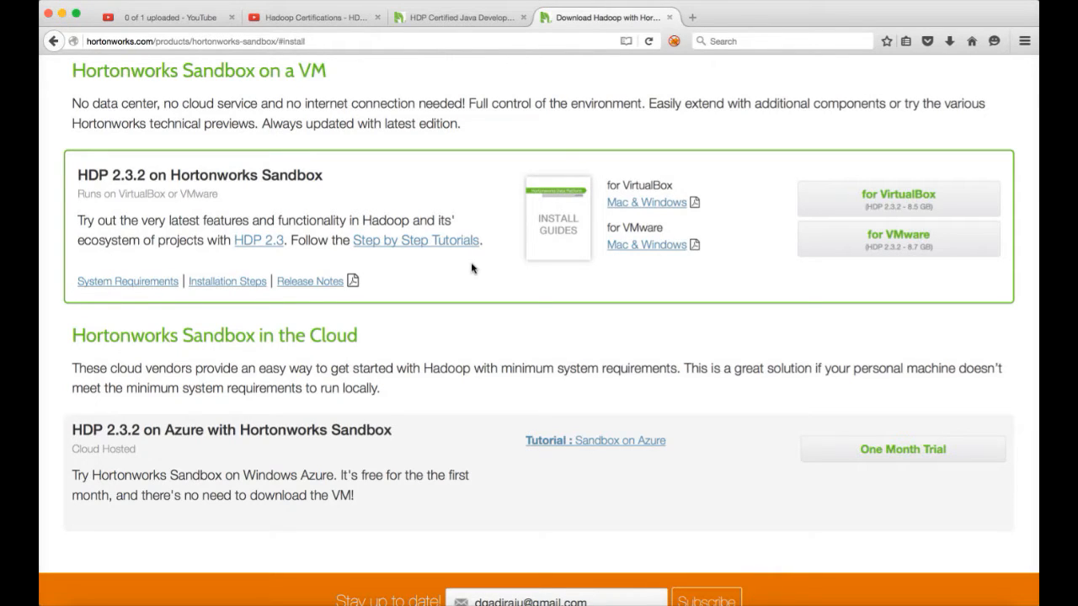
mouse_move(411, 364)
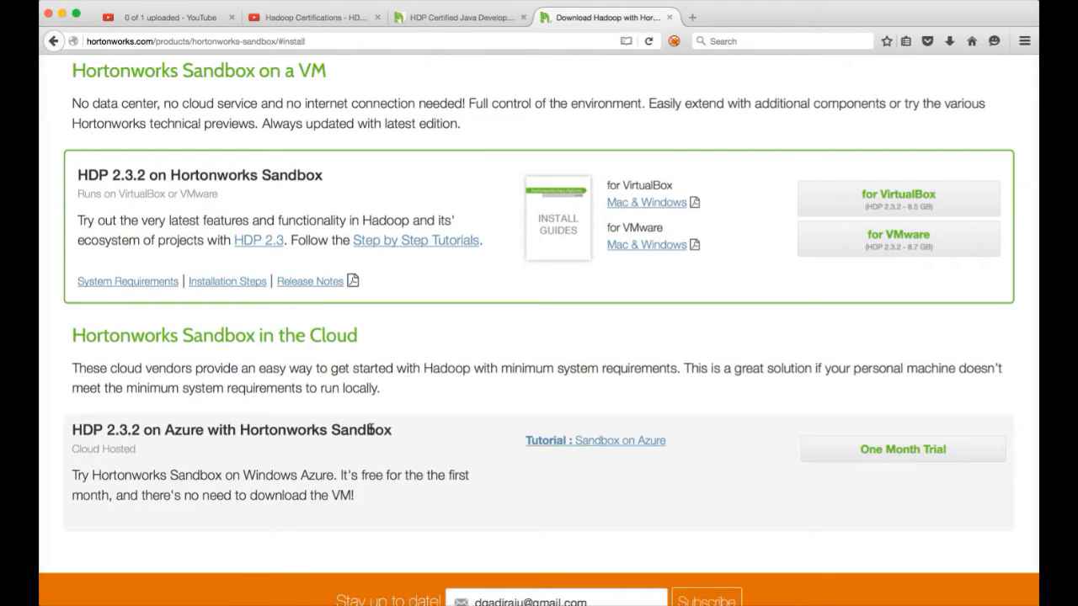
mouse_move(892, 458)
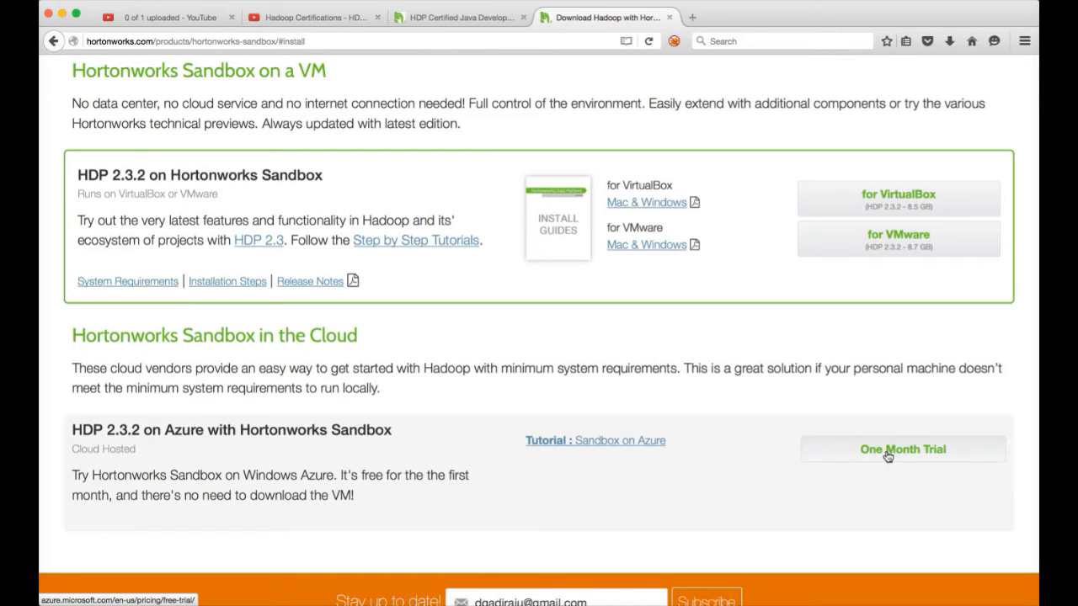
left_click(903, 448)
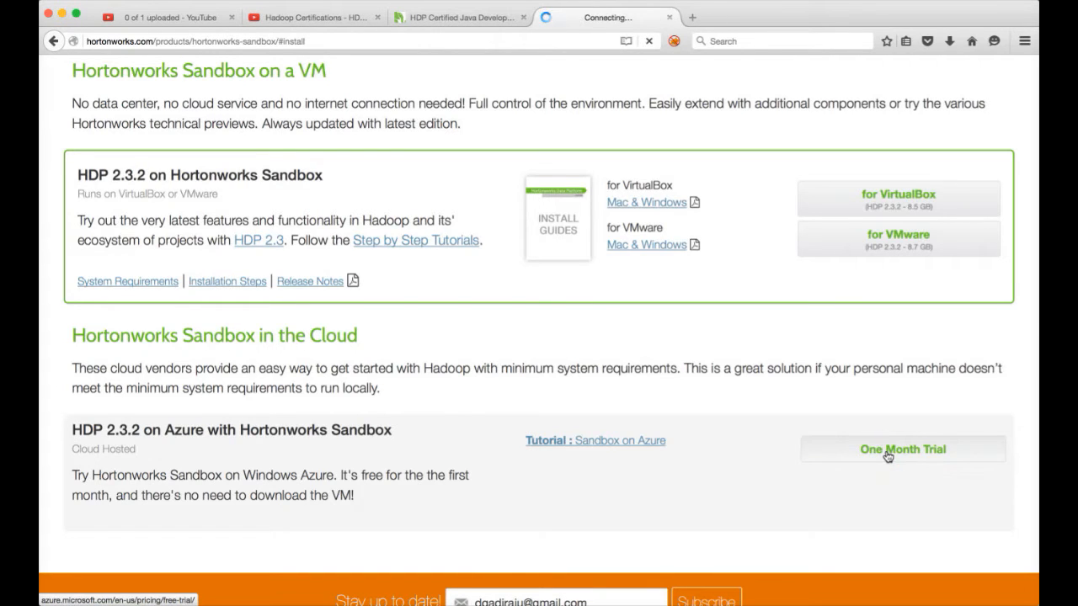
left_click(902, 448)
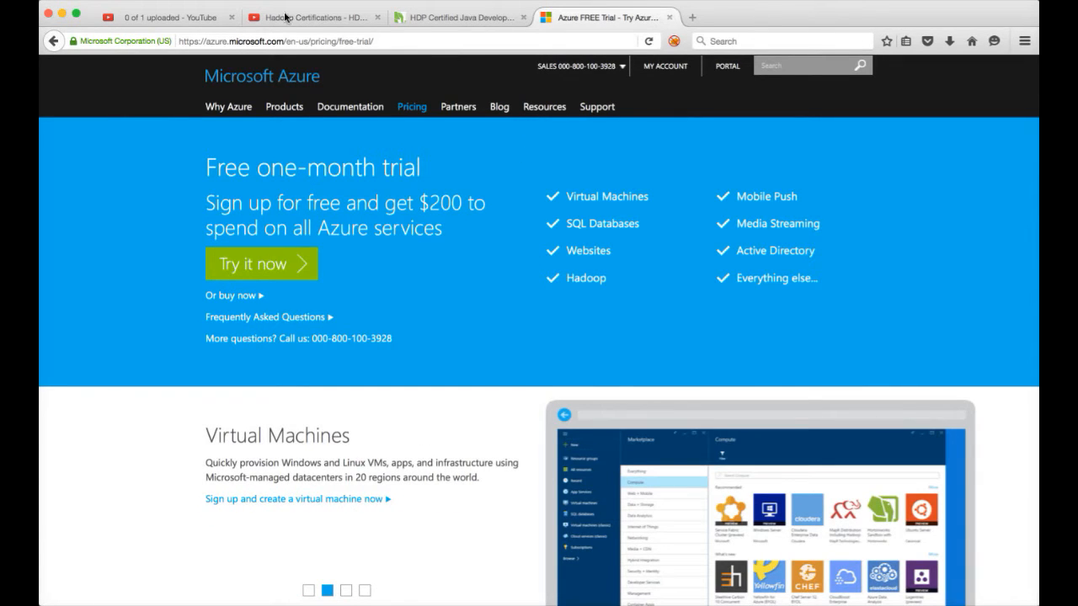
Open the Learning Resources - Cloud playlist on YouTube, then return to the Azure free trial tab.
left_click(168, 17)
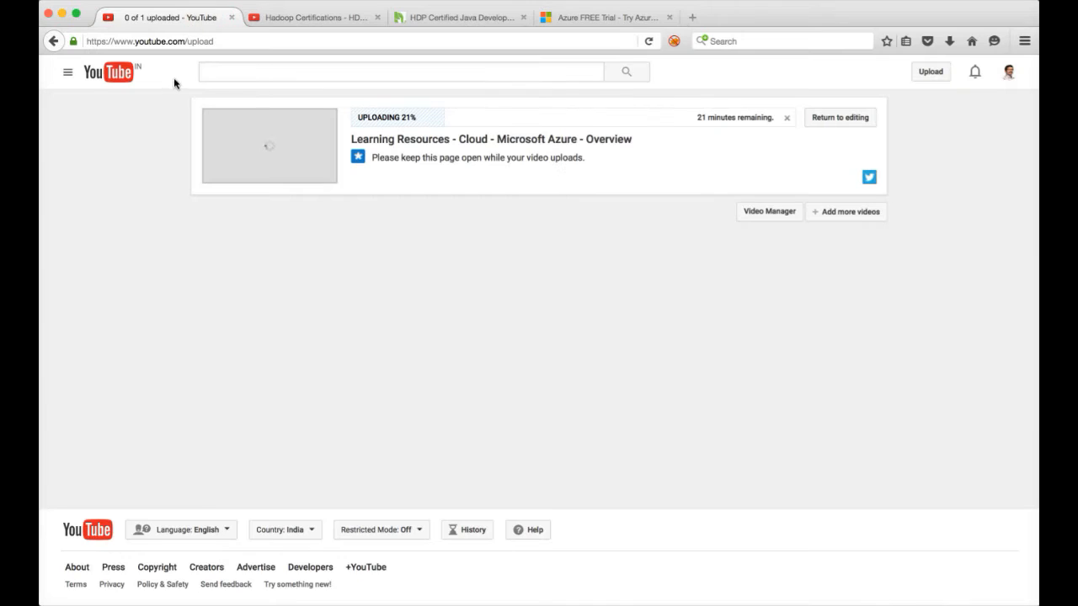
left_click(313, 16)
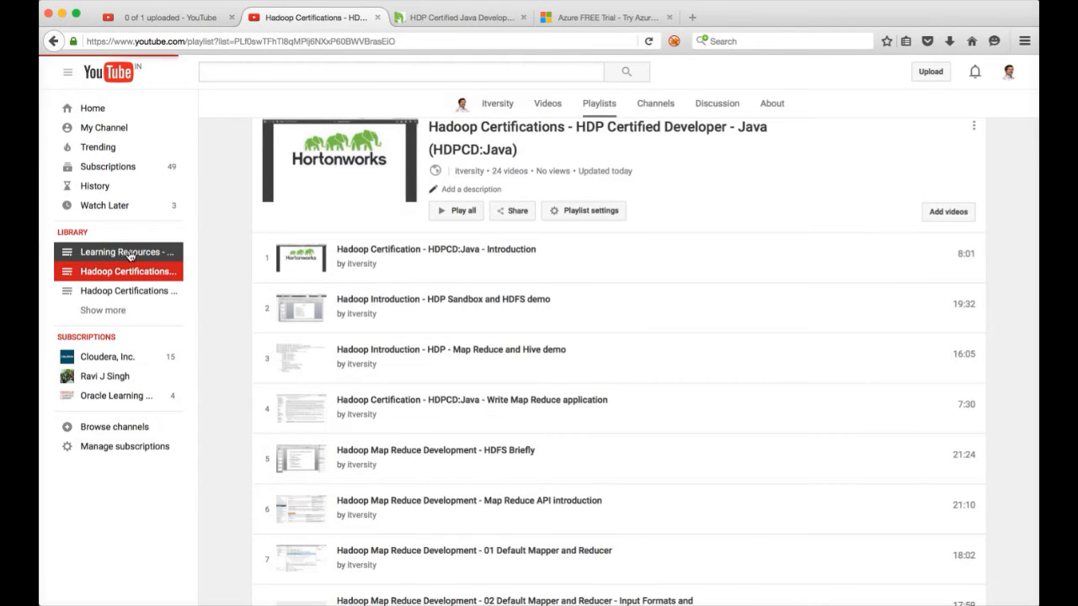
left_click(121, 253)
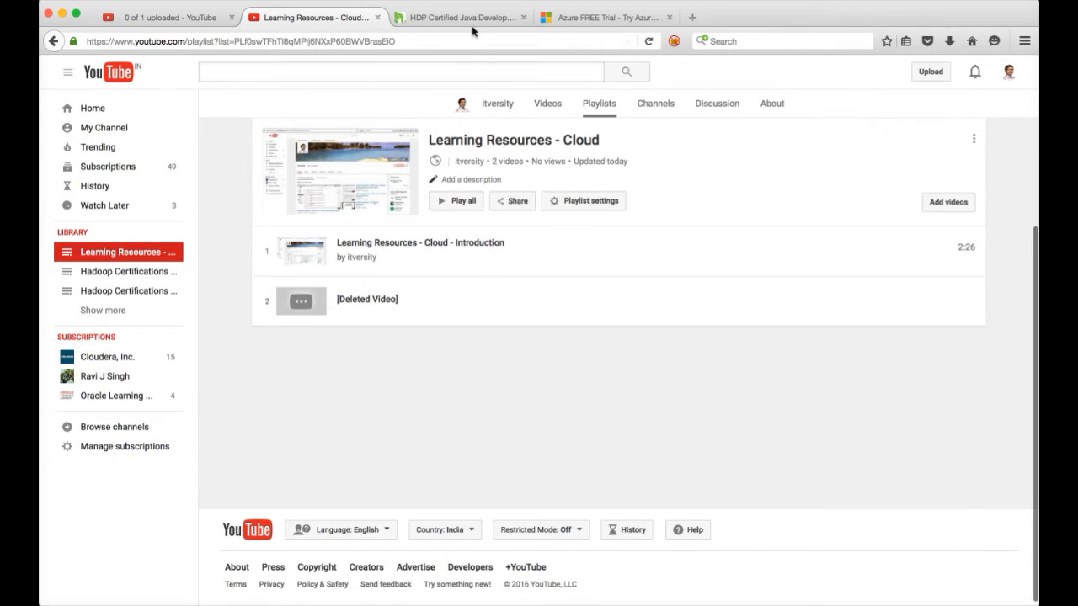
left_click(606, 17)
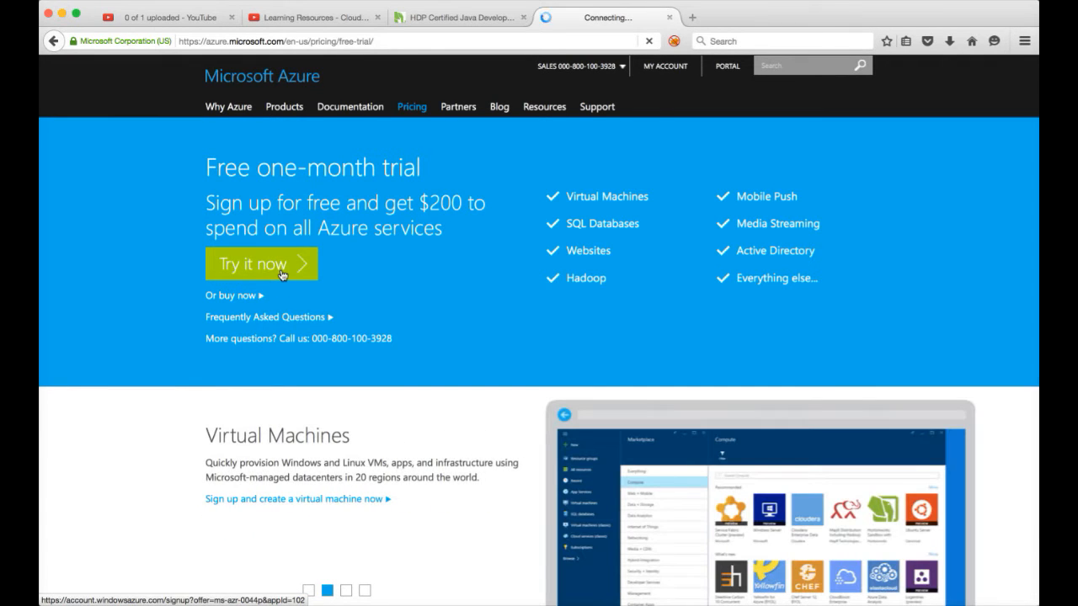
Try the free trial sign-up, find it unavailable, and request the existing subscriptions in a new tab.
left_click(252, 262)
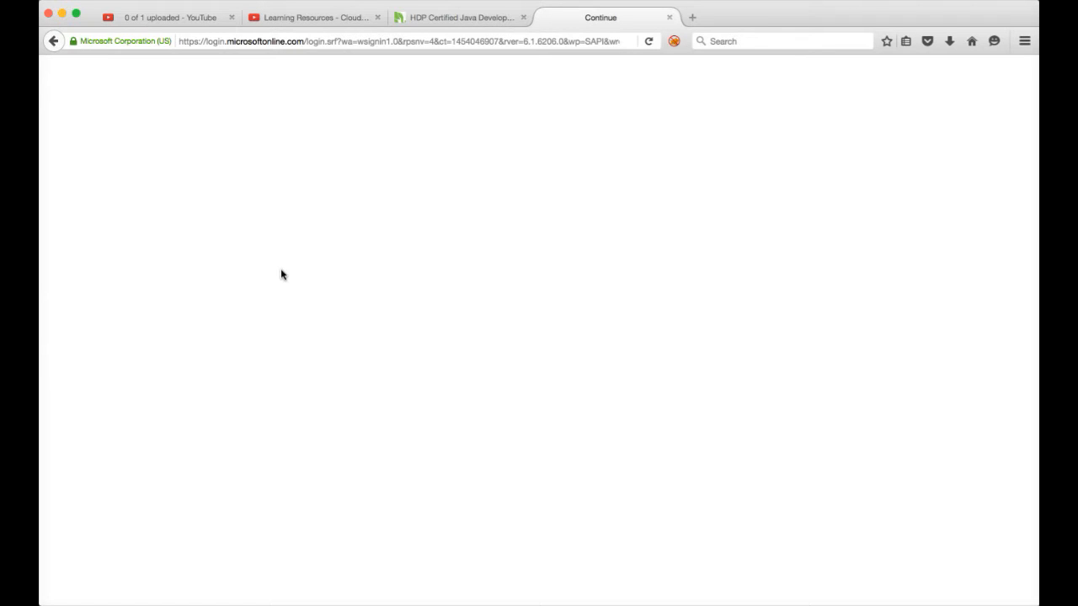
mouse_move(377, 242)
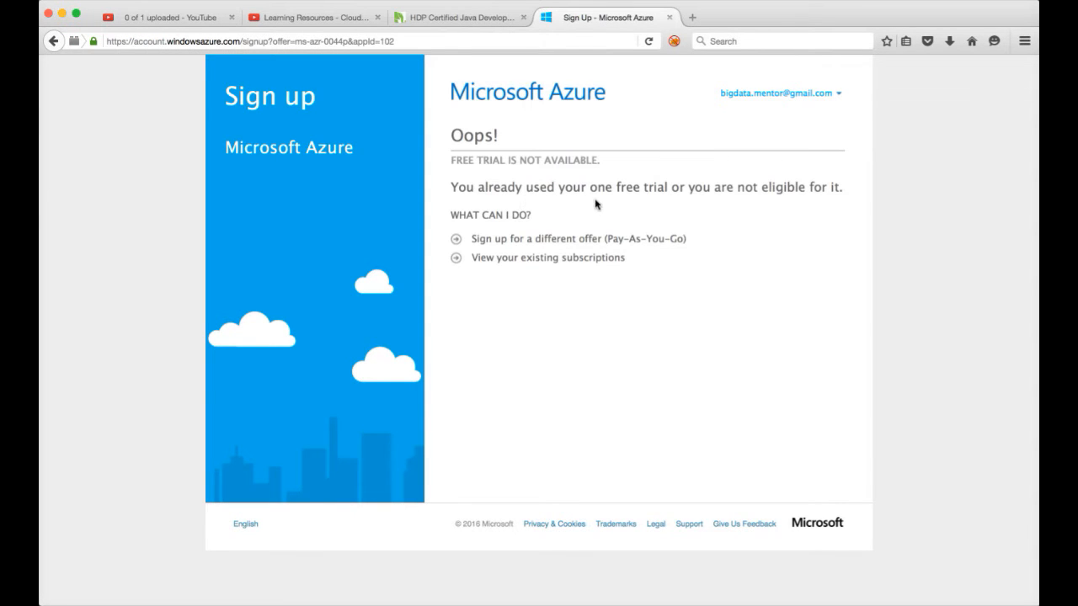
mouse_move(717, 206)
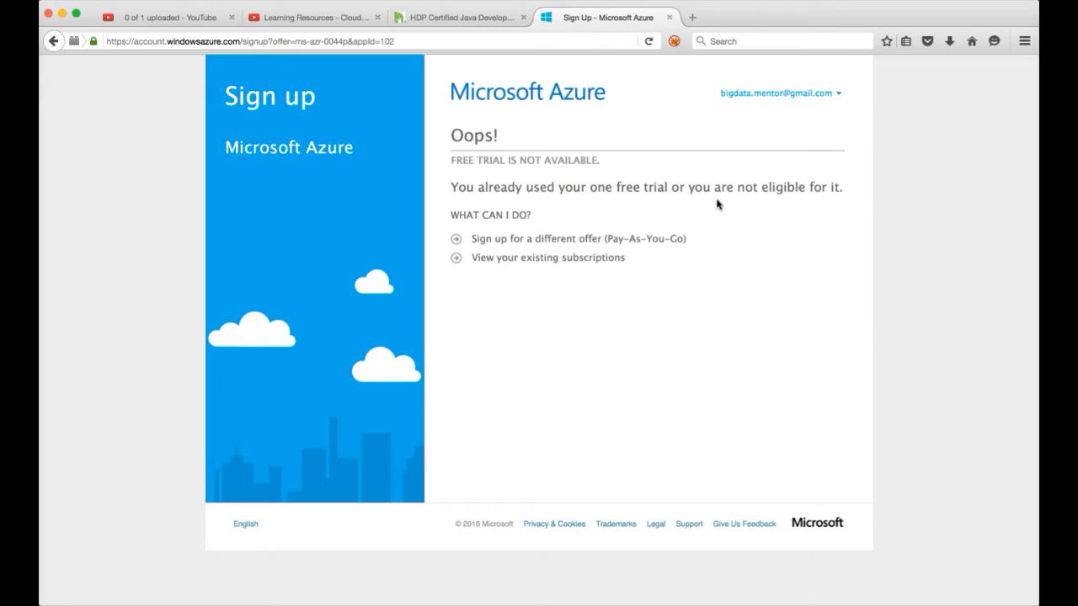
mouse_move(539, 263)
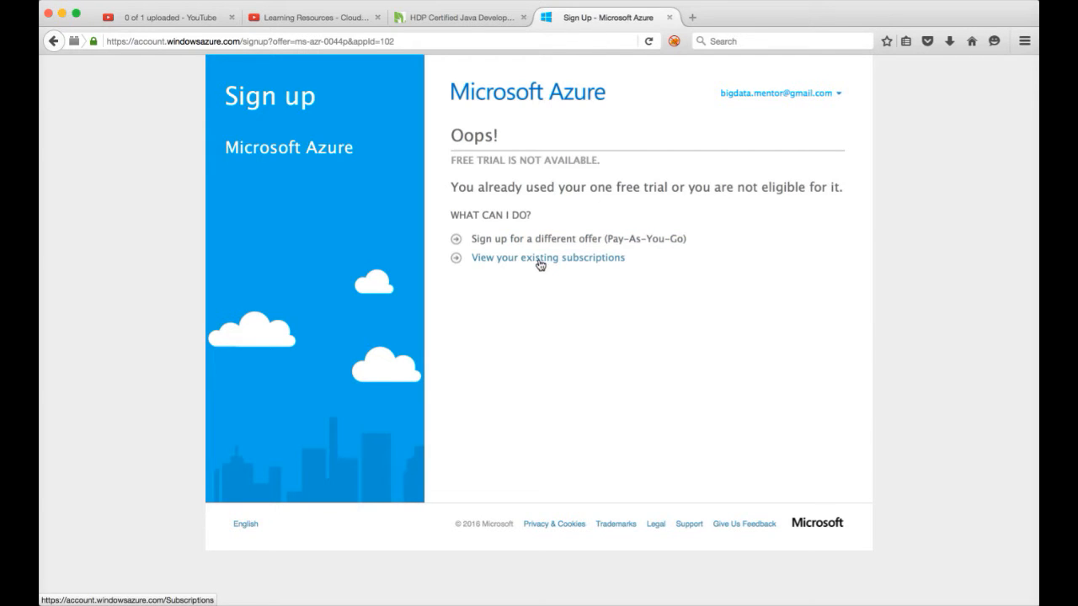
left_click(546, 258)
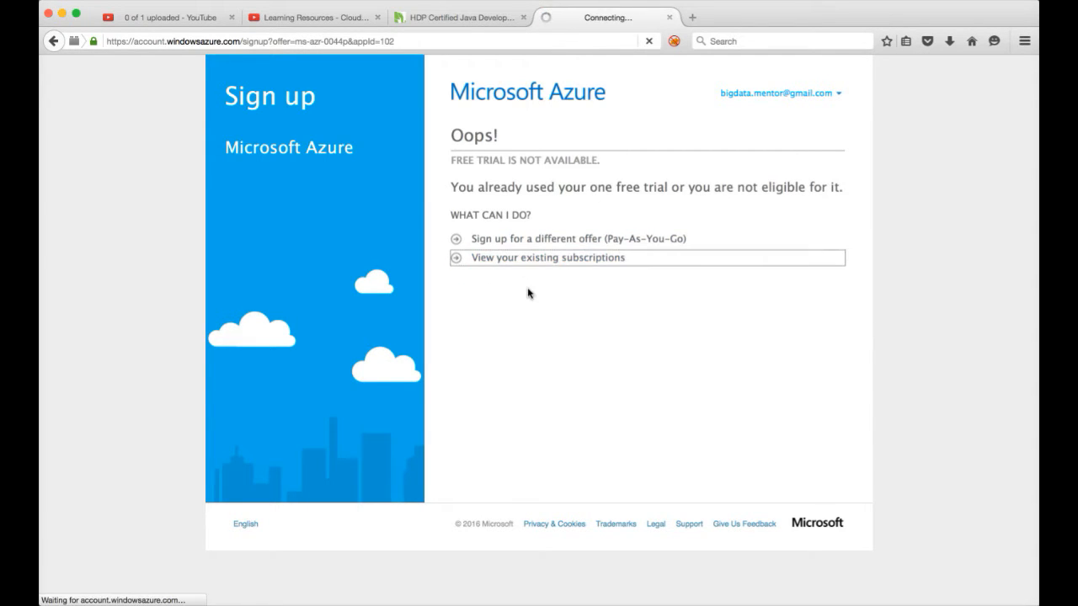
left_click(691, 17)
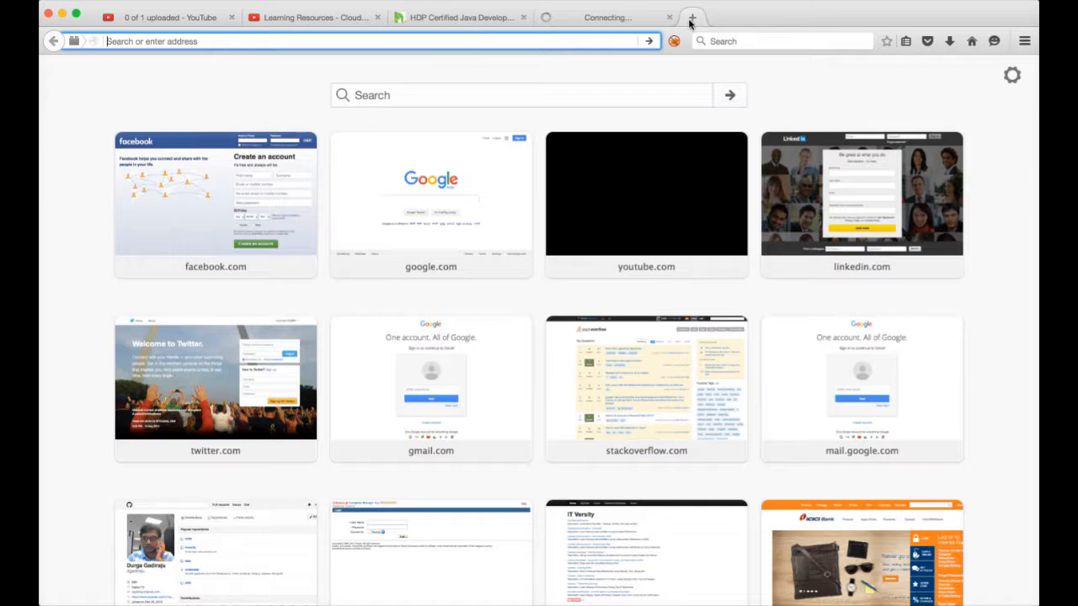
Go to manage.windowsazure.com and launch the new Azure portal from its announcement.
left_click(690, 17)
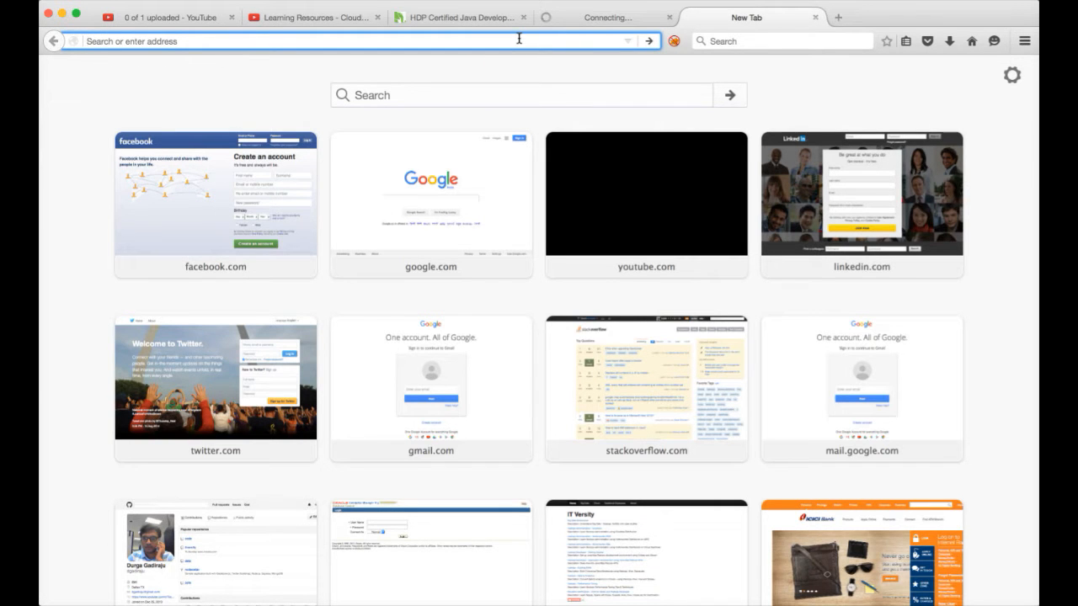
type("manage.windowsazure.com/@bigdatamentorgmail.onmicrosoft.com#Workspaces/All/dashboard")
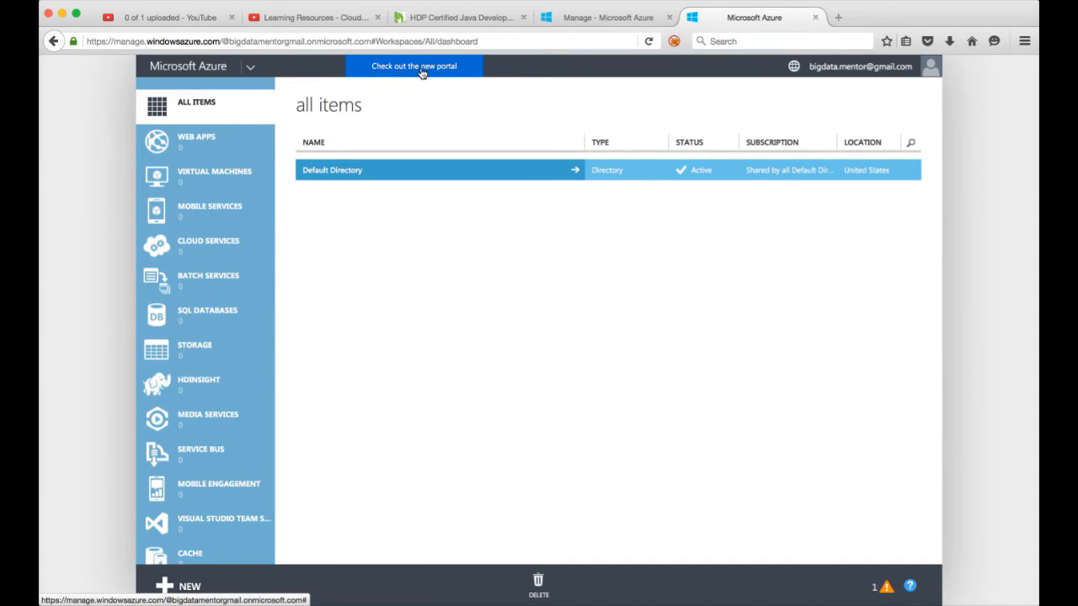
left_click(414, 66)
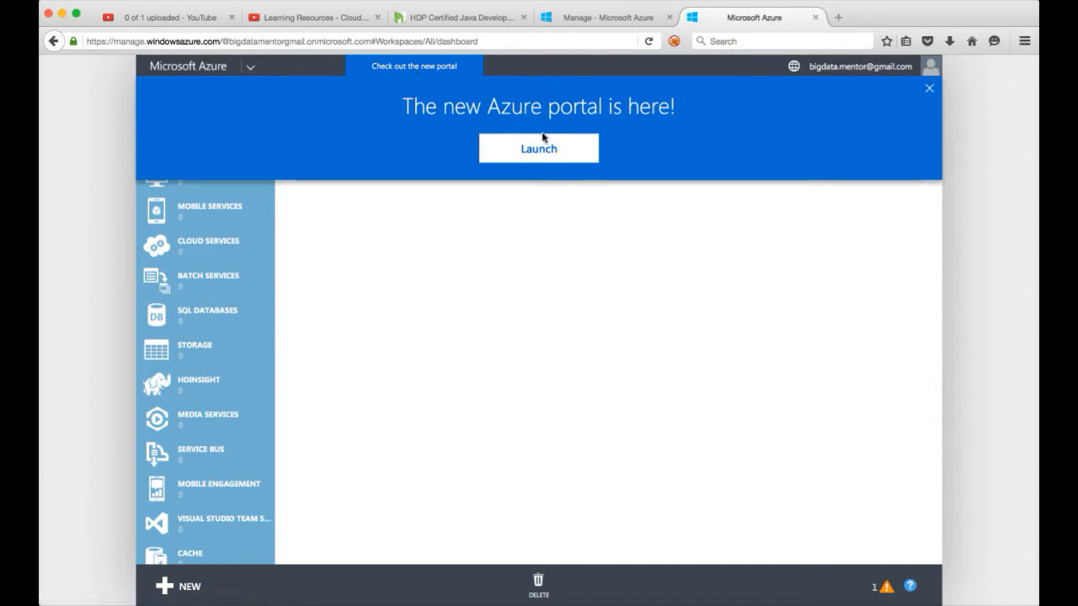
left_click(539, 148)
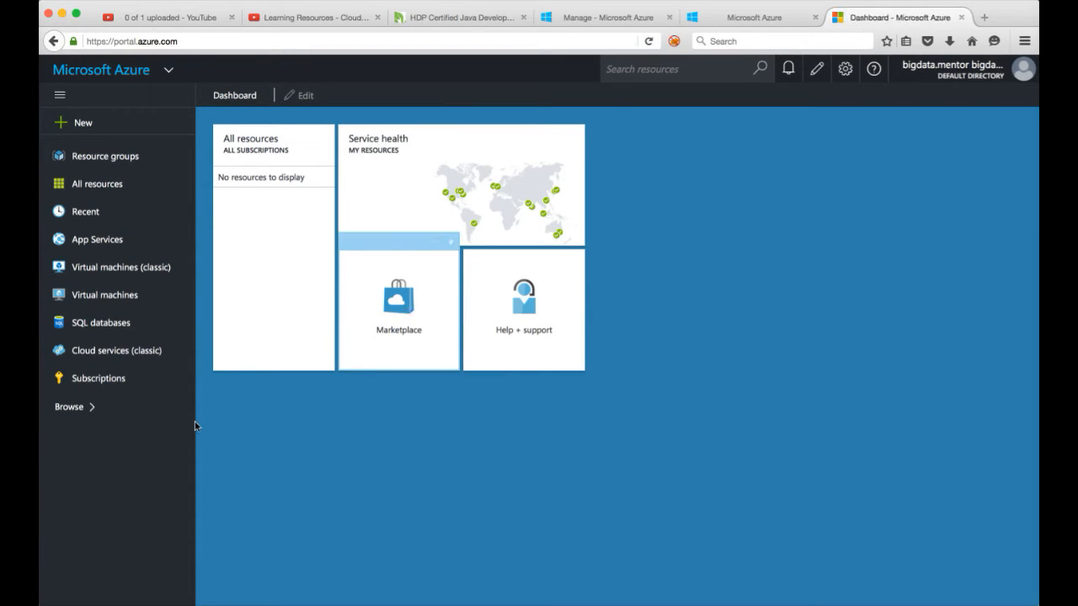
mouse_move(417, 304)
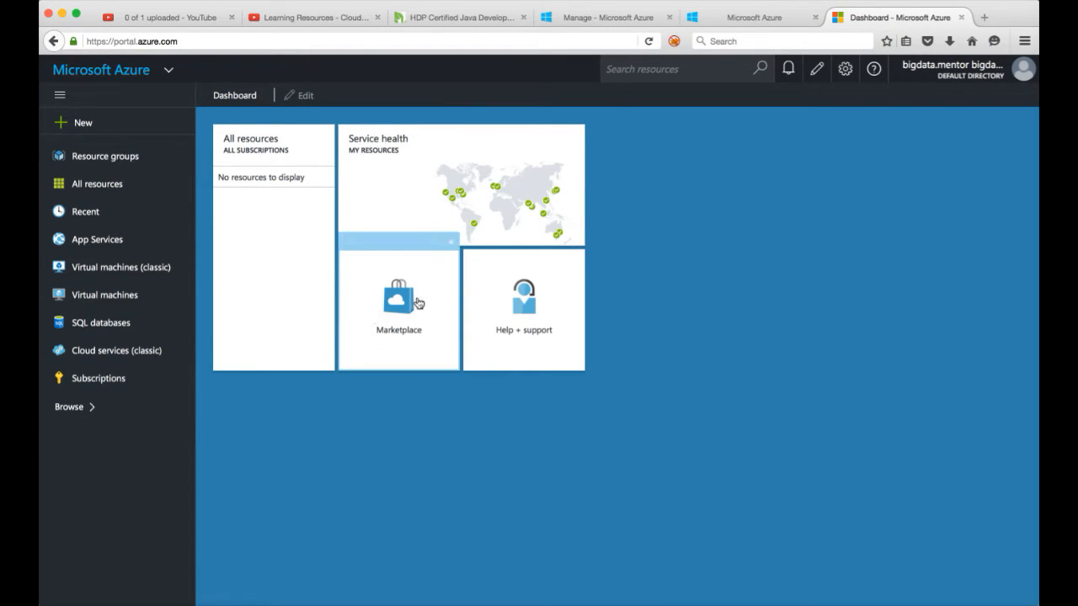
Open the Marketplace from the Browse list of Azure services.
left_click(69, 406)
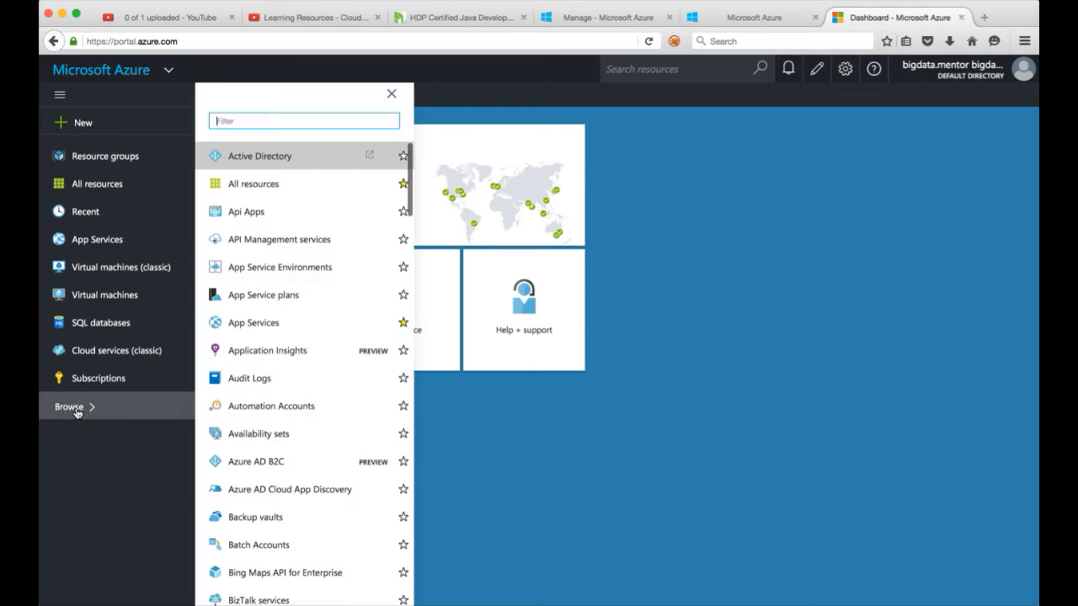
scroll("down", 3)
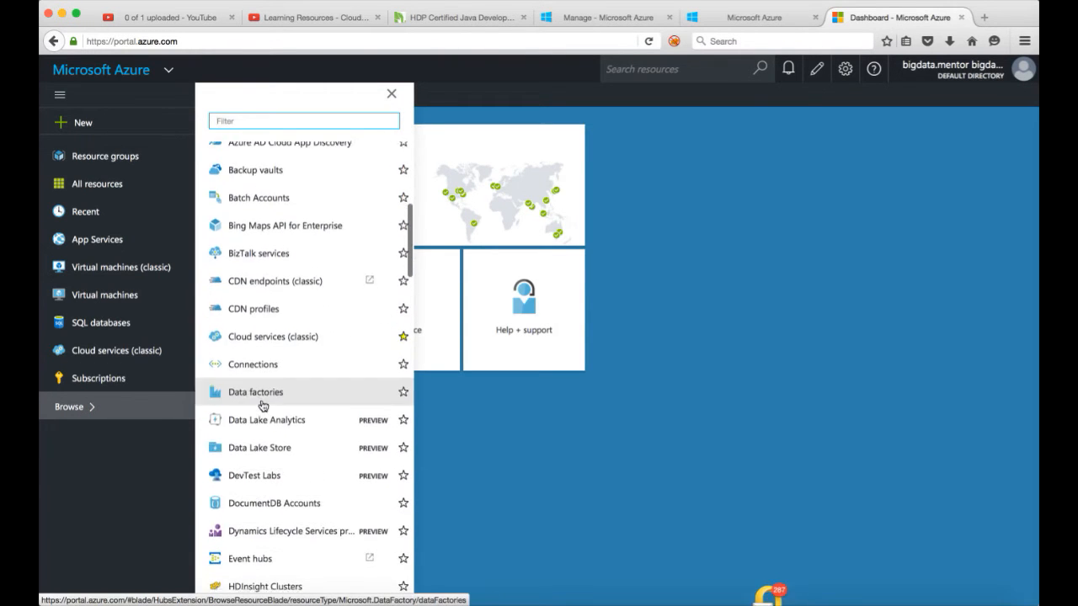
scroll("down", 3)
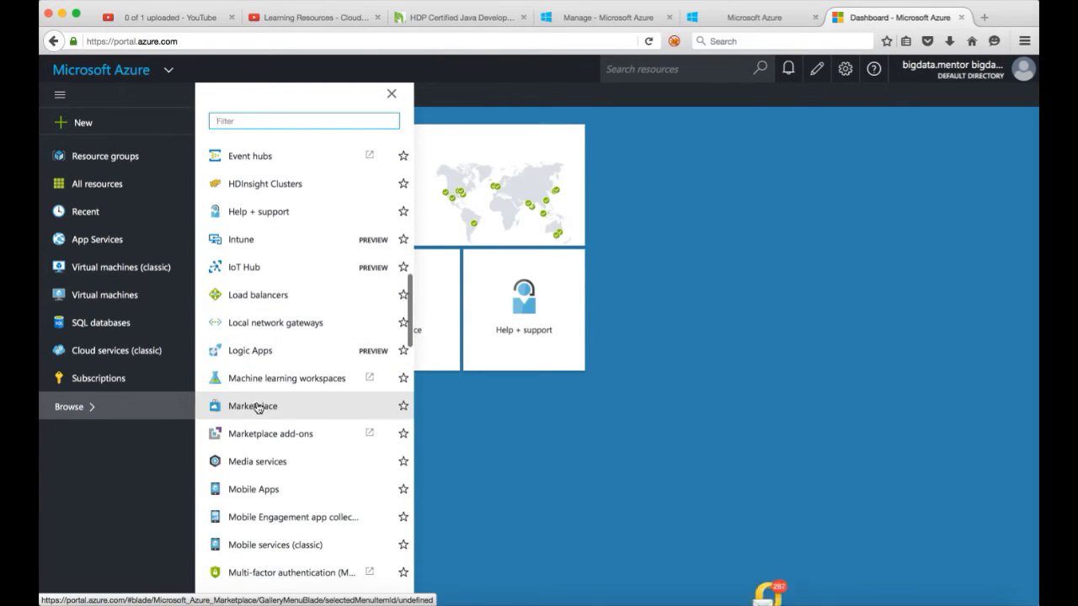
left_click(253, 406)
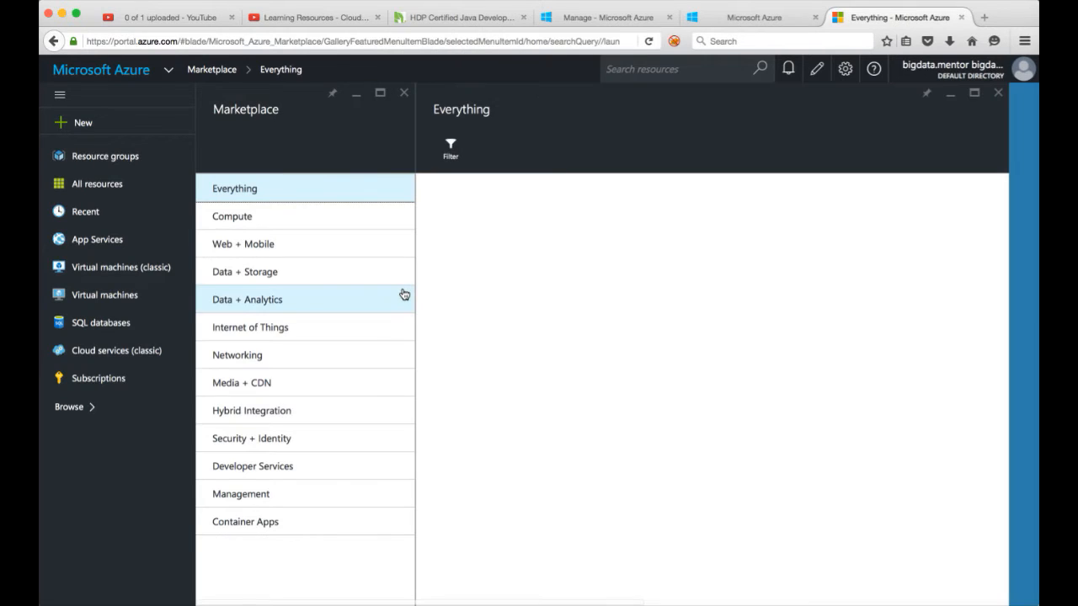
left_click(234, 188)
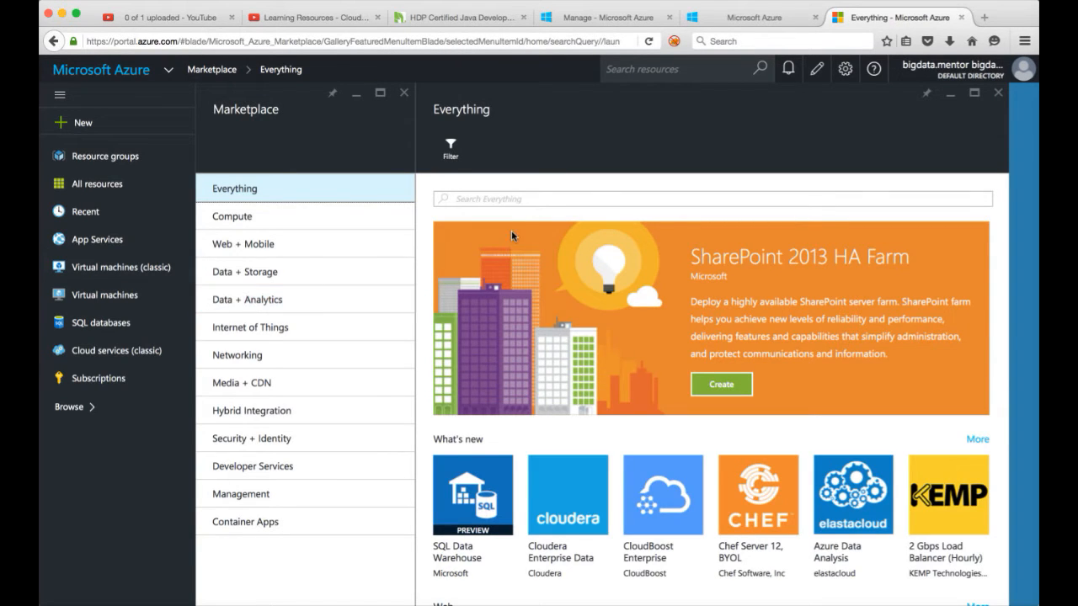
Search the Marketplace for 'horto' and pick Hortonworks Sandbox with HDP 2.3.2.
left_click(711, 198)
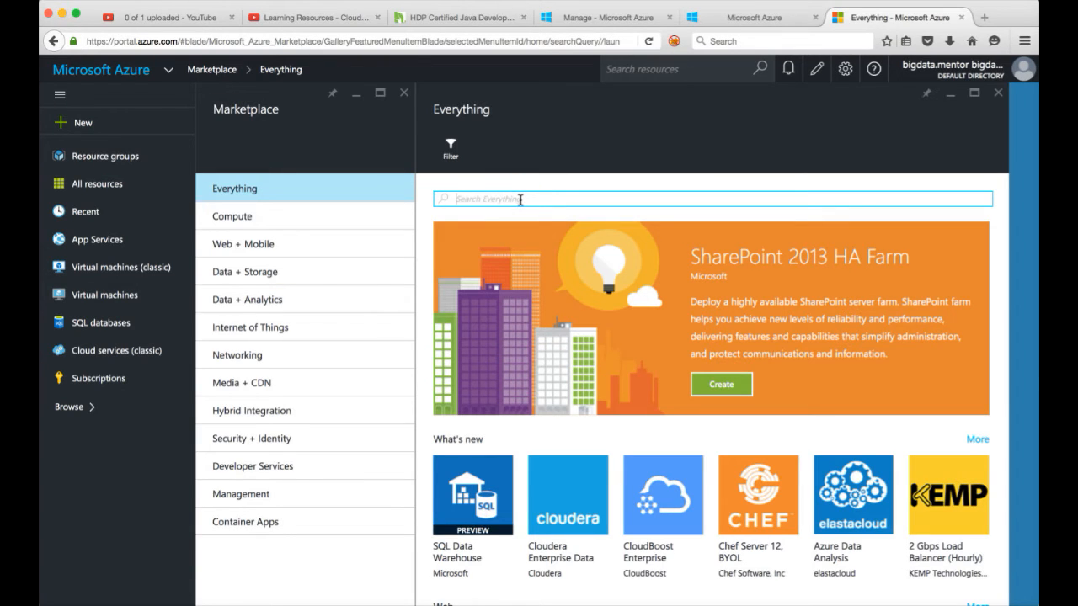
type("horto")
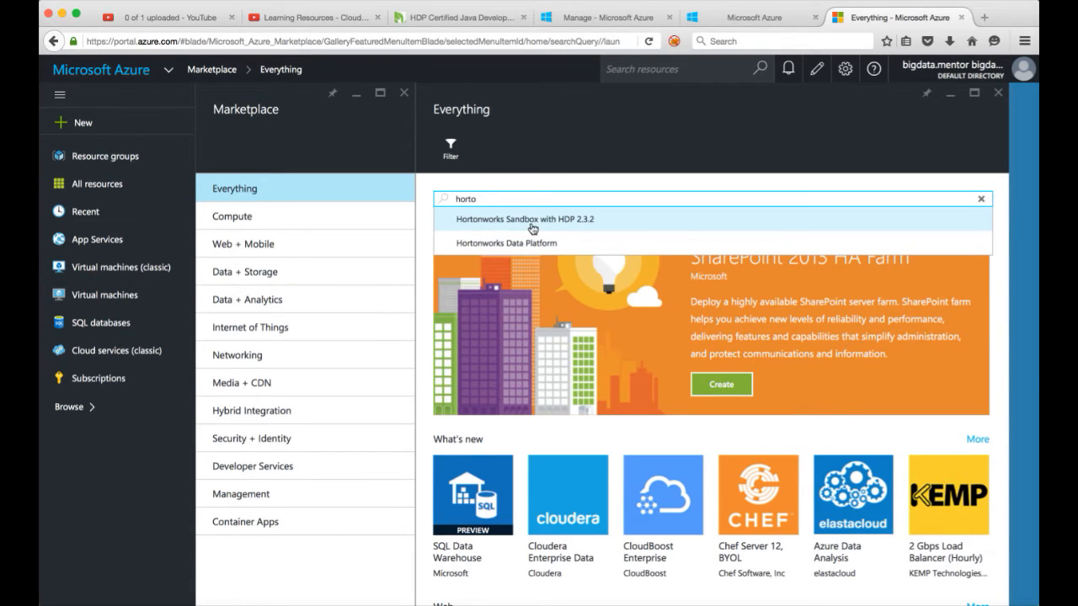
left_click(522, 219)
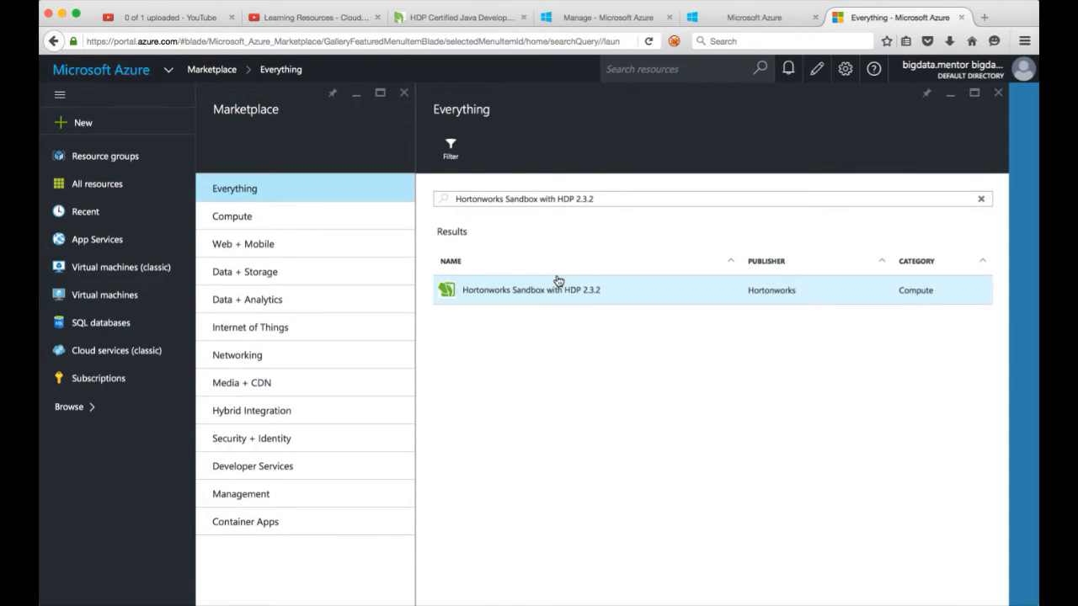
mouse_move(656, 323)
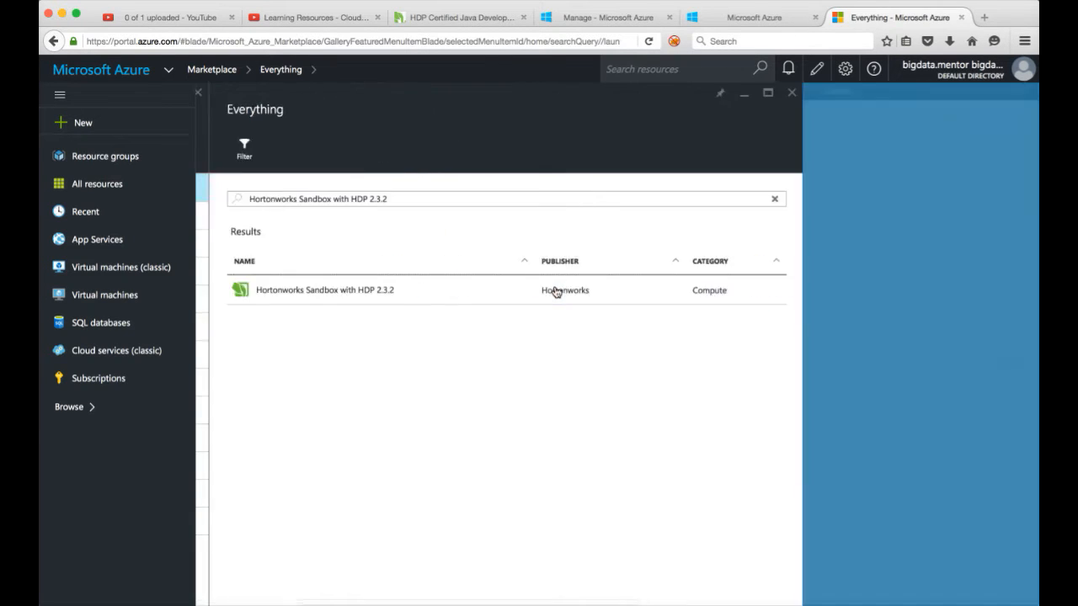
Open the Hortonworks Sandbox offering, keep Resource Manager as deployment model, and start Create.
left_click(323, 290)
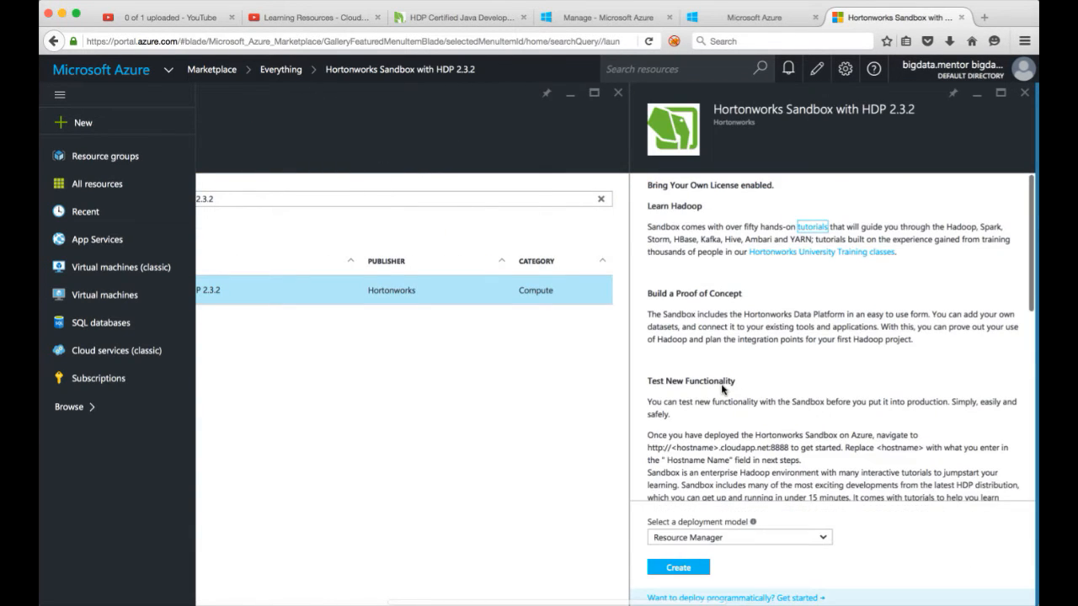
scroll("down", 3)
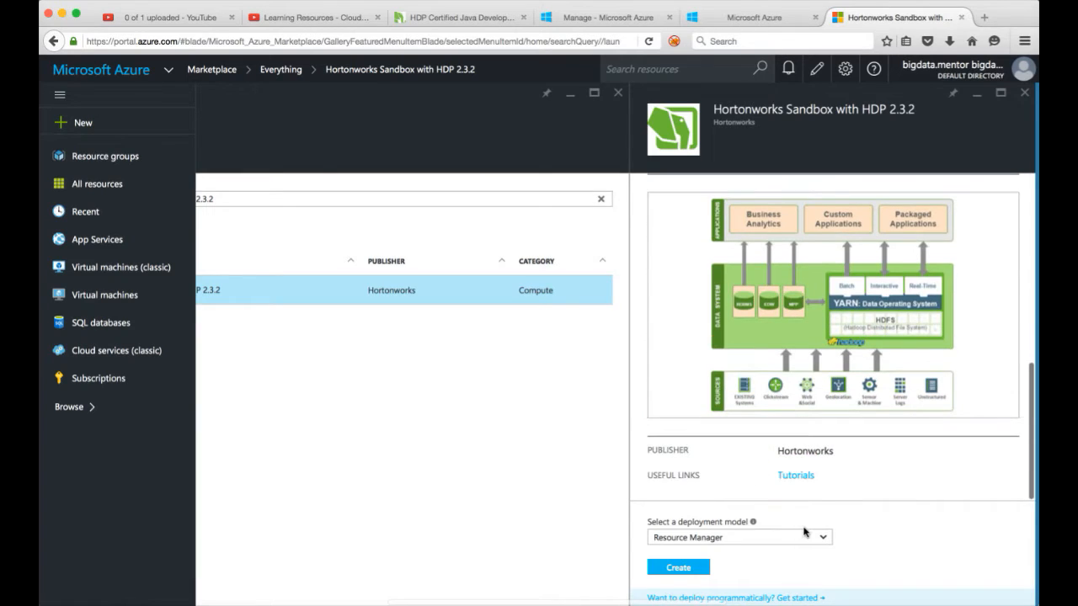
left_click(738, 537)
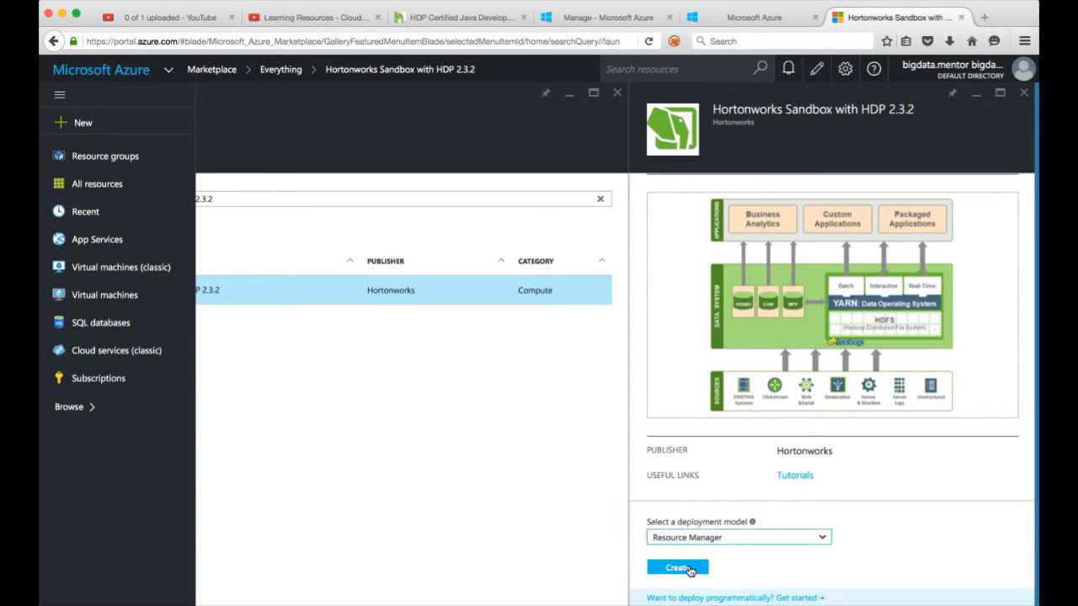
left_click(677, 565)
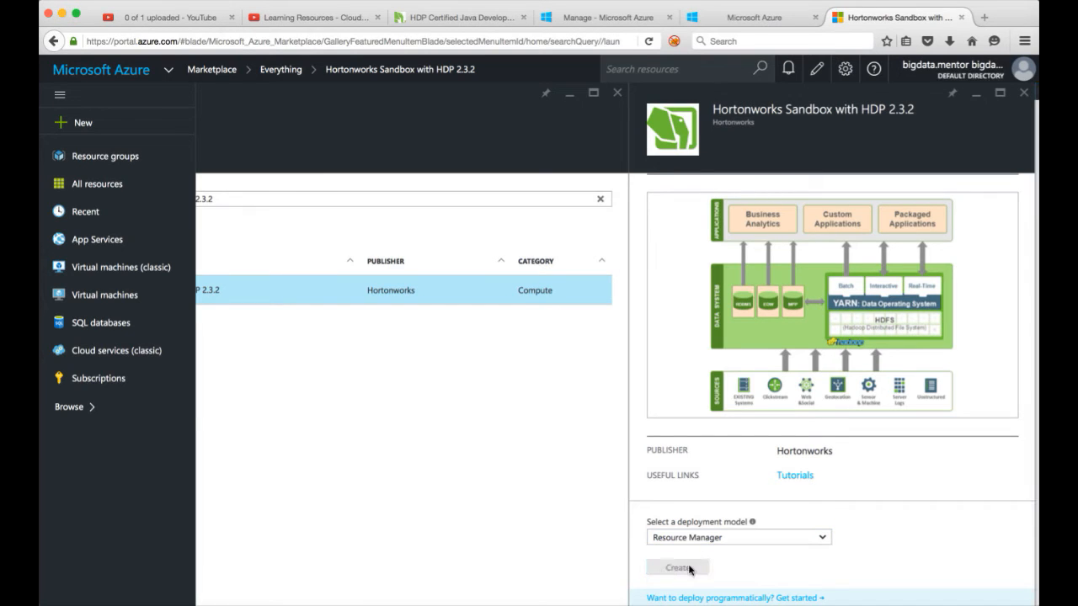
left_click(677, 566)
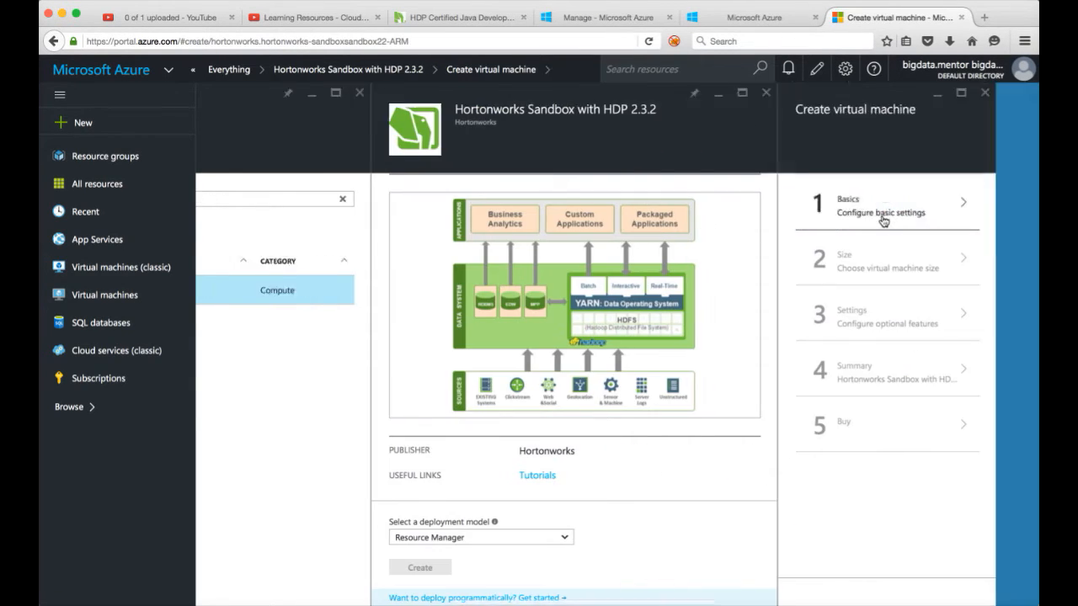
In Basics, name the VM hdp232, set user name itversity and enter a password.
left_click(884, 205)
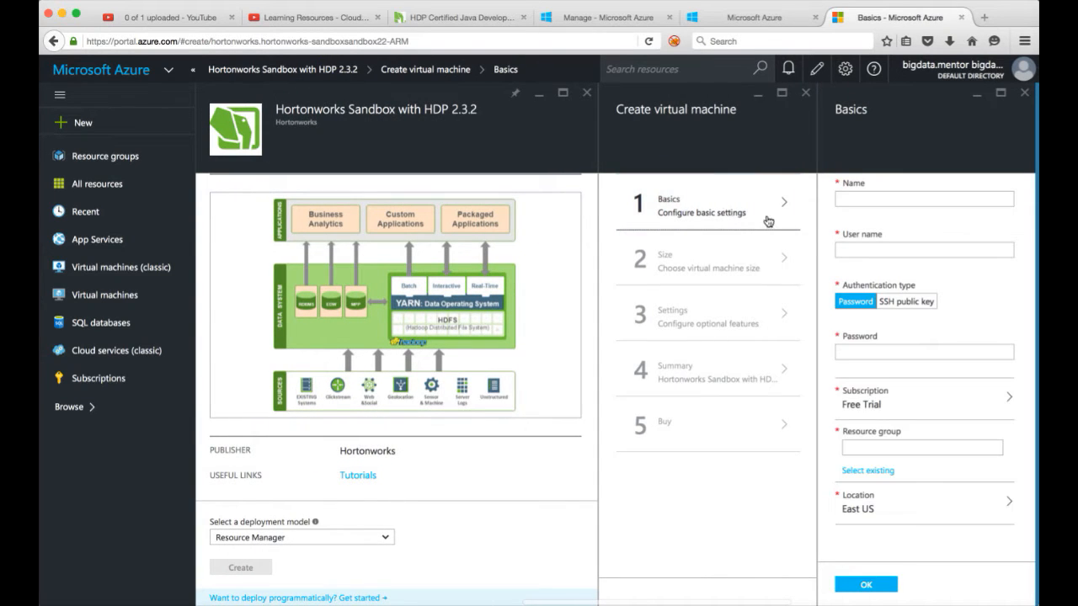
left_click(923, 198)
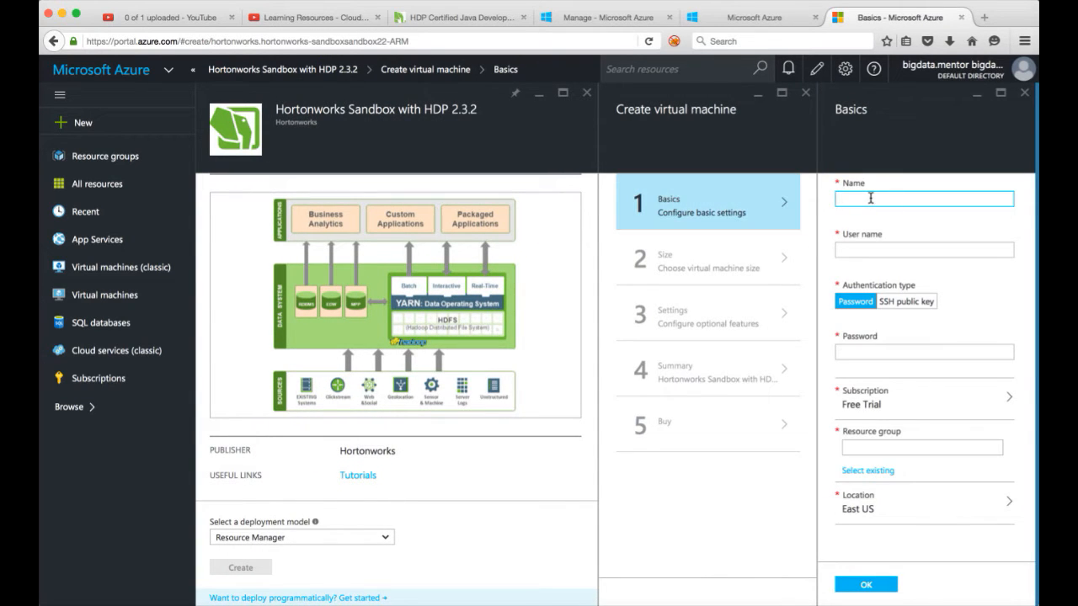
type("hdp232")
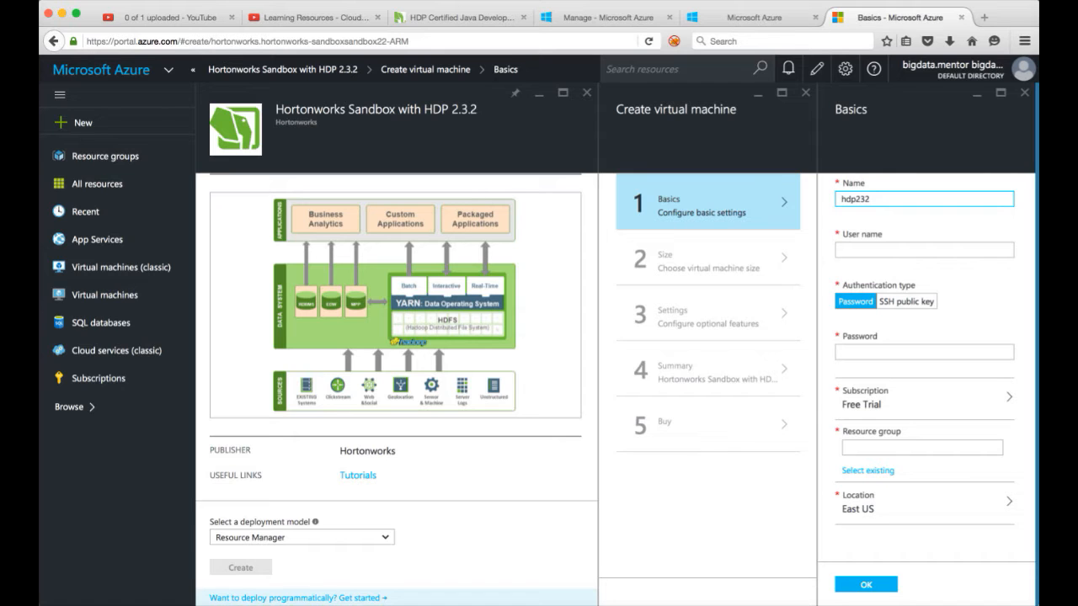
type(".itversity")
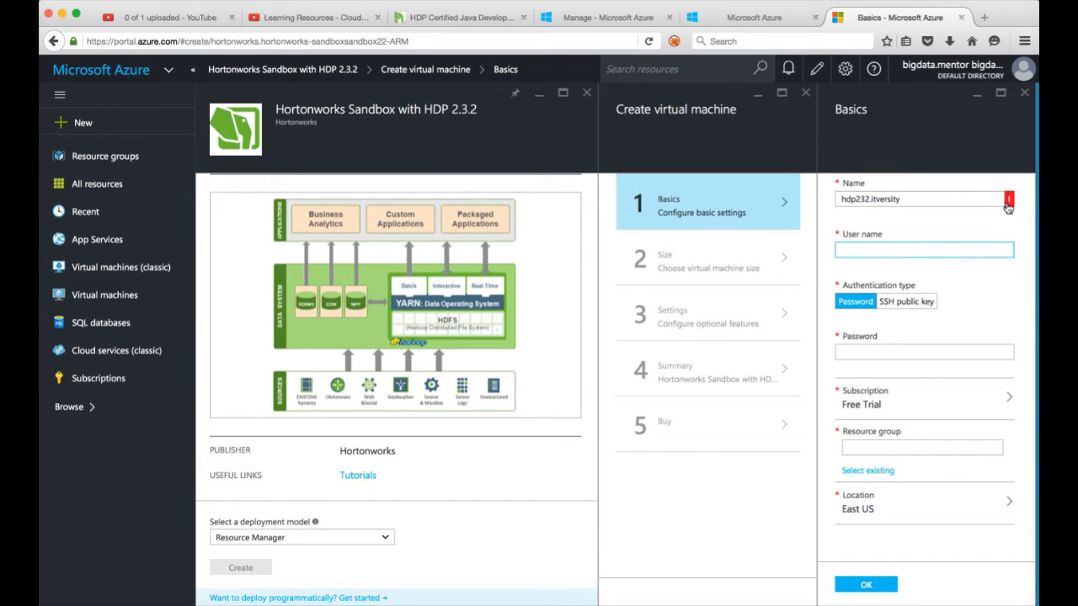
mouse_move(884, 212)
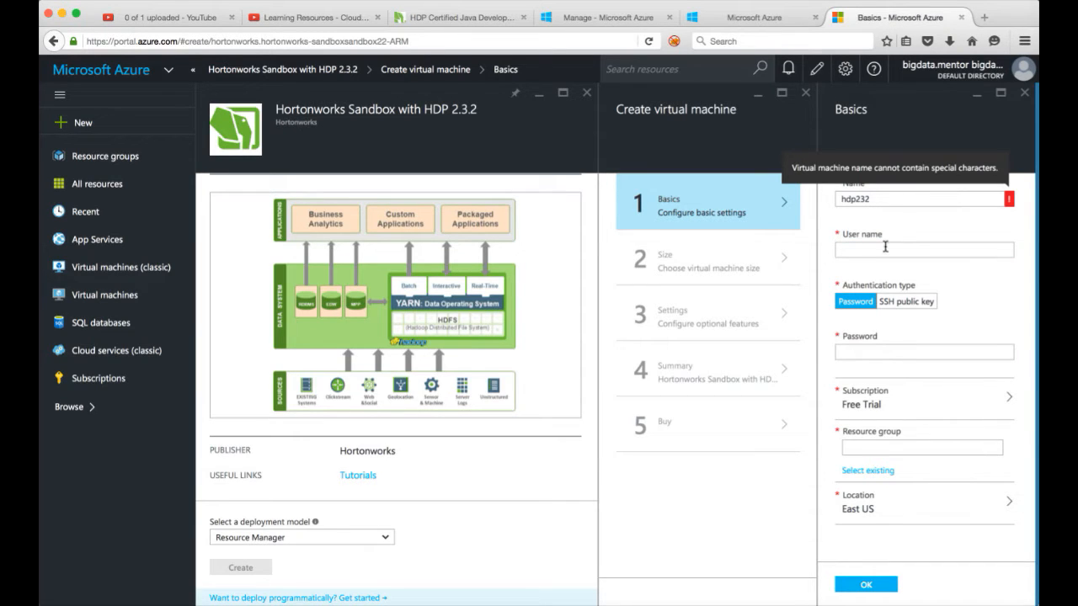
left_click(923, 249)
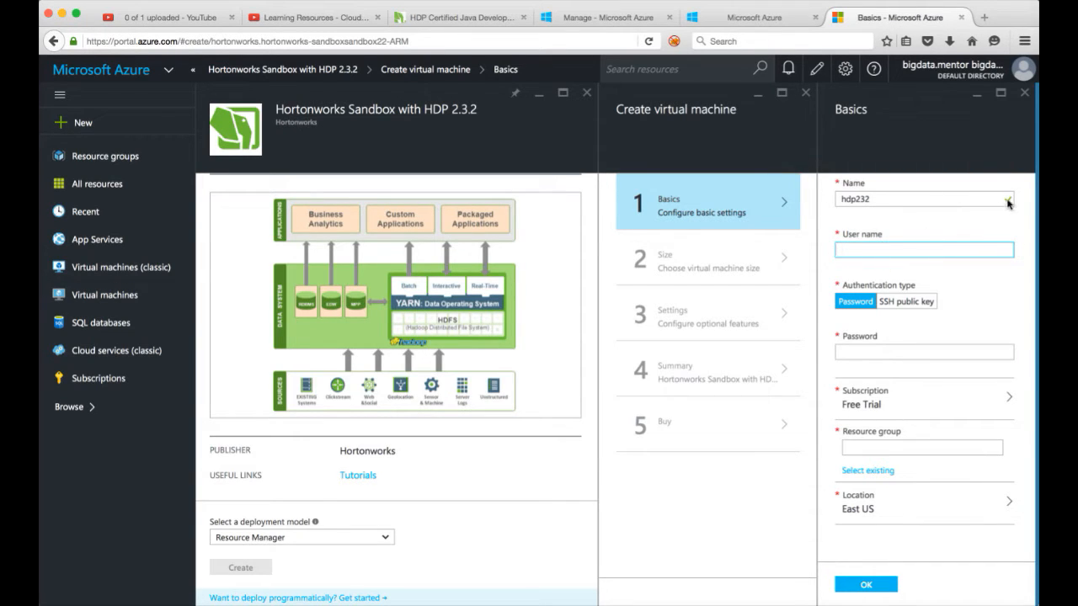
left_click(922, 249)
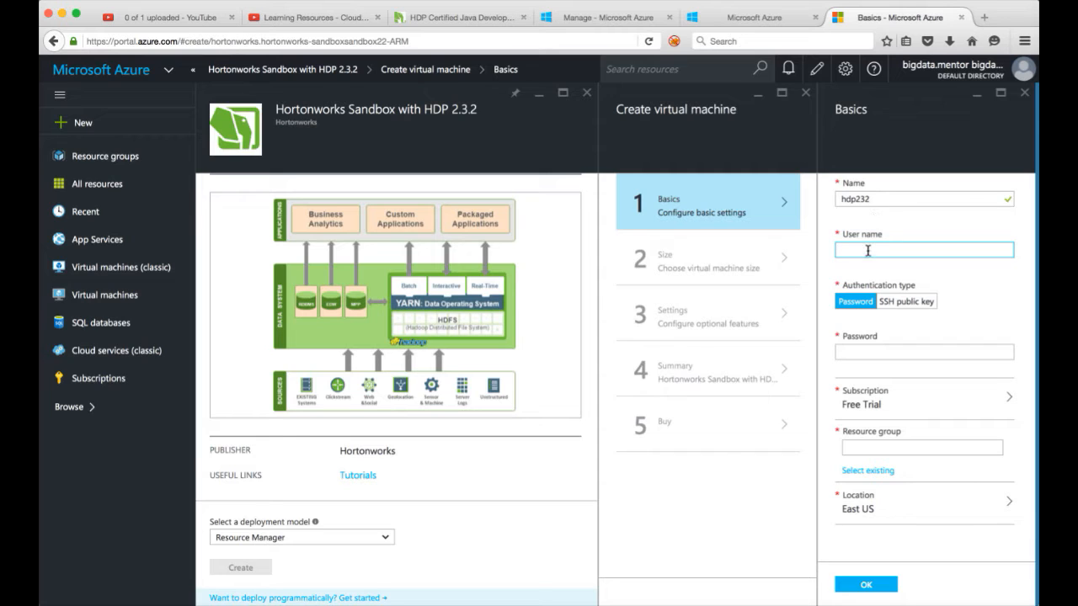
type("itversity")
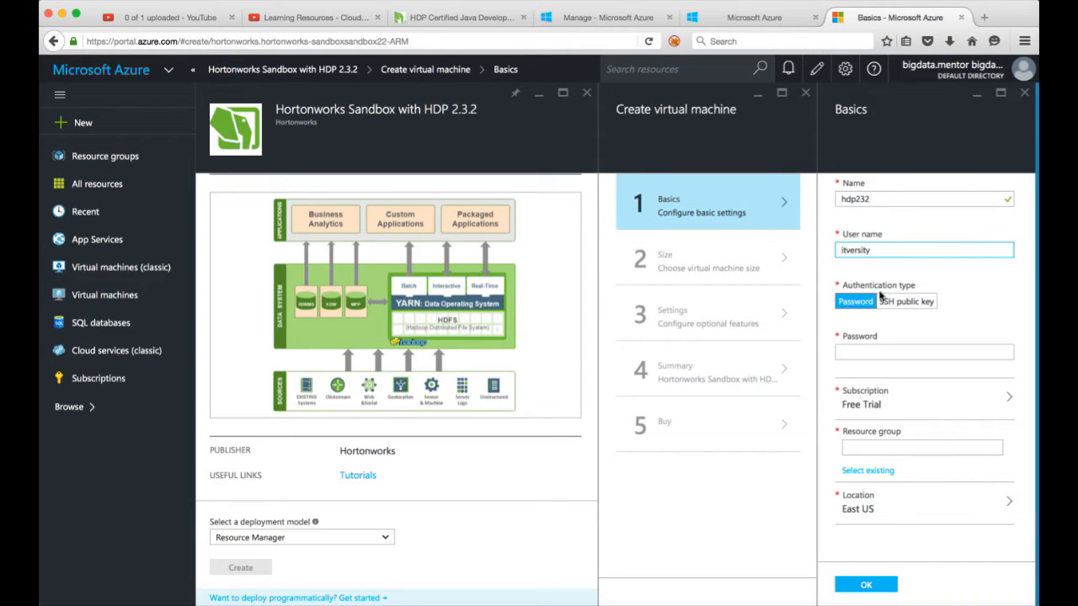
left_click(923, 352)
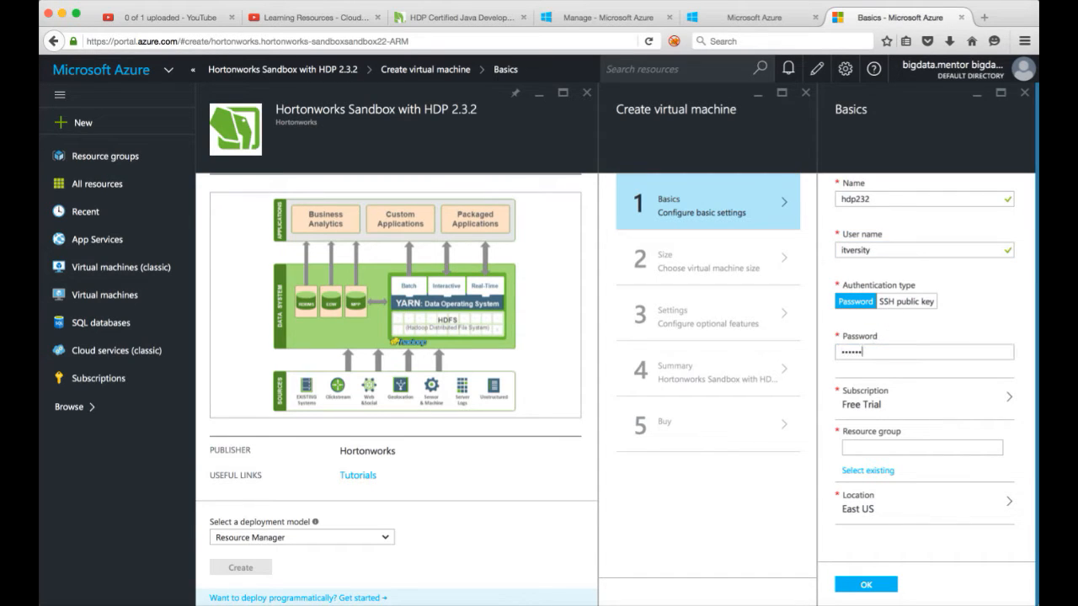
left_click(923, 352)
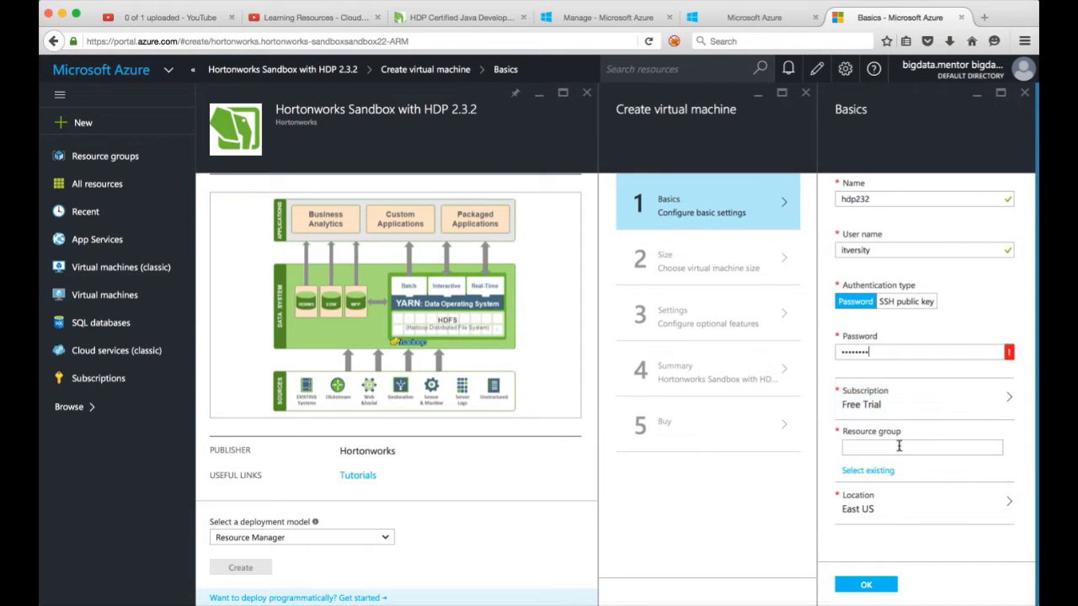
Create a new resource group named itversity.
left_click(921, 448)
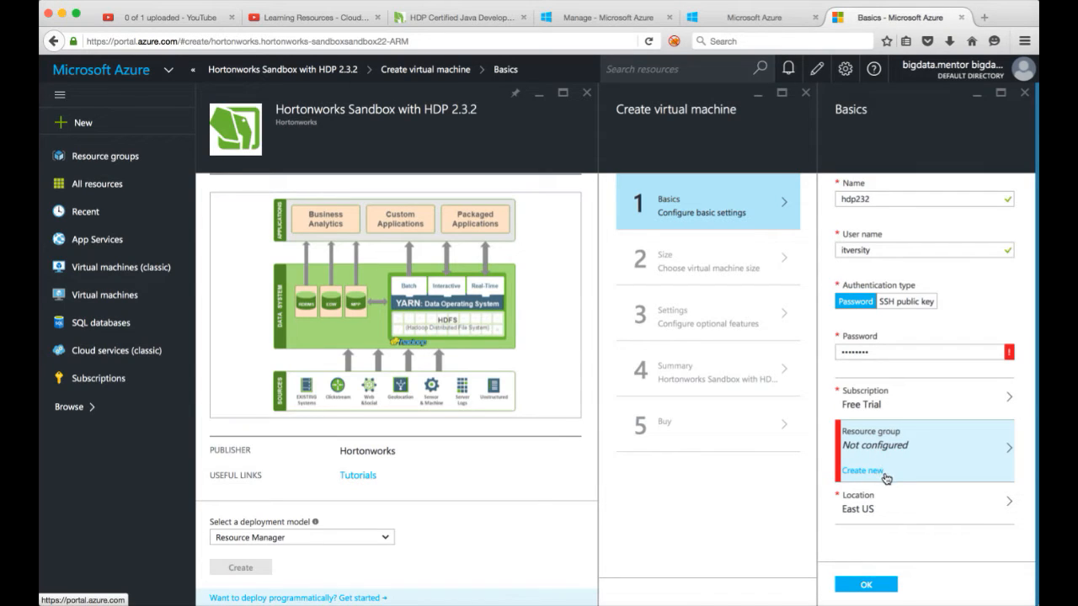
mouse_move(875, 475)
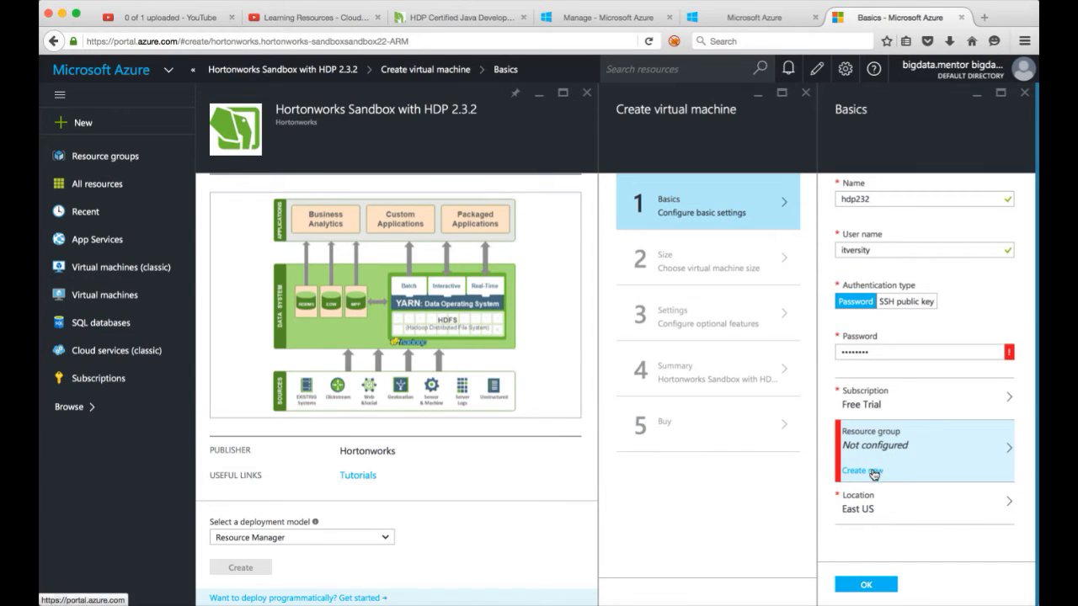
left_click(862, 471)
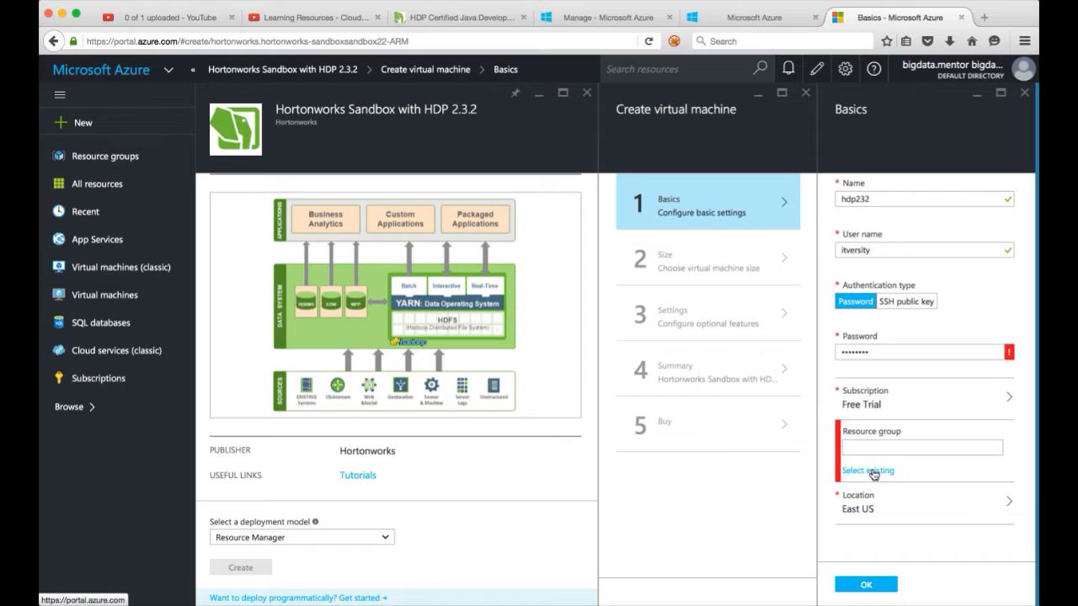
left_click(919, 448)
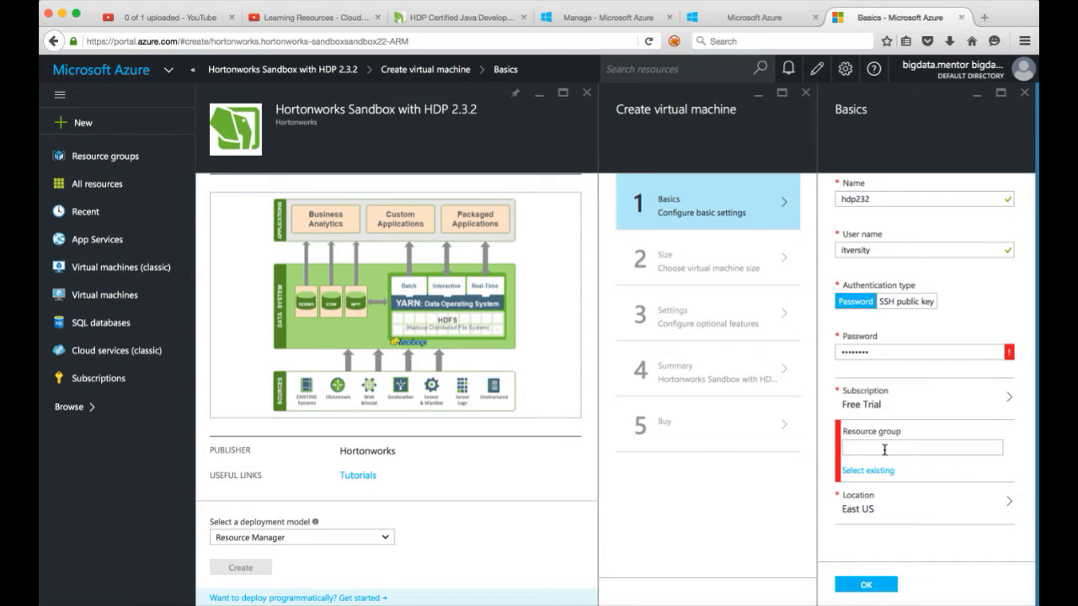
left_click(922, 448)
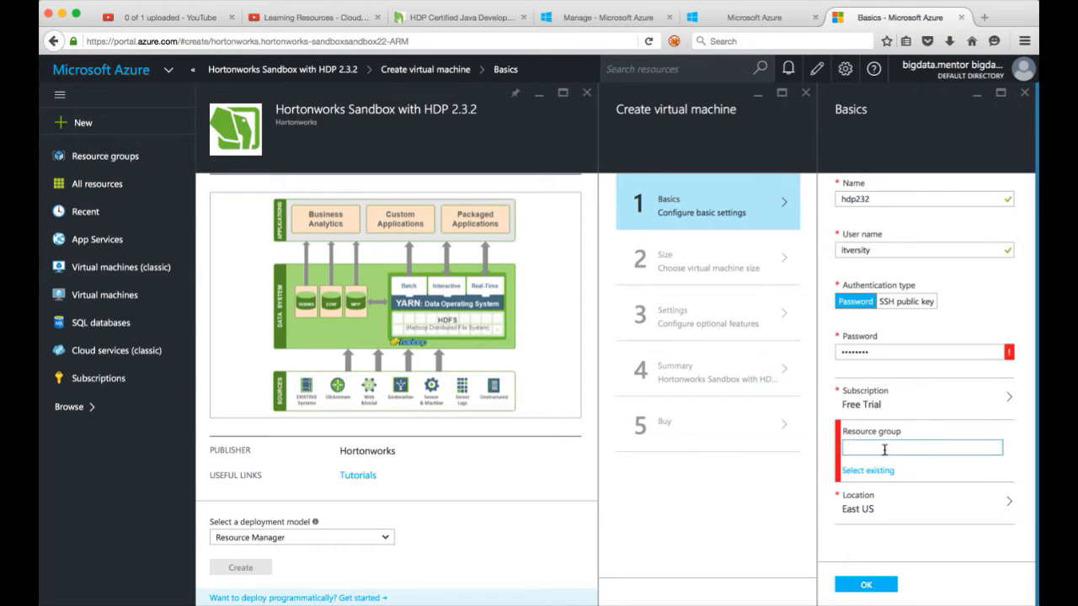
mouse_move(832, 377)
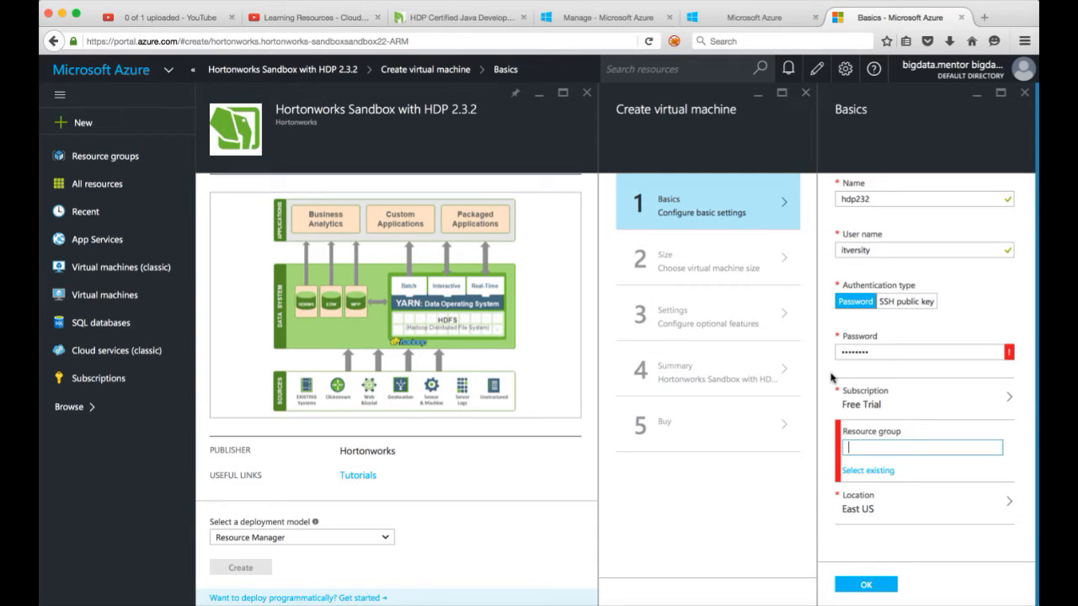
type("itversity")
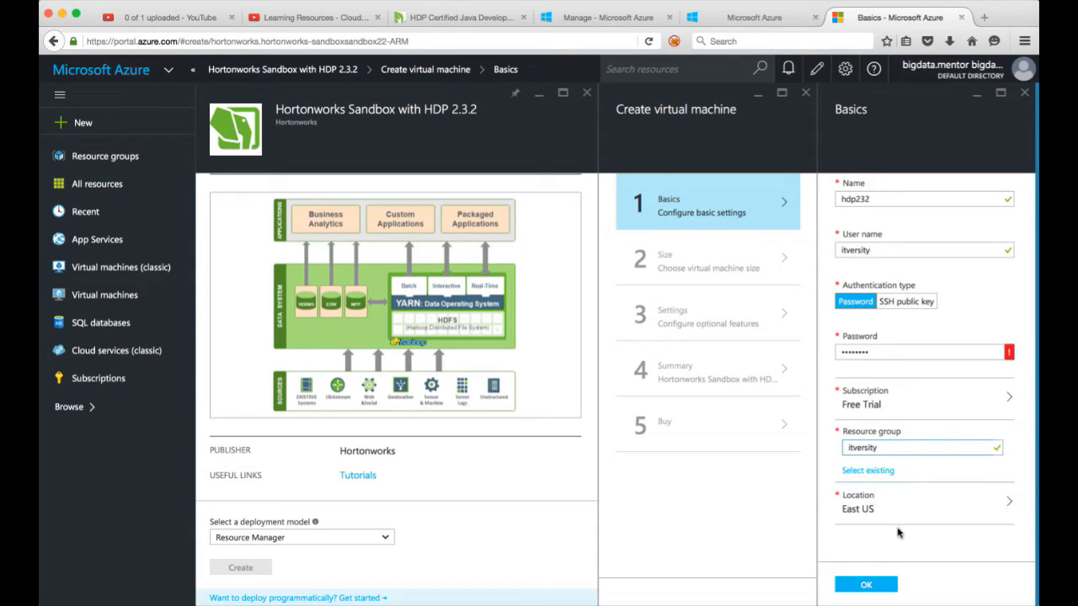
mouse_move(922, 504)
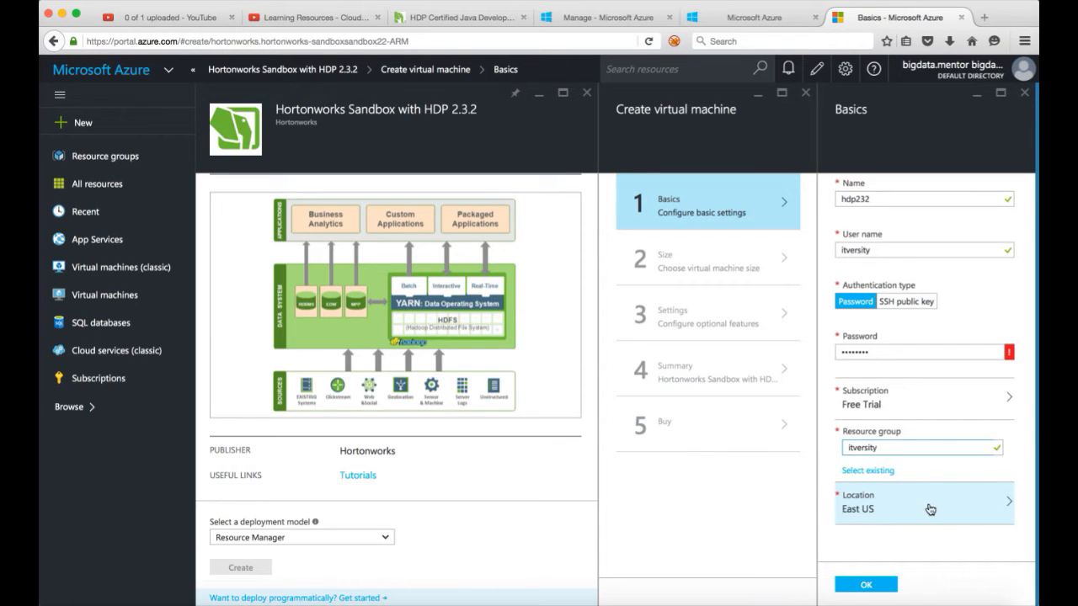
Keep East US as location, re-enter the password and submit the Basics step with OK.
left_click(922, 503)
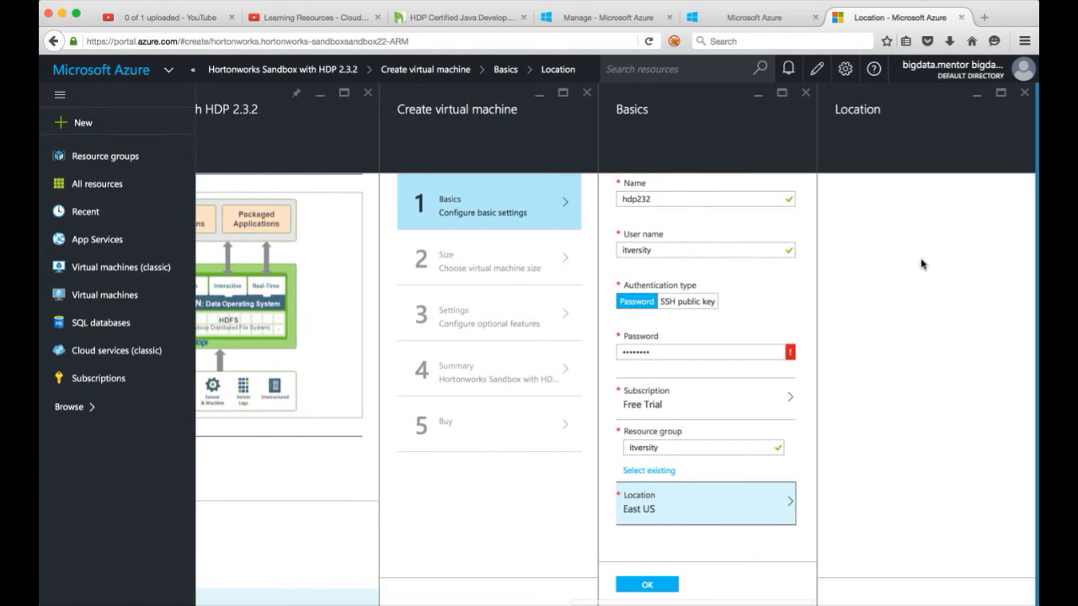
left_click(704, 502)
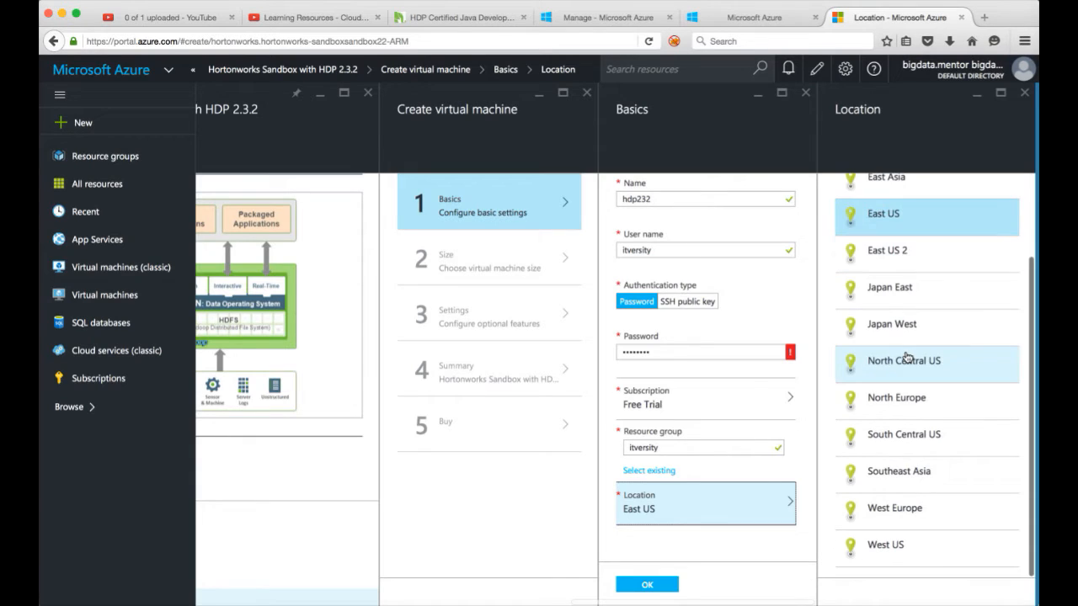
mouse_move(906, 481)
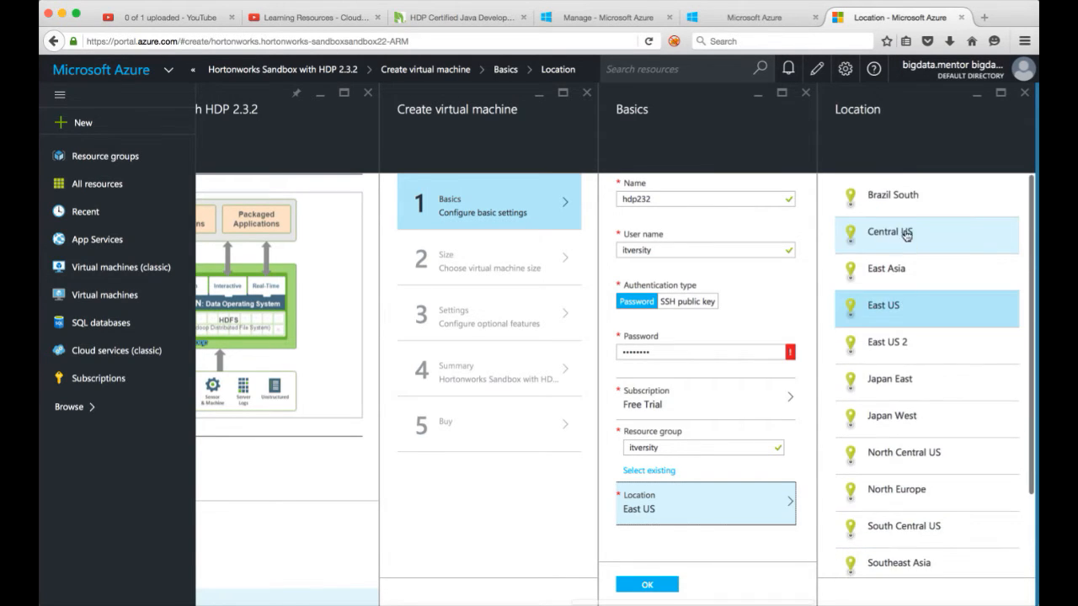
mouse_move(891, 389)
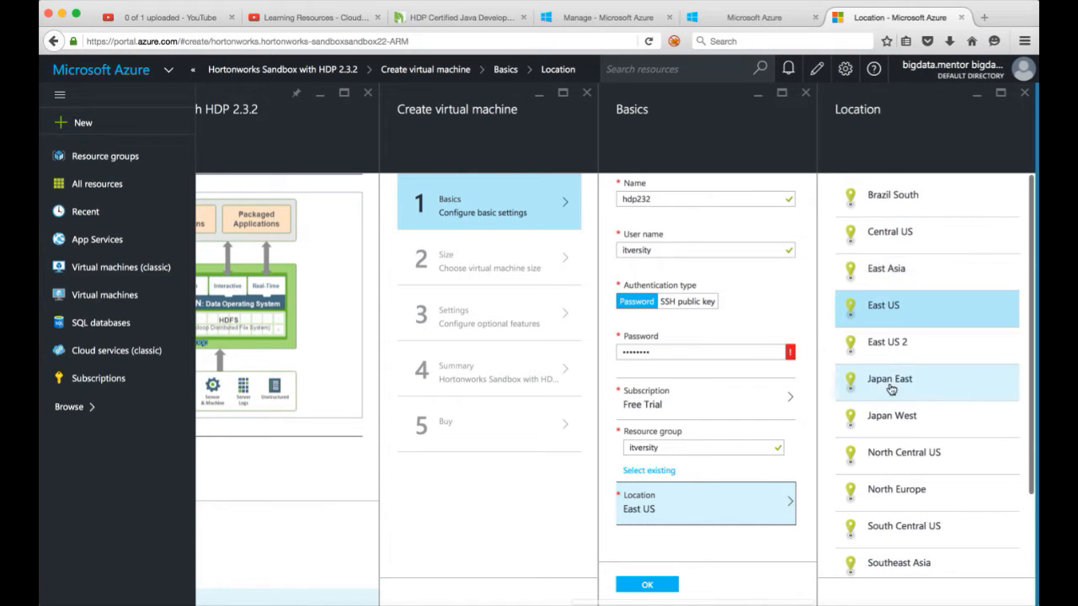
scroll("down", 3)
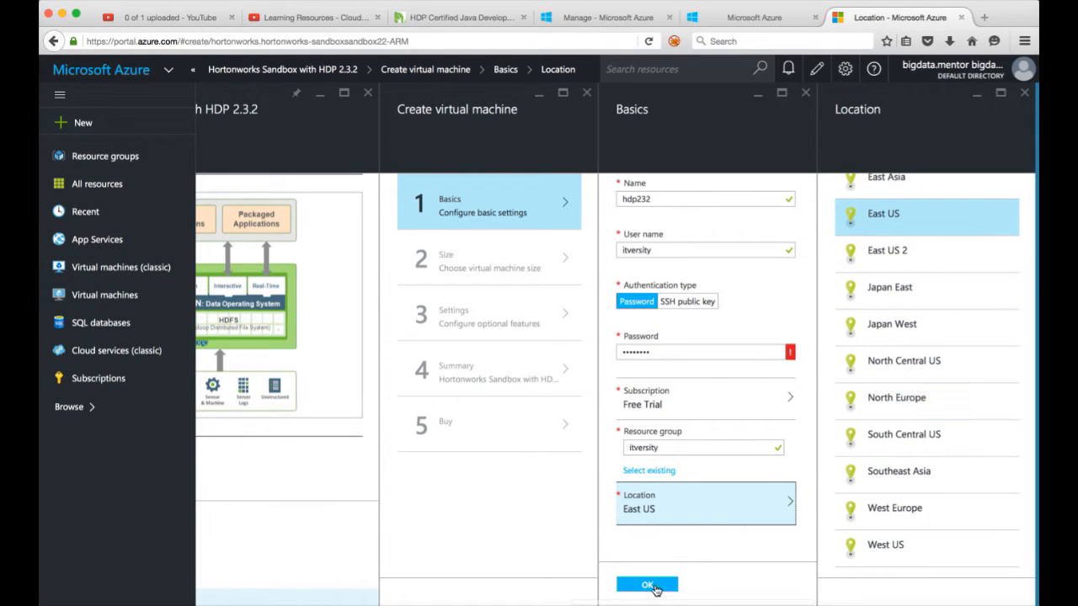
left_click(646, 584)
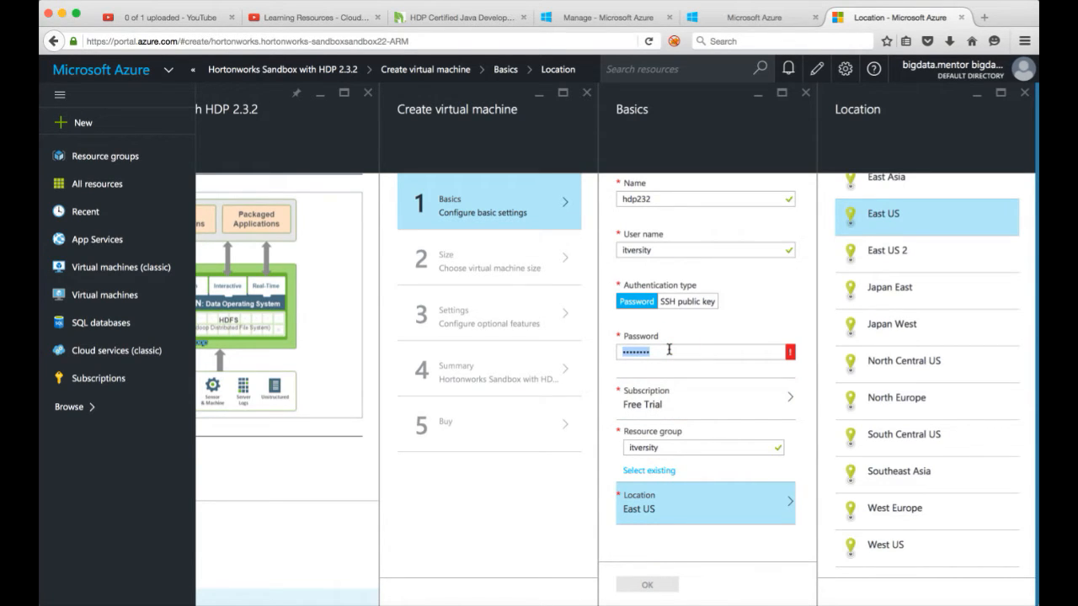
type("password")
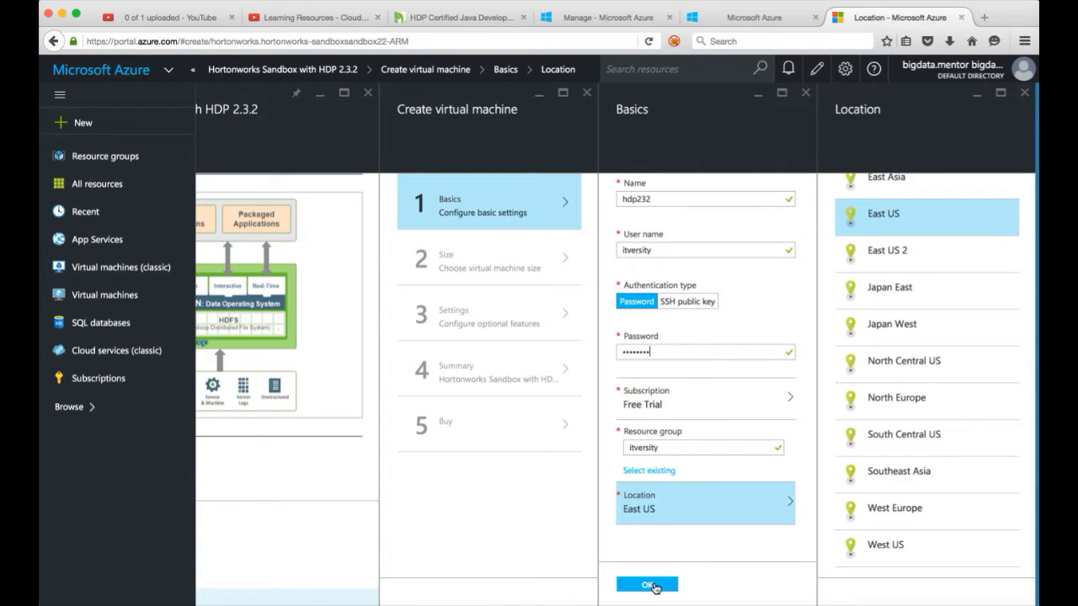
left_click(646, 585)
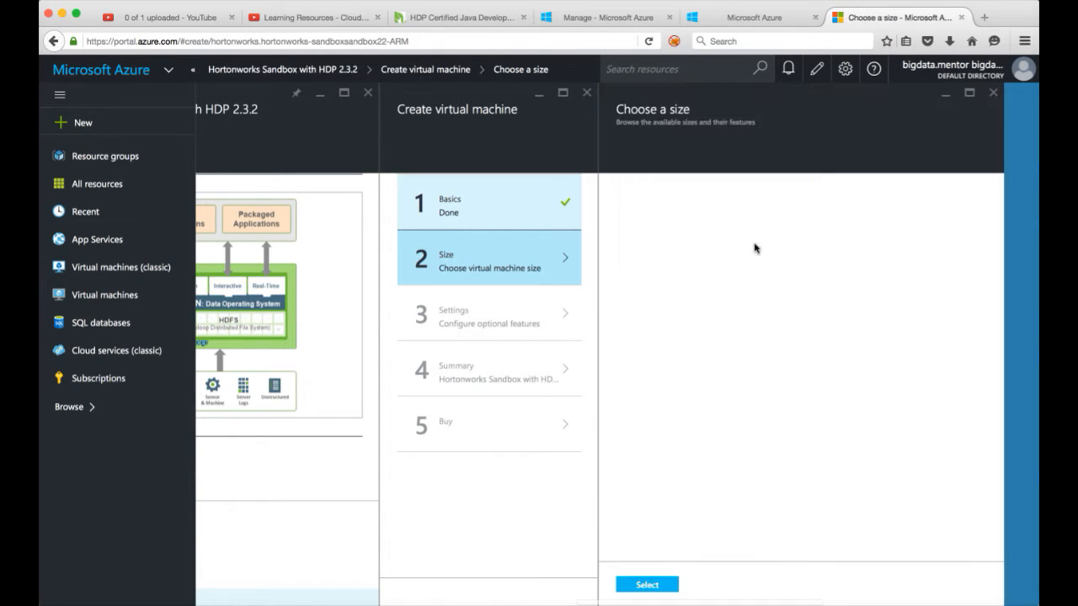
Wait on the Choose a size blade for the recommended A4, A5 and A6 Standard sizes to load.
left_click(488, 257)
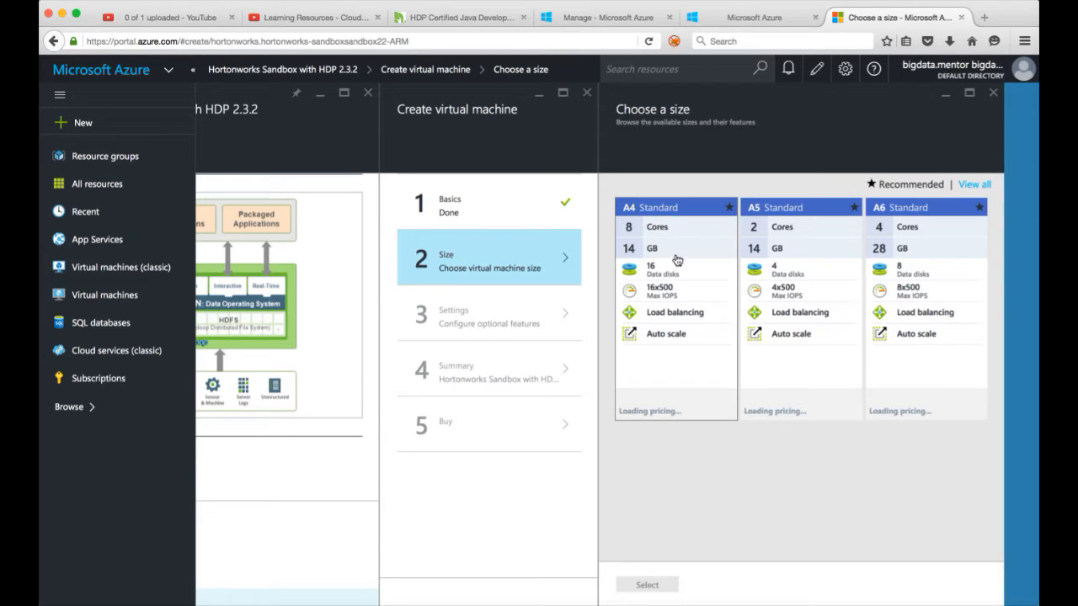
mouse_move(766, 69)
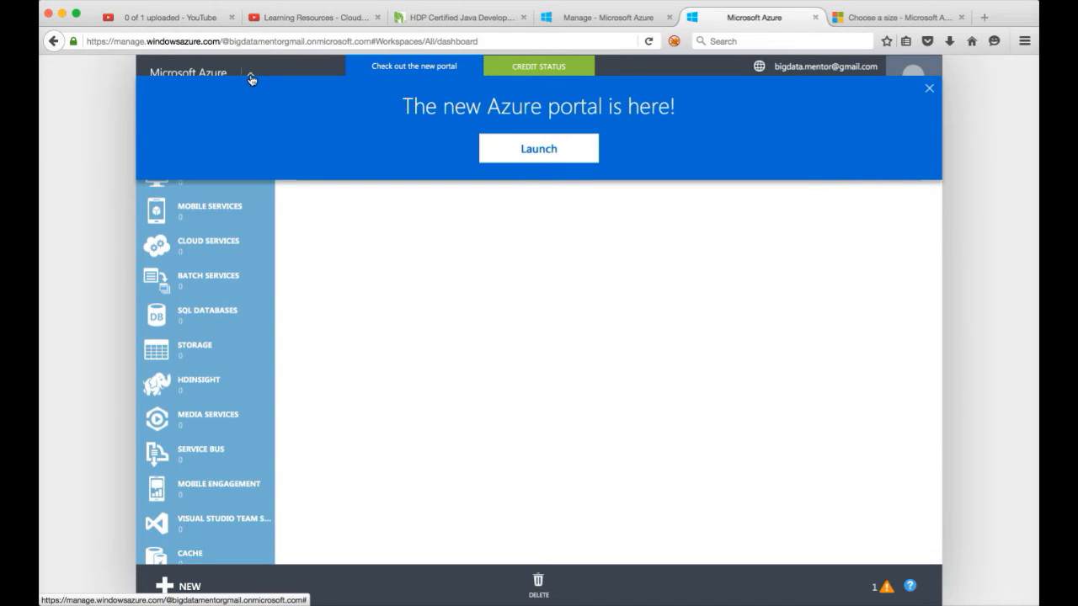
mouse_move(424, 74)
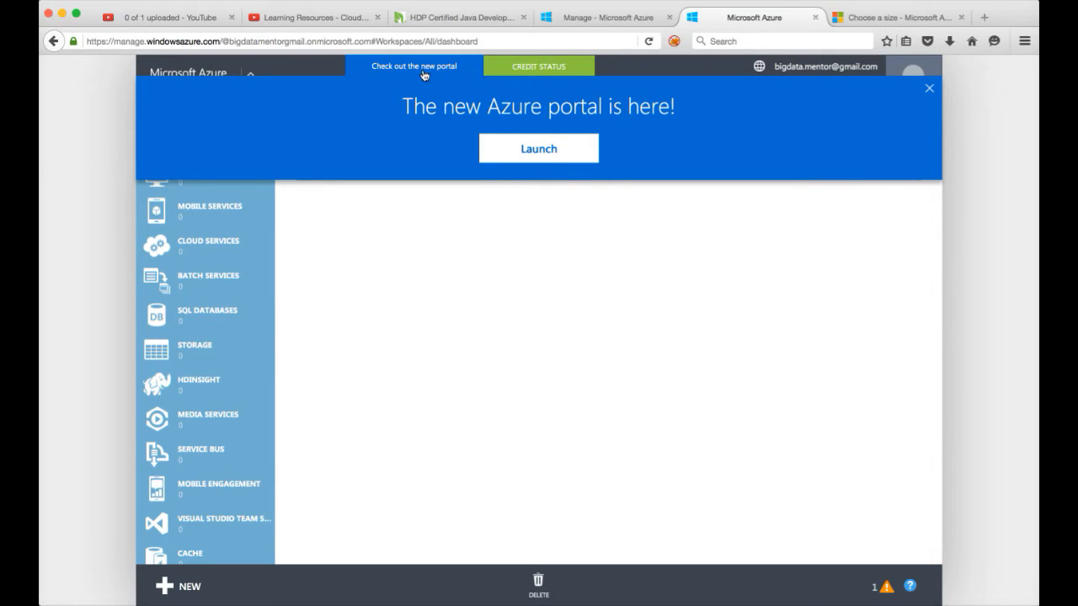
Go to google.com and search for 'azure pricing'.
left_click(354, 40)
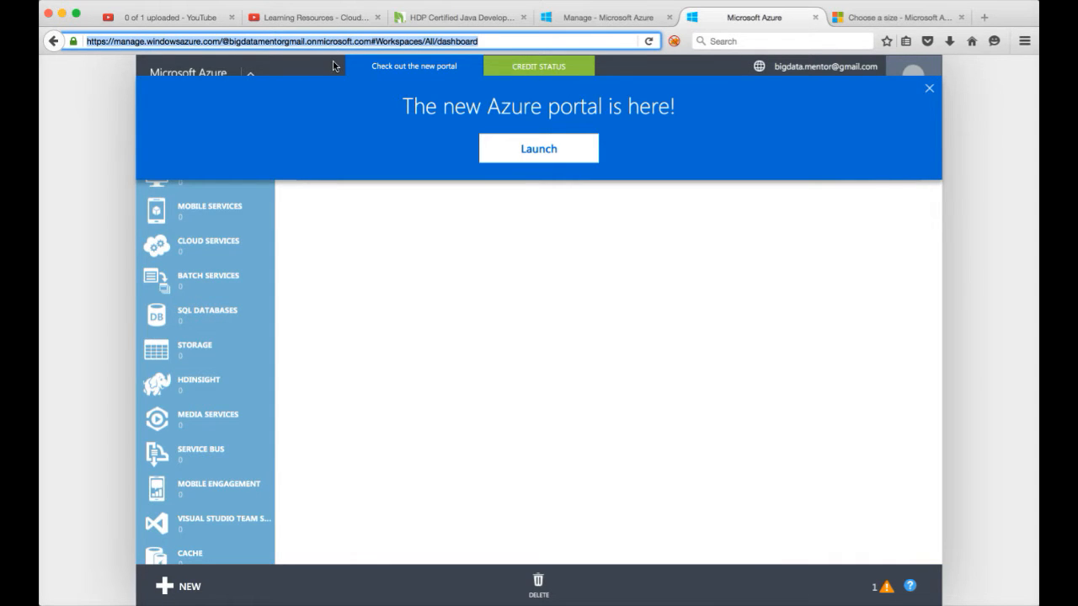
type("google.com")
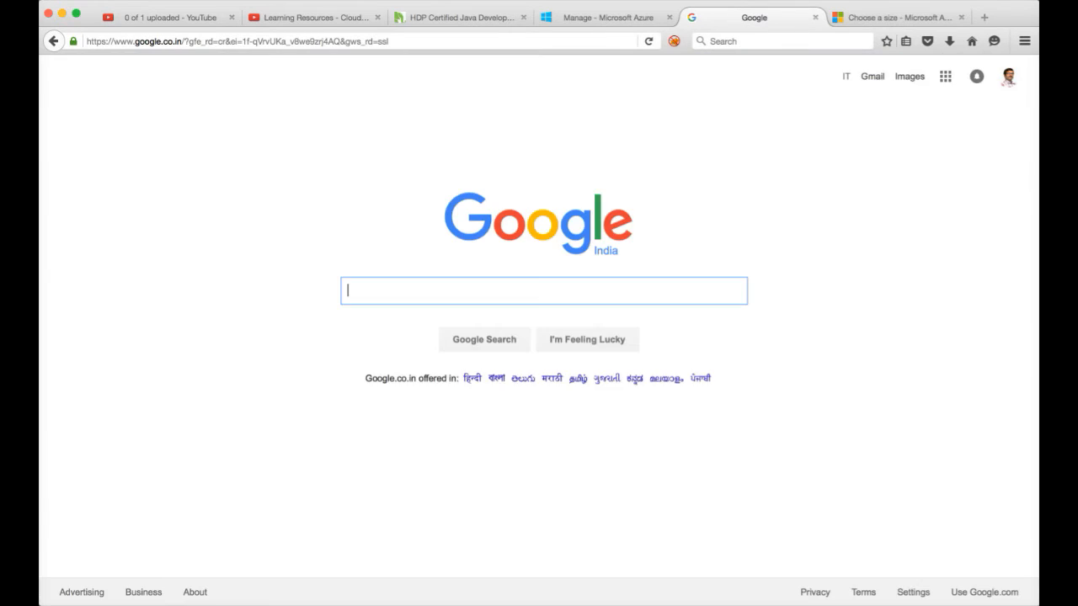
type("z")
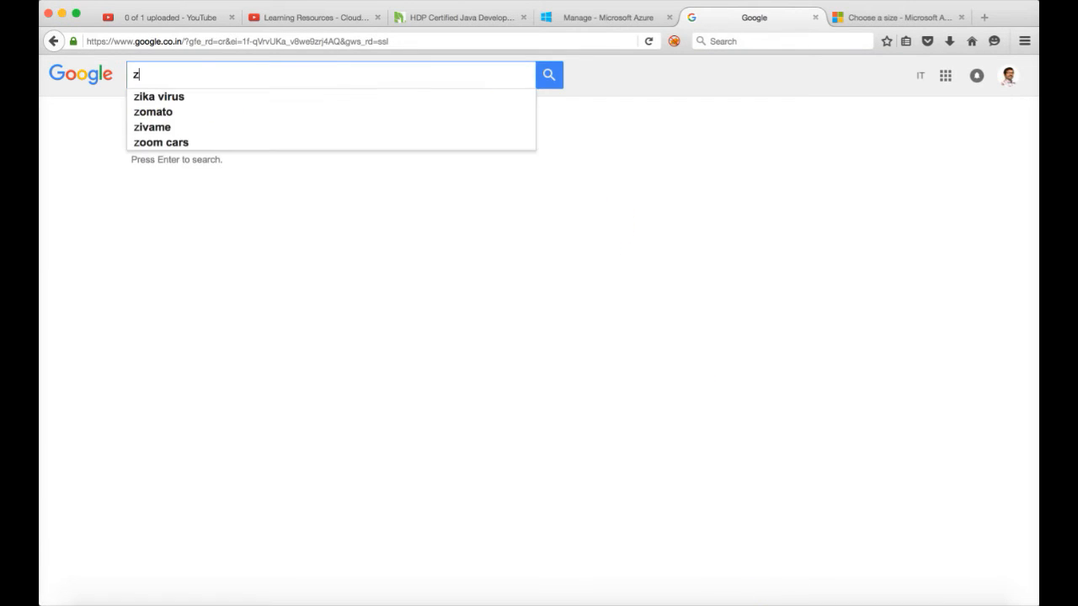
type("az")
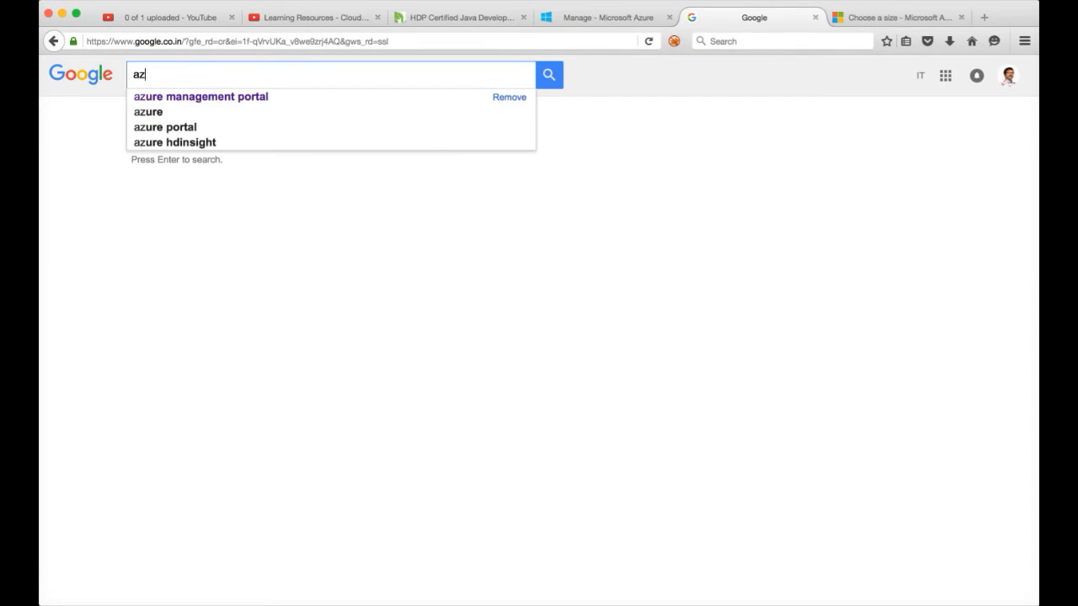
type("azure pricing")
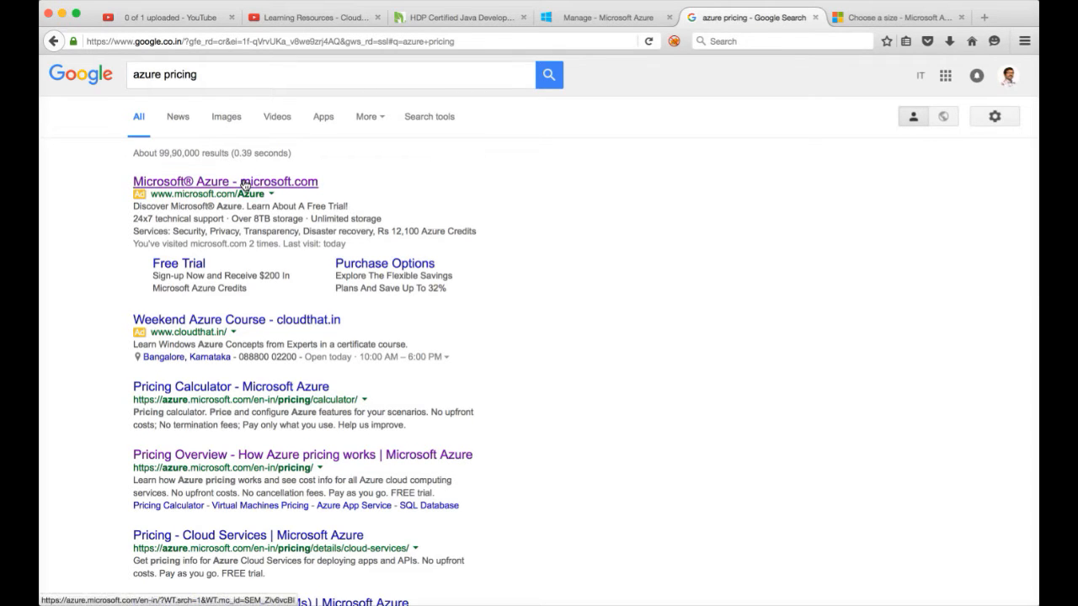
Follow the Microsoft Azure - microsoft.com result to the Azure website.
left_click(226, 182)
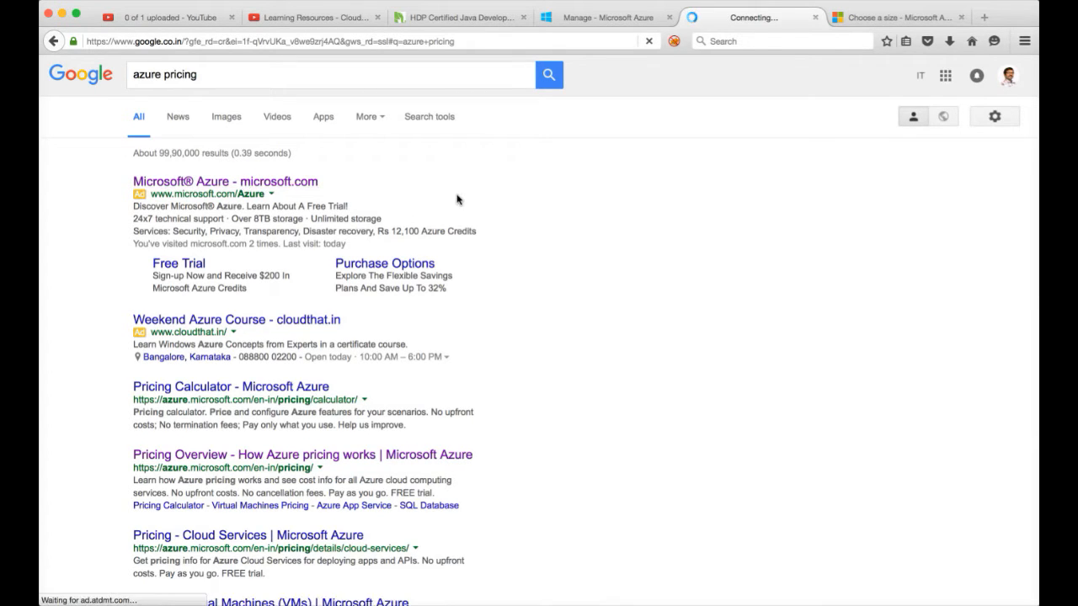
left_click(226, 182)
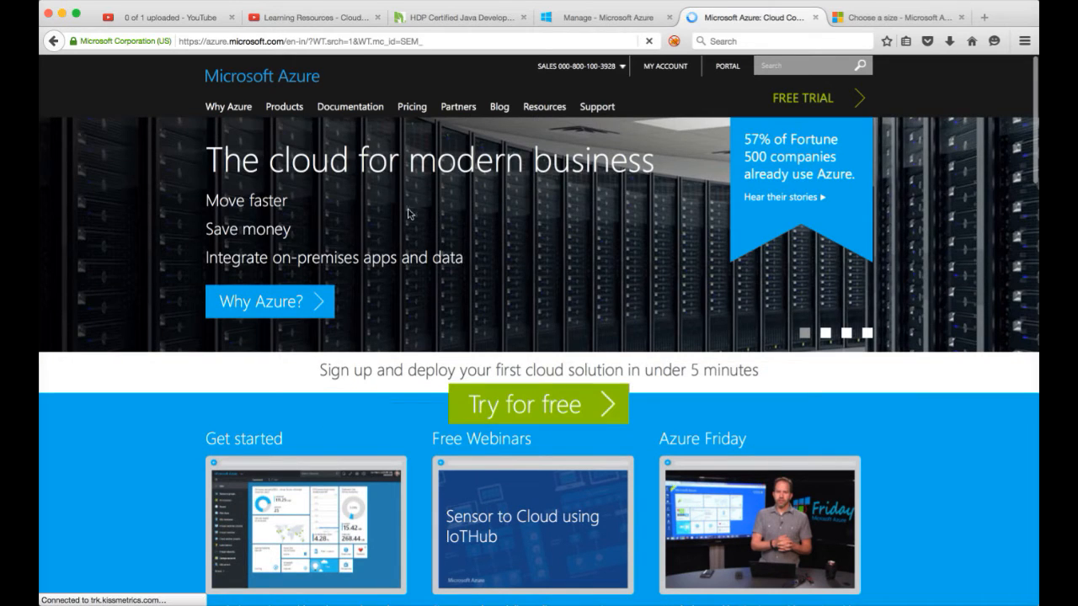
left_click(411, 106)
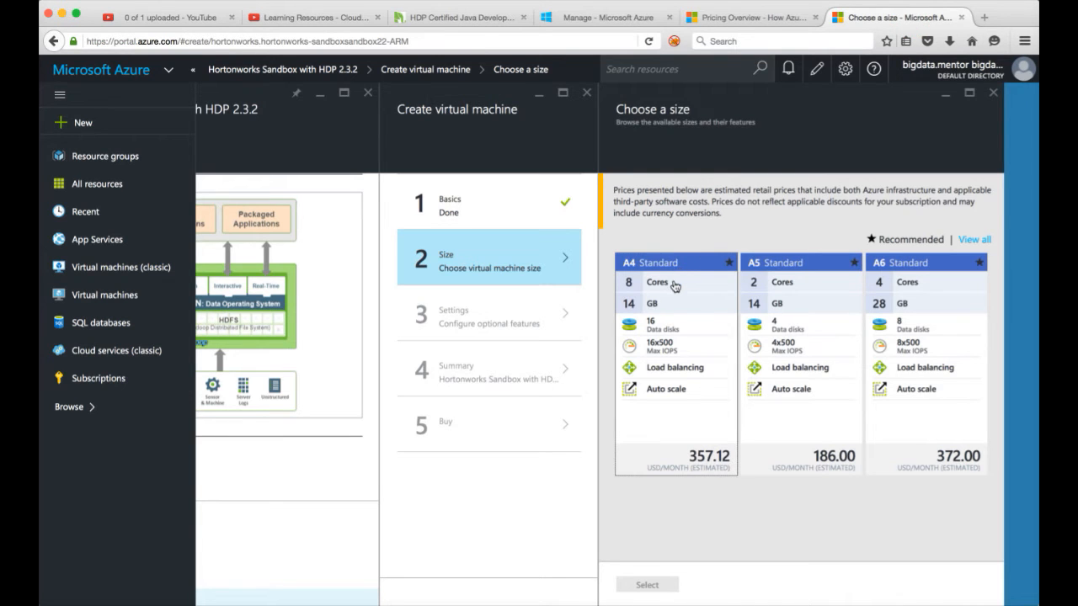
mouse_move(670, 323)
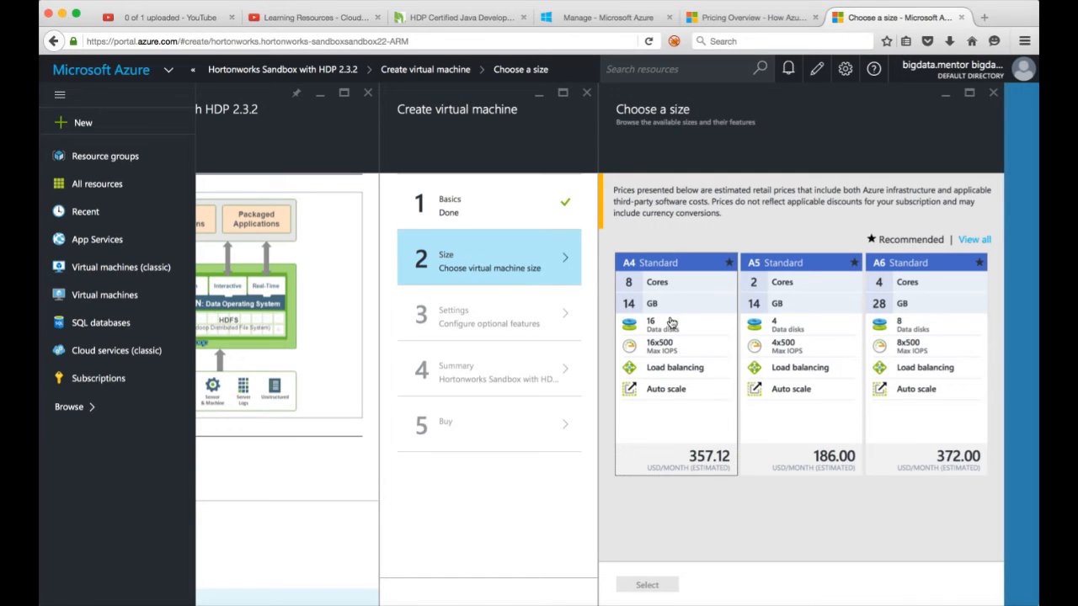
mouse_move(721, 471)
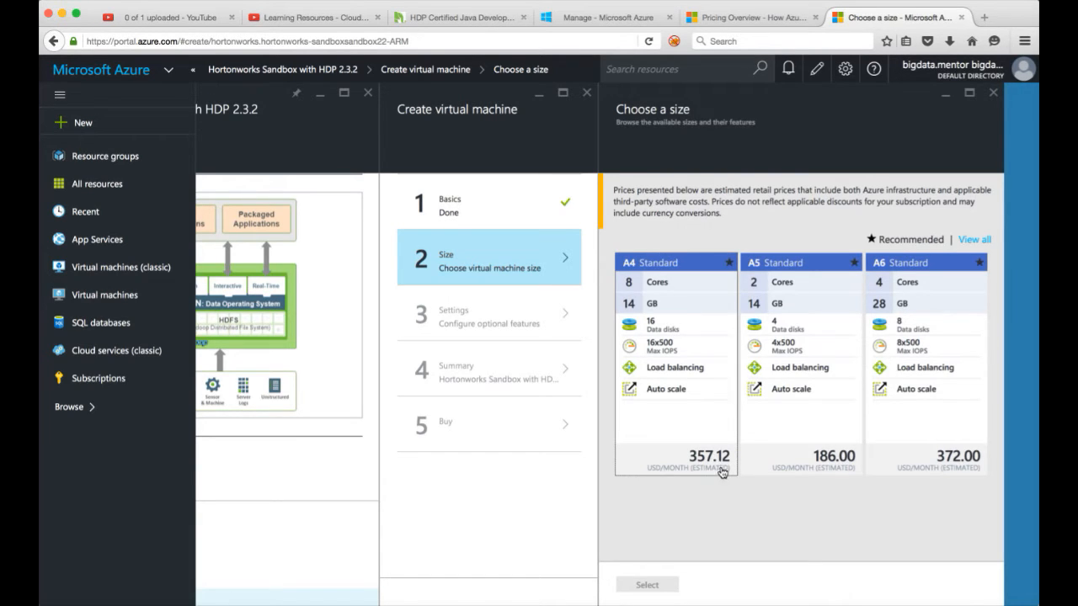
mouse_move(721, 468)
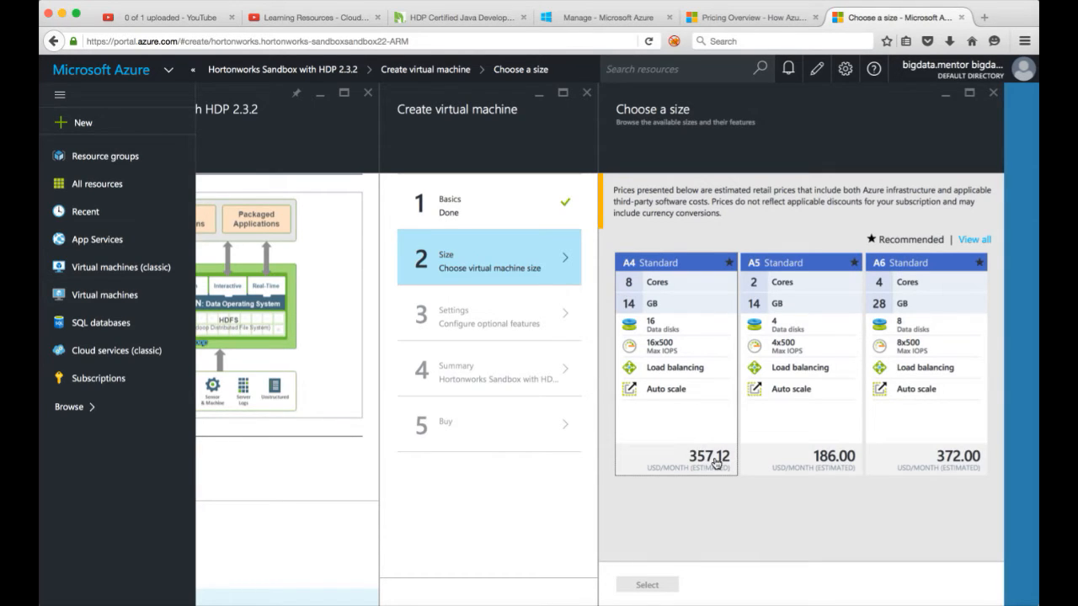
mouse_move(858, 152)
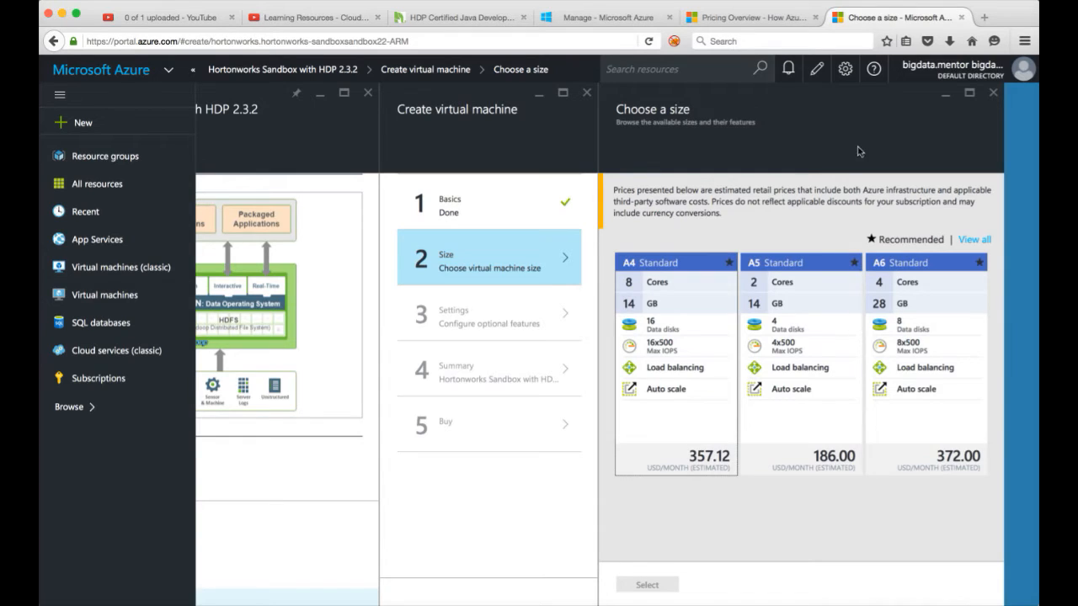
mouse_move(913, 59)
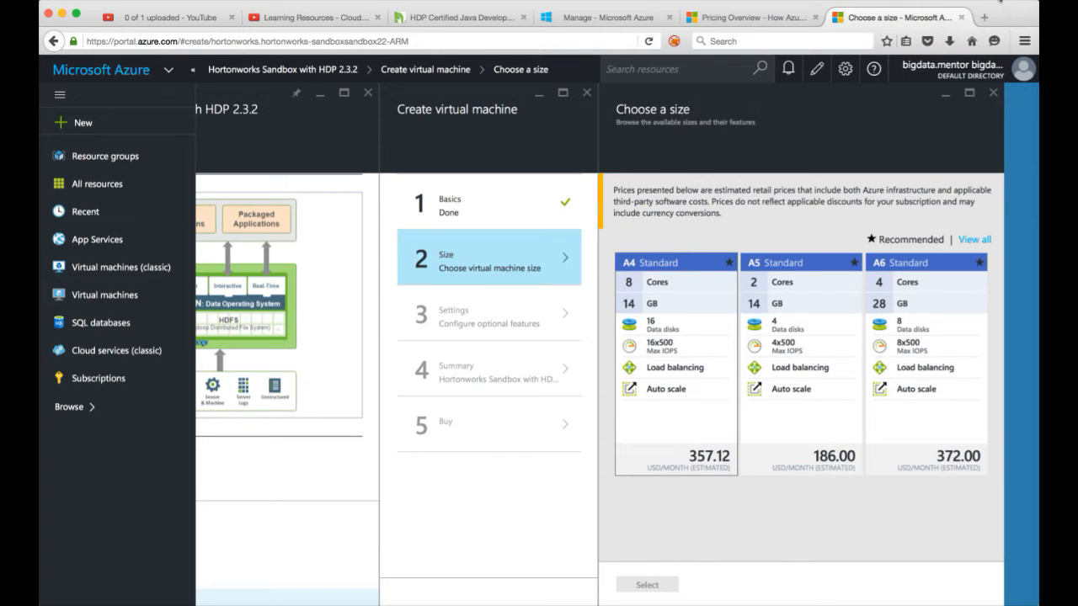
Select the A5 Standard size (2 cores, 14 GB, 186.00 monthly), using a calculator to compare costs.
type("calculator")
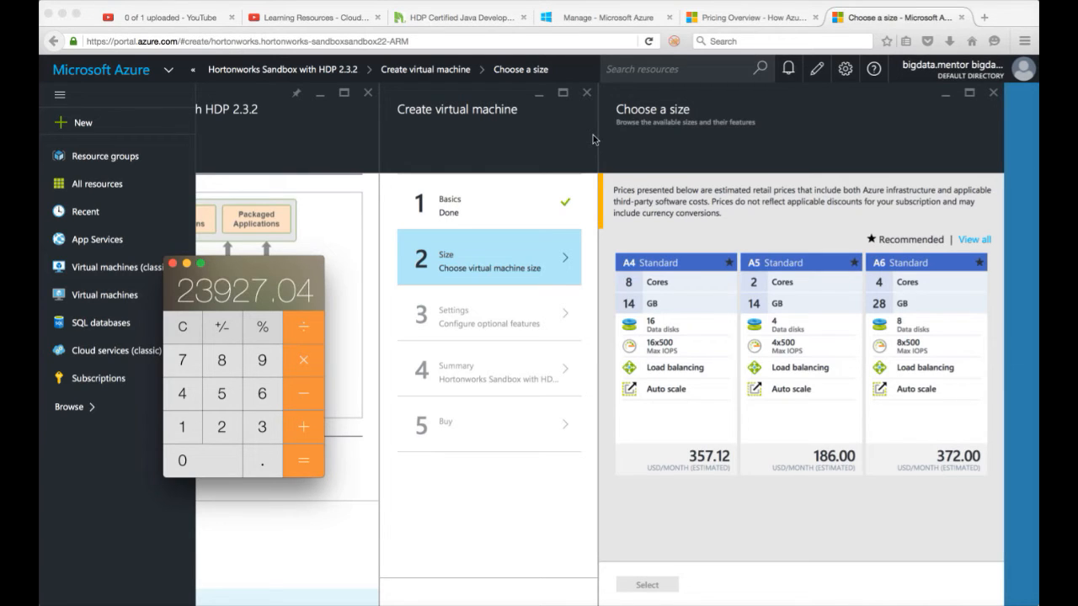
mouse_move(391, 300)
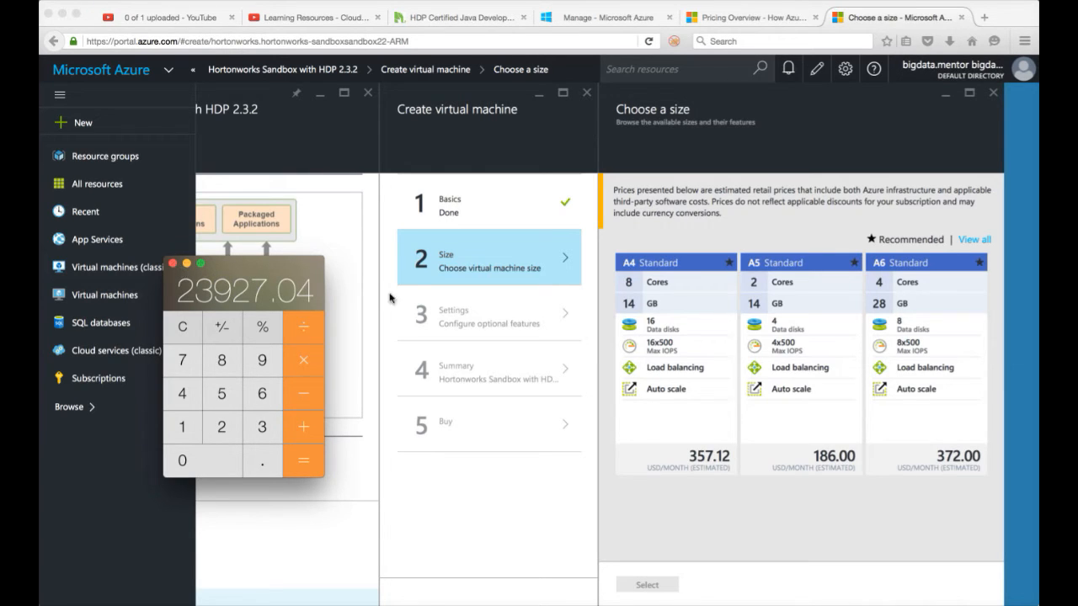
mouse_move(704, 470)
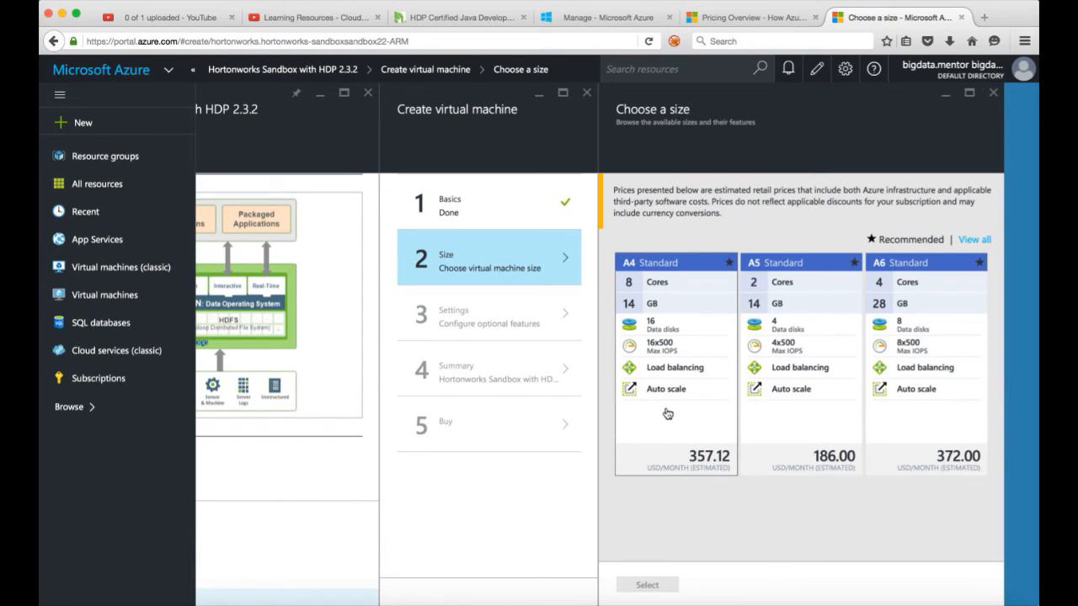
mouse_move(680, 420)
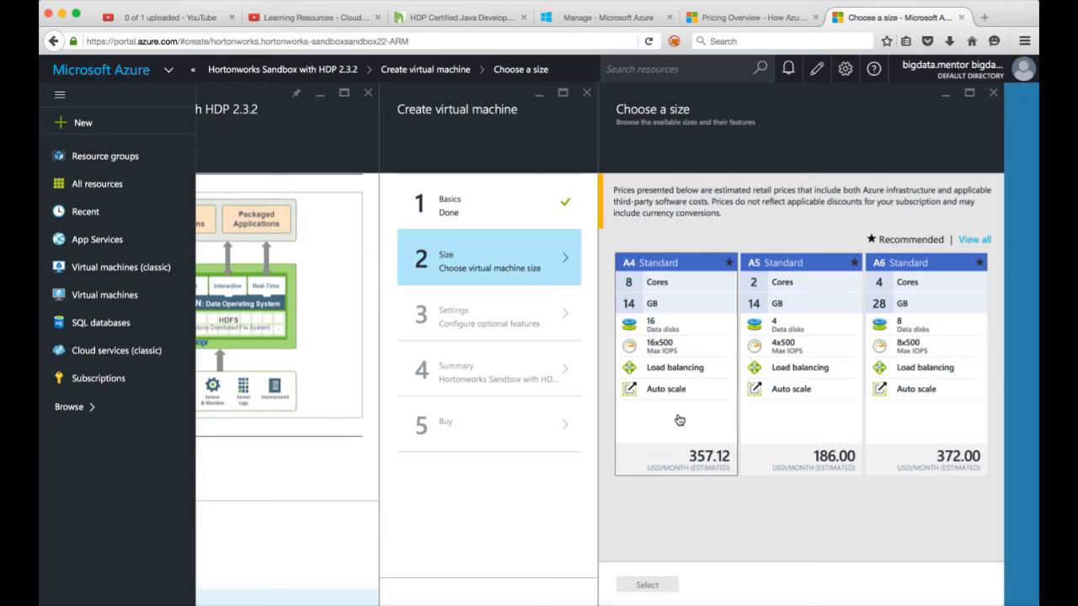
mouse_move(730, 437)
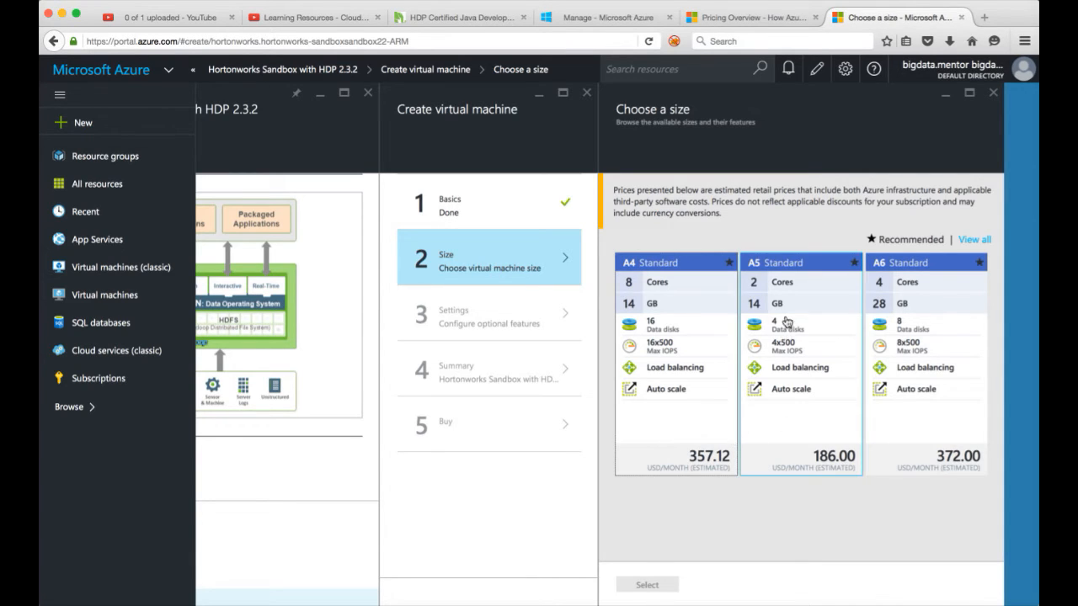
mouse_move(791, 320)
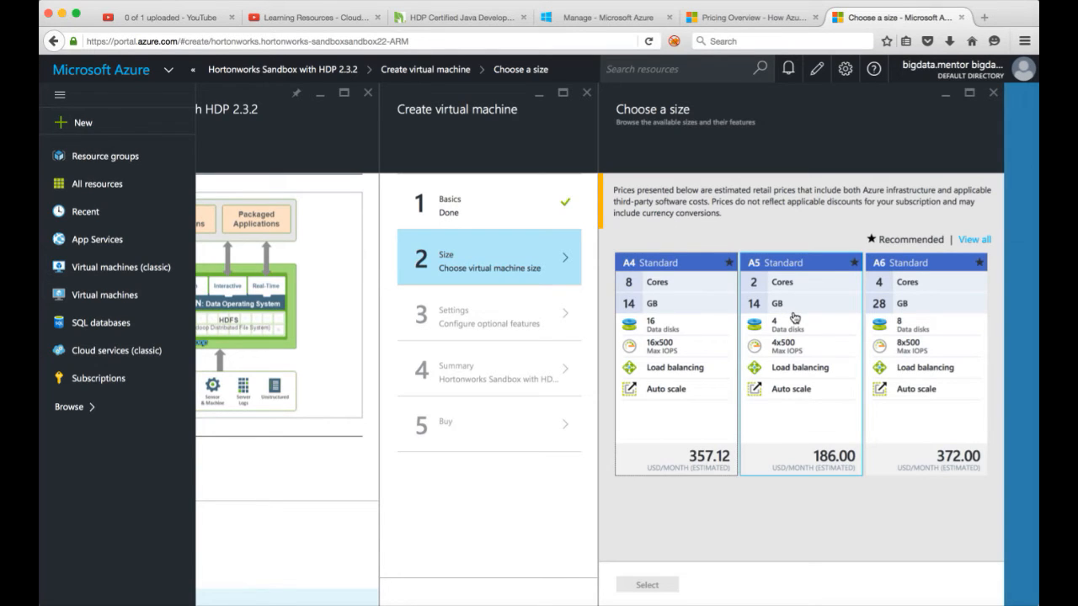
left_click(801, 367)
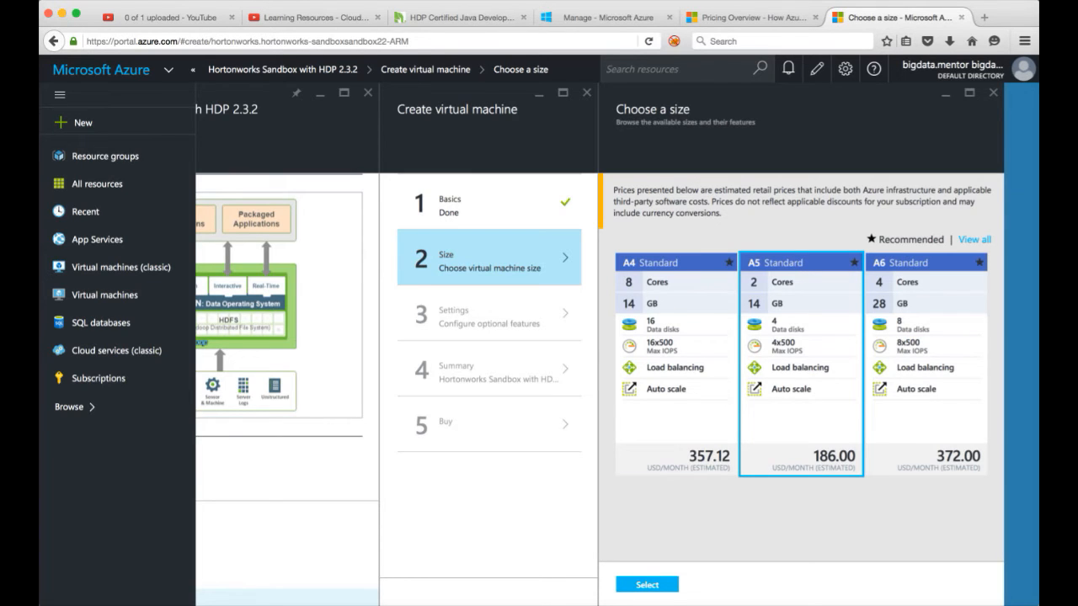
key("cmd+space")
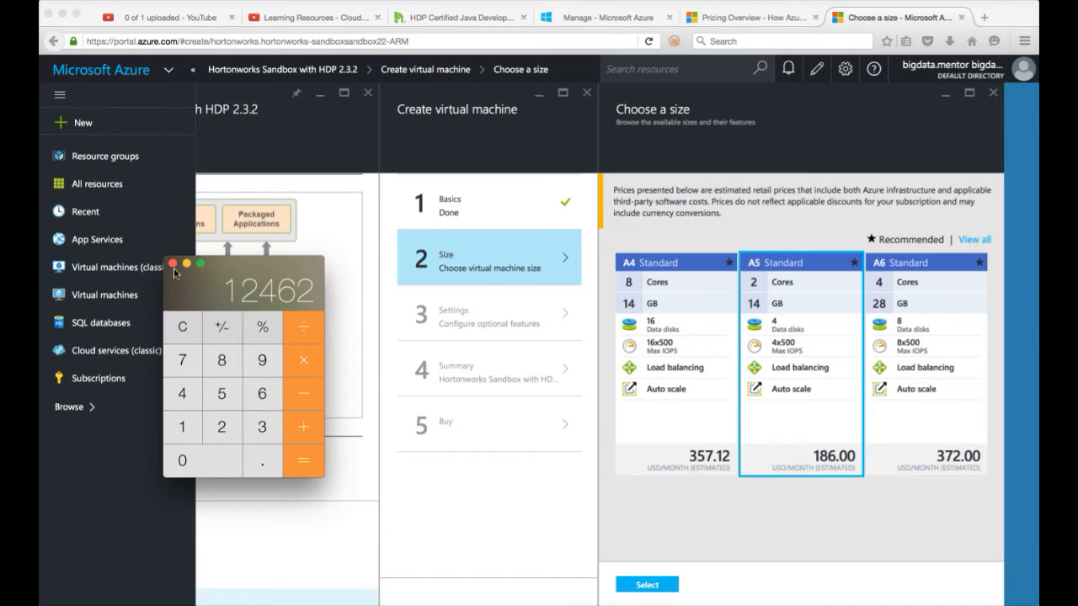
Confirm the A5 size and accept default storage, network and monitoring settings to reach the Summary.
left_click(172, 263)
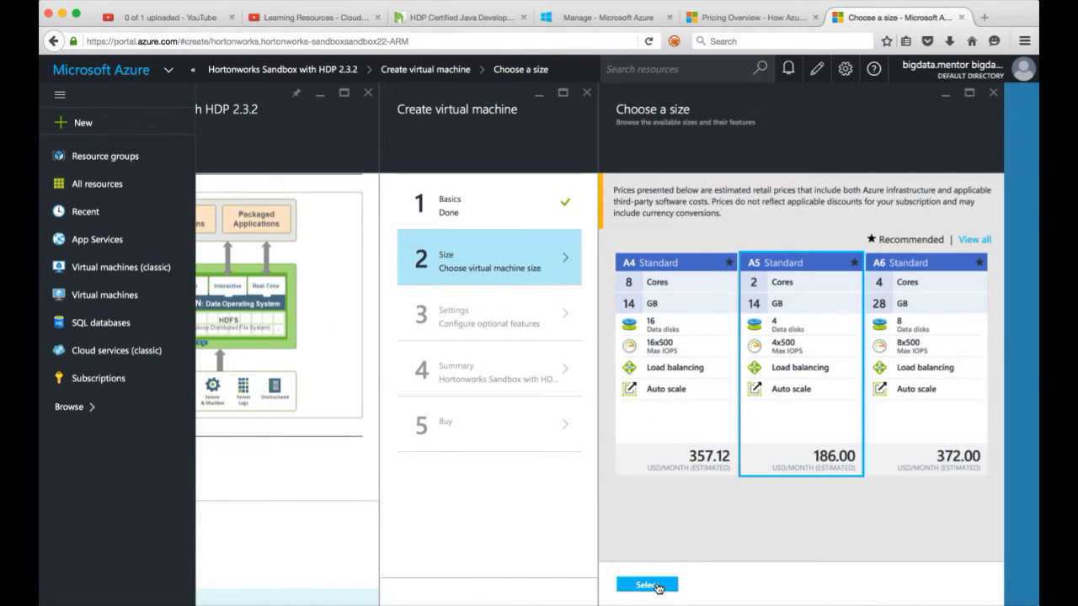
left_click(646, 585)
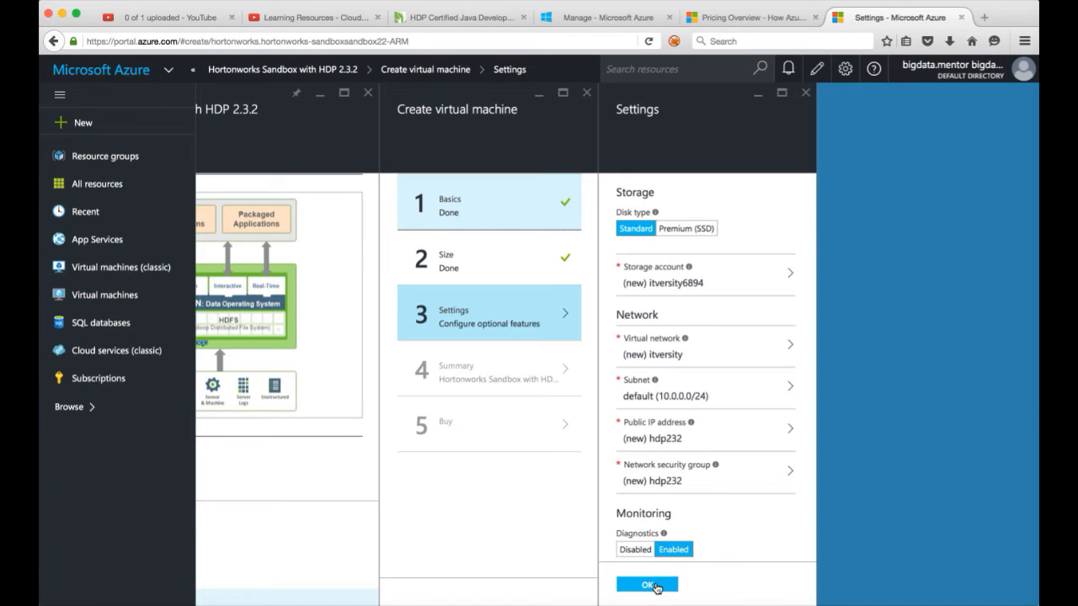
left_click(647, 584)
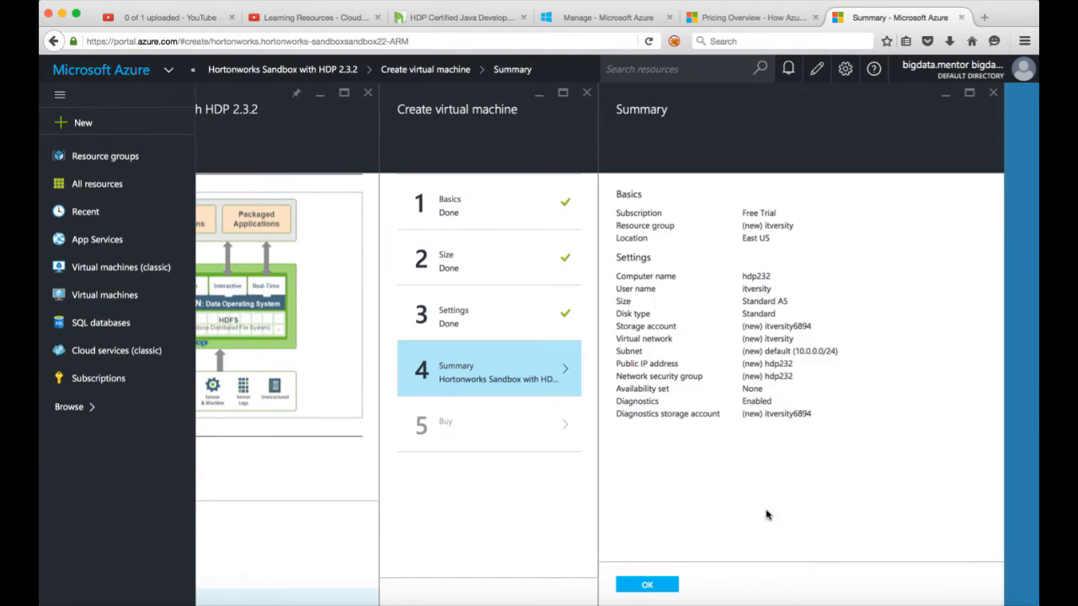
mouse_move(765, 459)
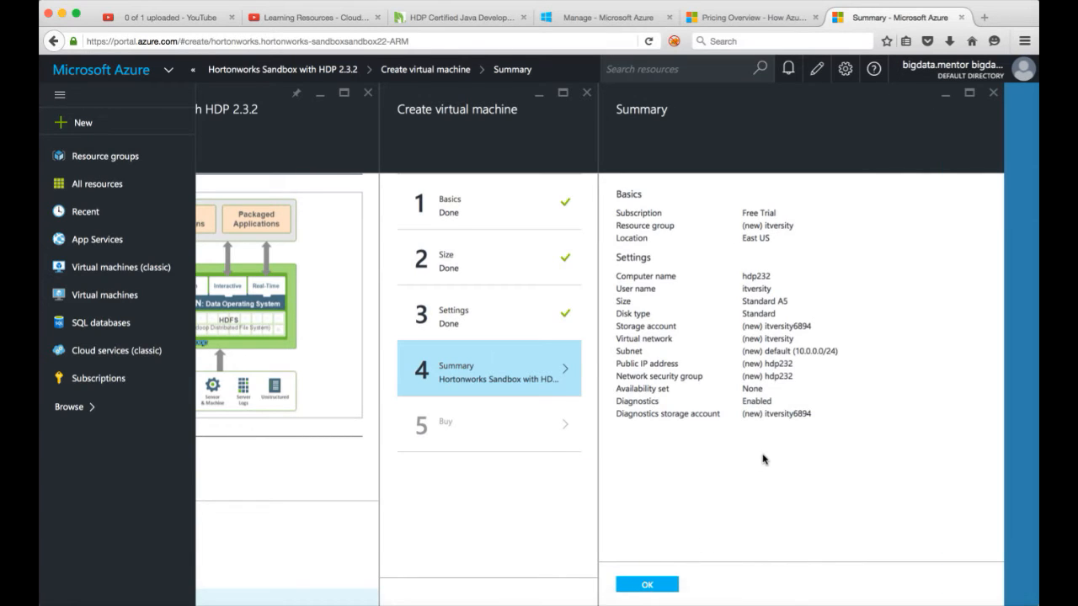
Approve the summary and purchase the Hortonworks Sandbox offer to begin deployment.
left_click(646, 585)
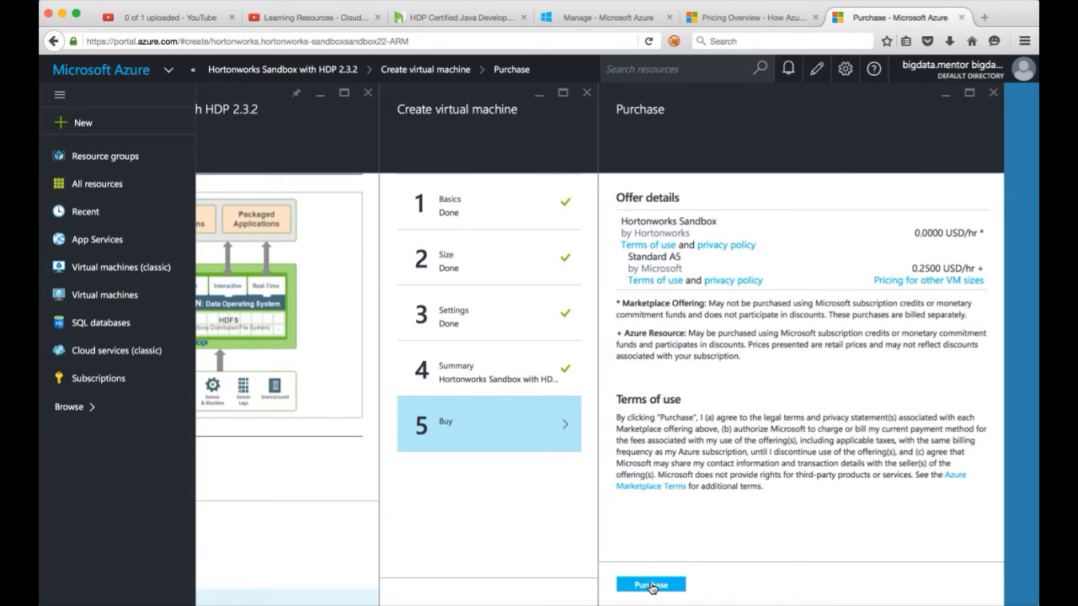
mouse_move(781, 276)
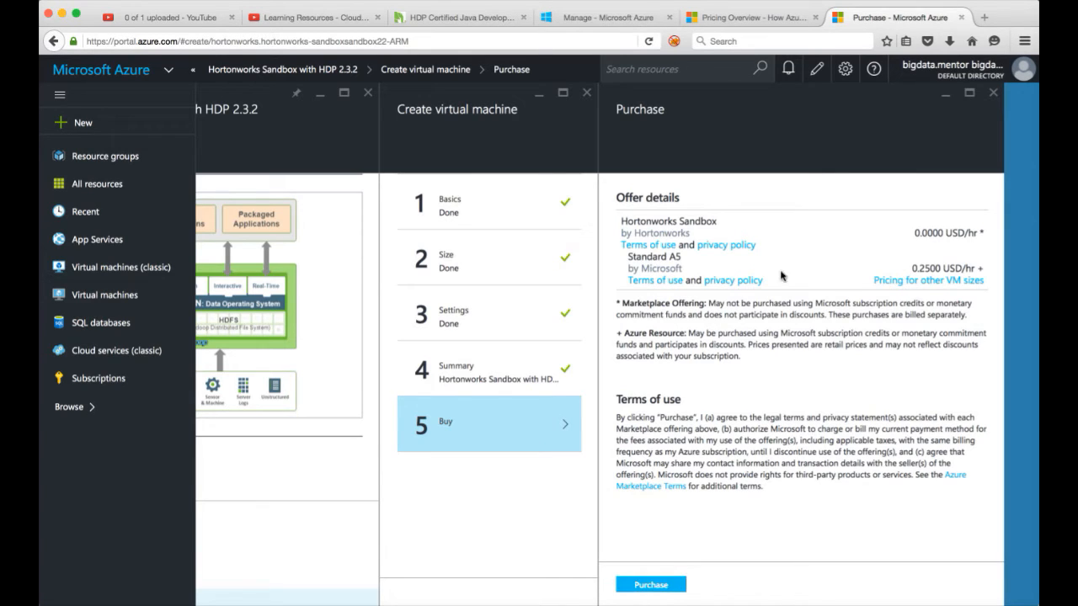
mouse_move(725, 245)
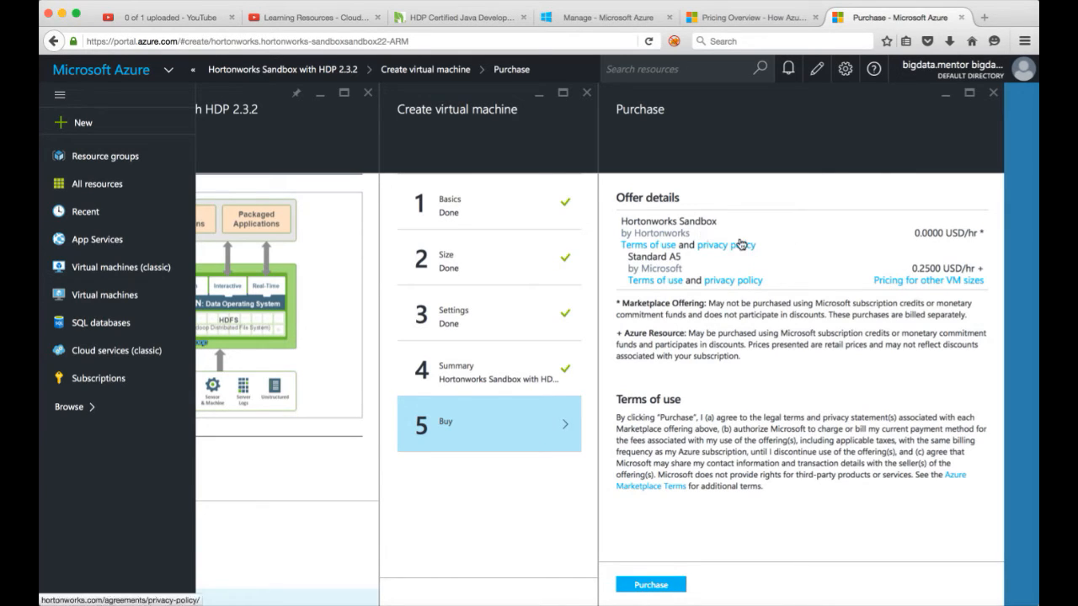
mouse_move(919, 285)
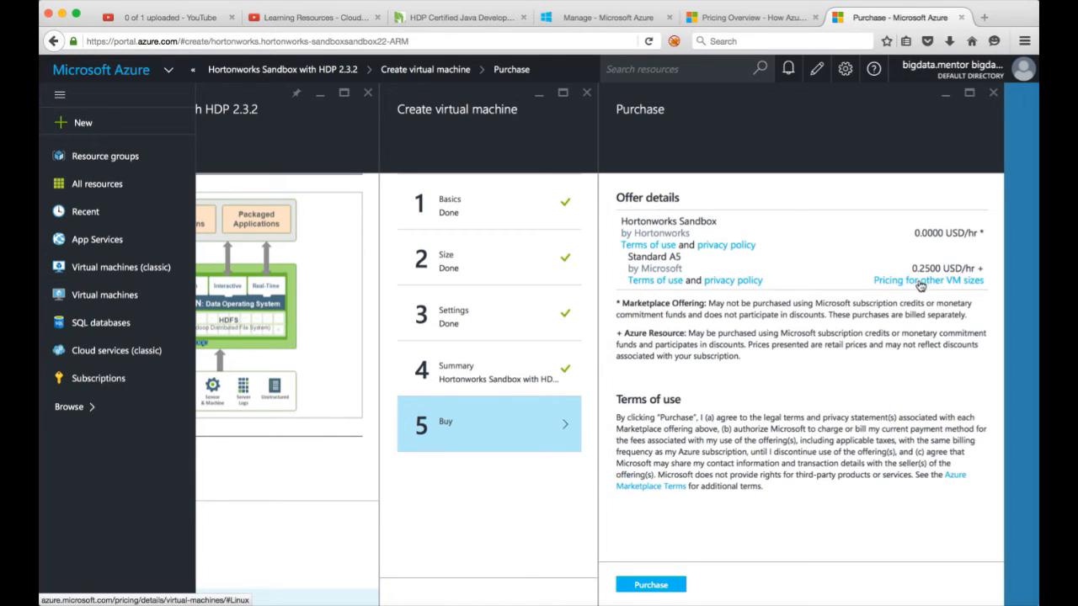
mouse_move(930, 278)
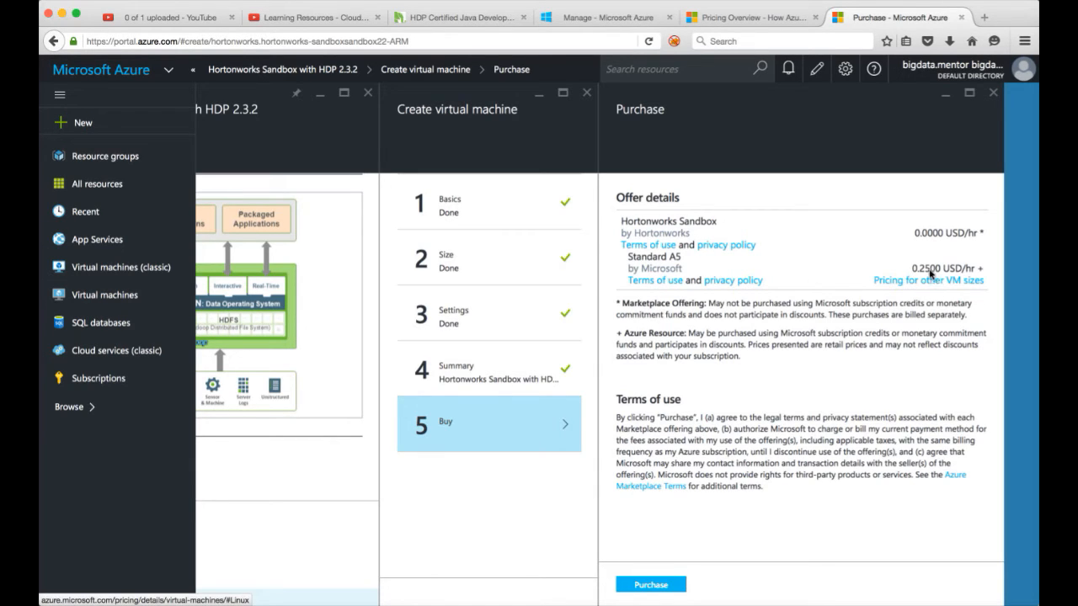
mouse_move(943, 279)
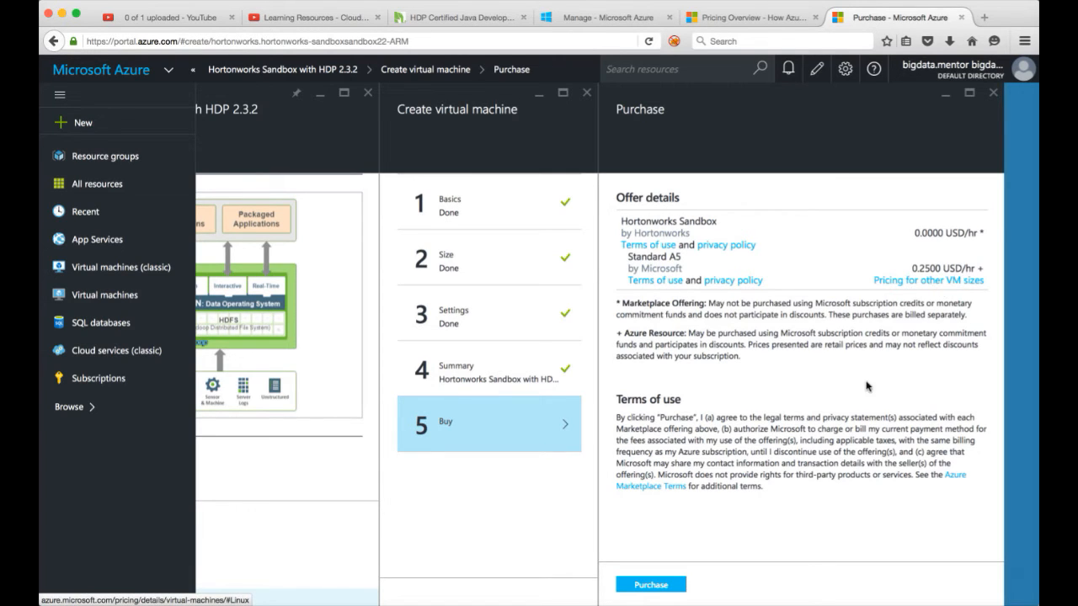
left_click(650, 582)
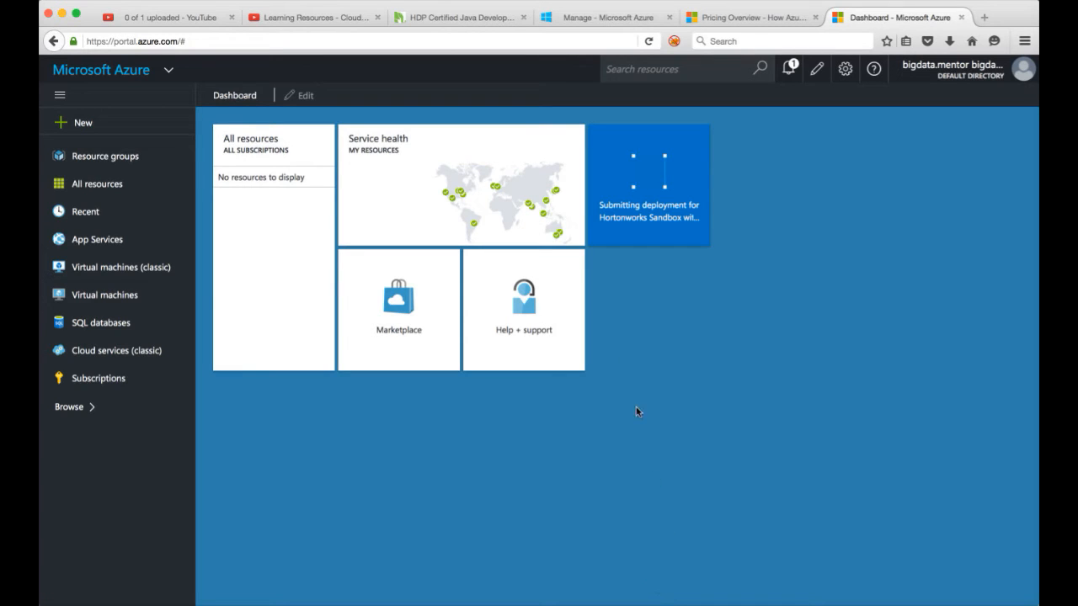
mouse_move(648, 211)
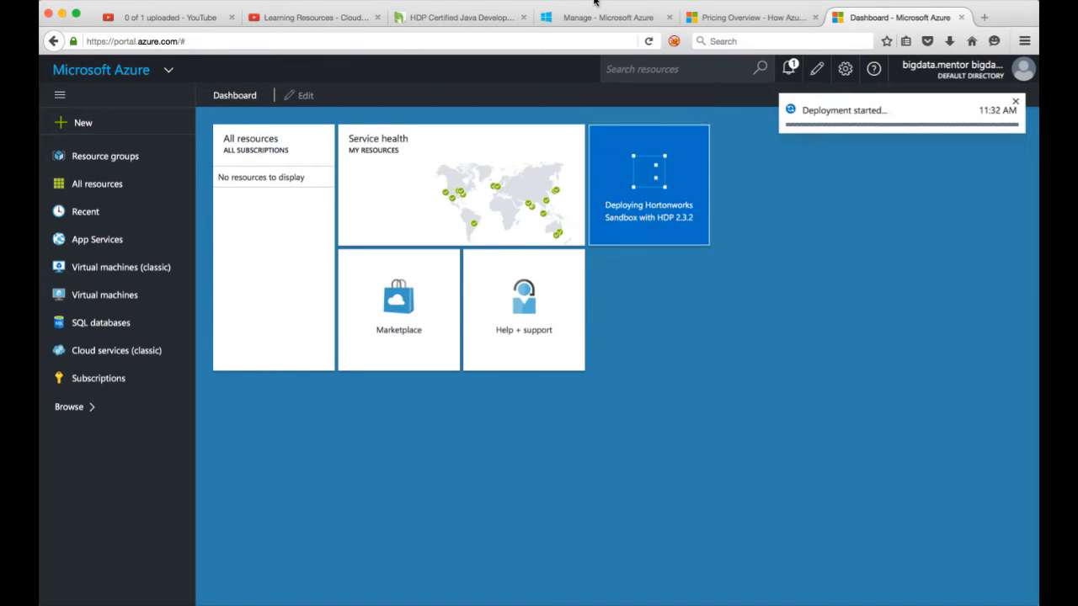
Review the deployment's progress details and resource list, then return to the dashboard.
left_click(647, 183)
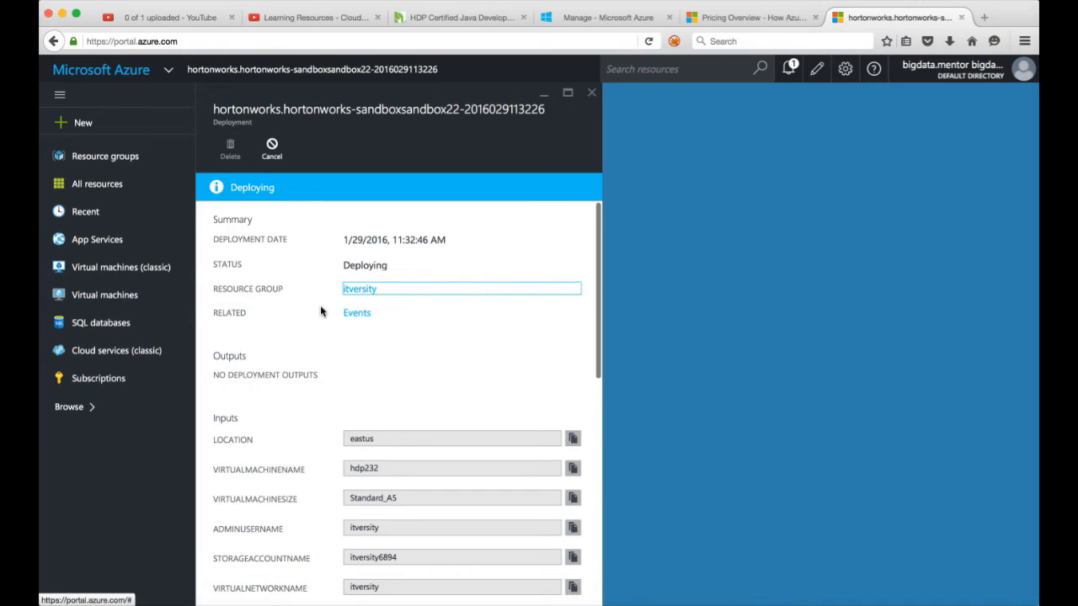
scroll("down", 3)
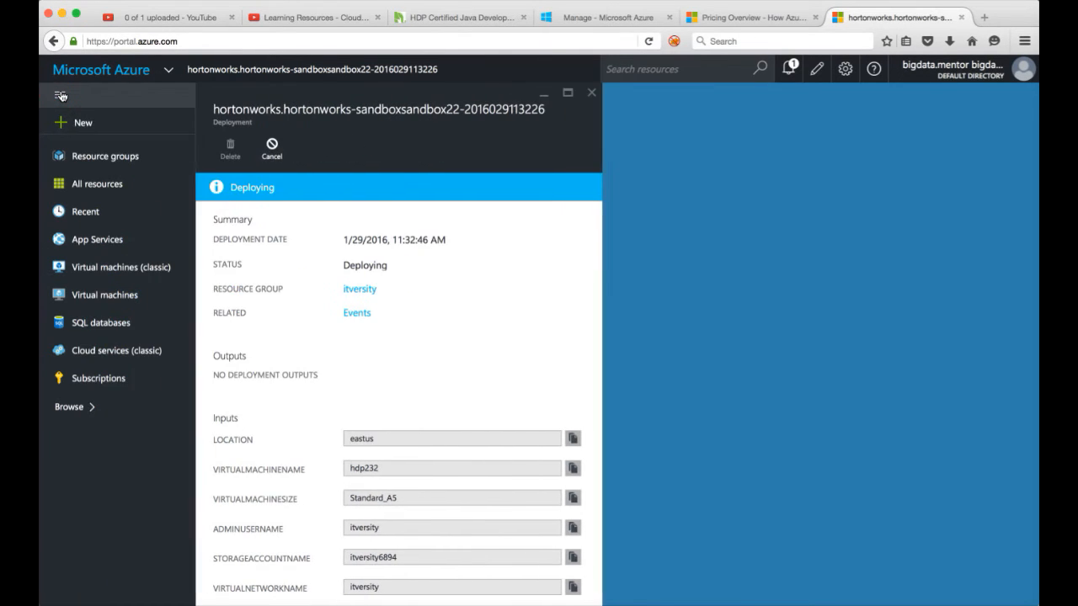
left_click(591, 92)
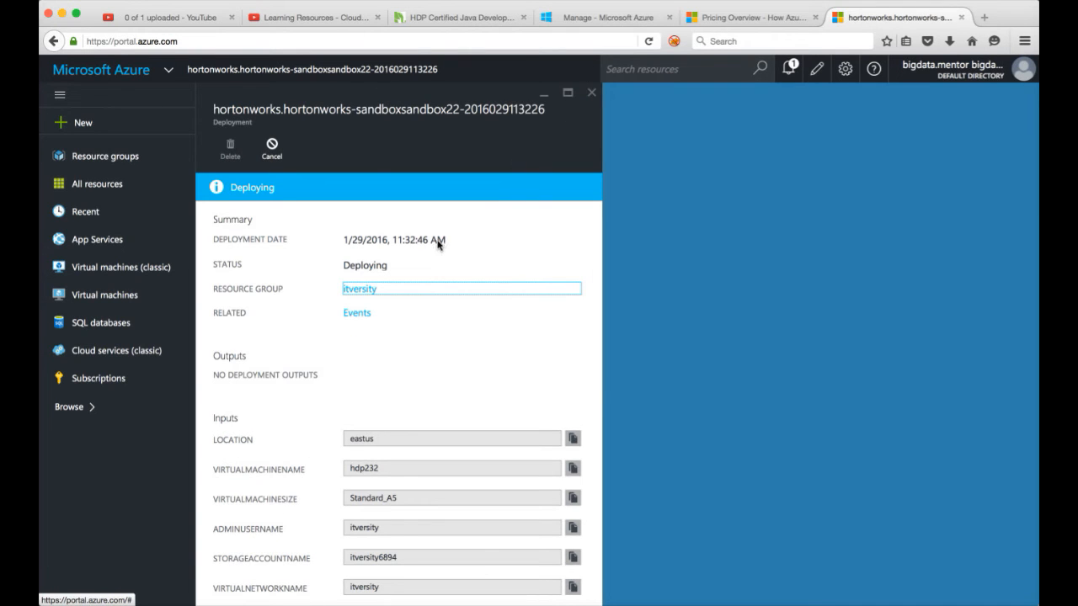
scroll("down", 3)
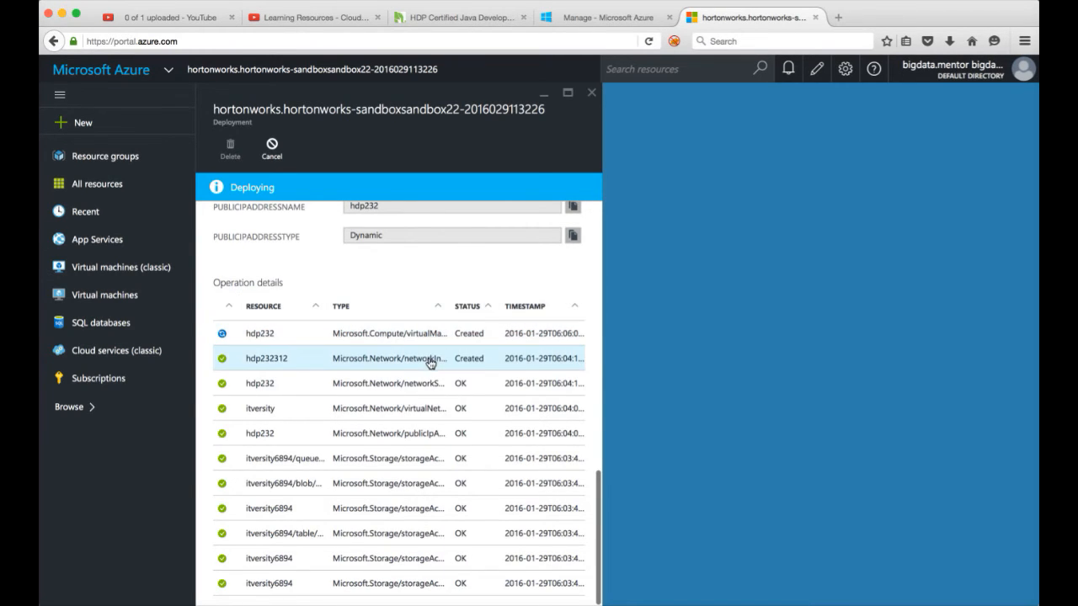
mouse_move(431, 373)
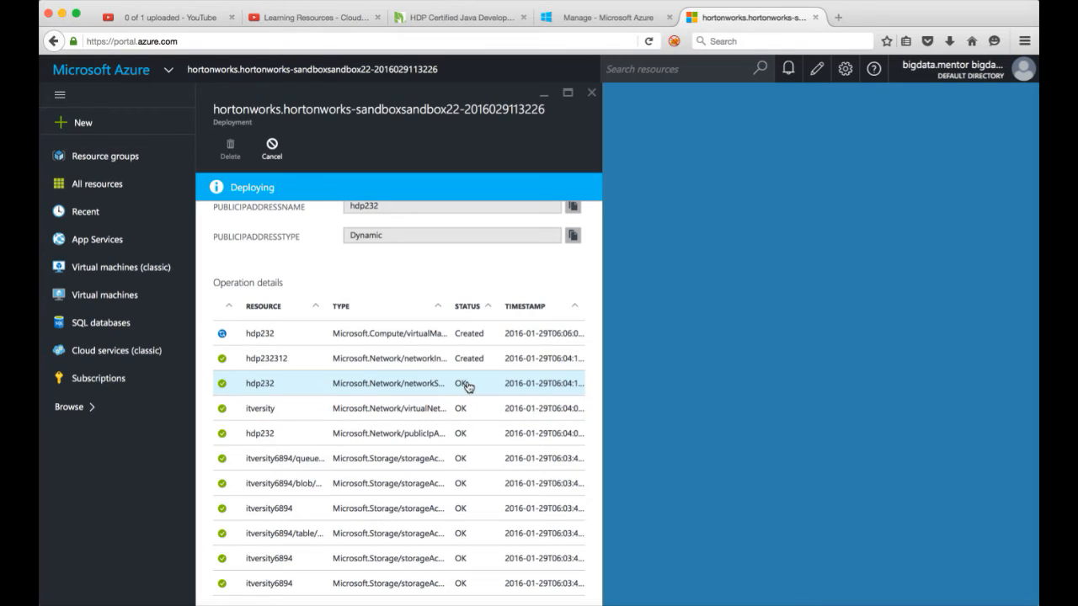
mouse_move(364, 409)
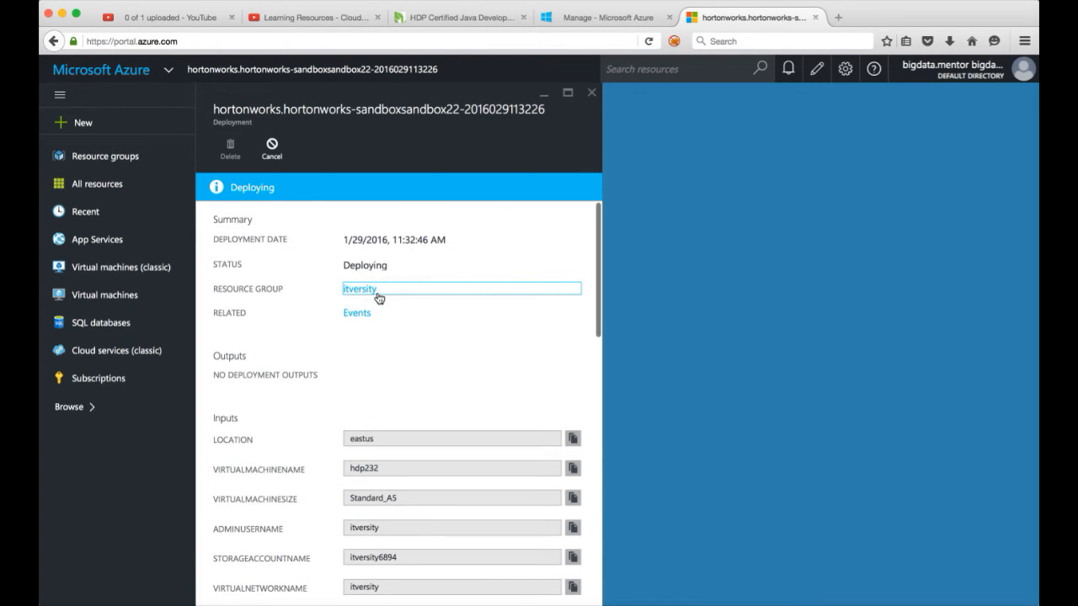
mouse_move(554, 108)
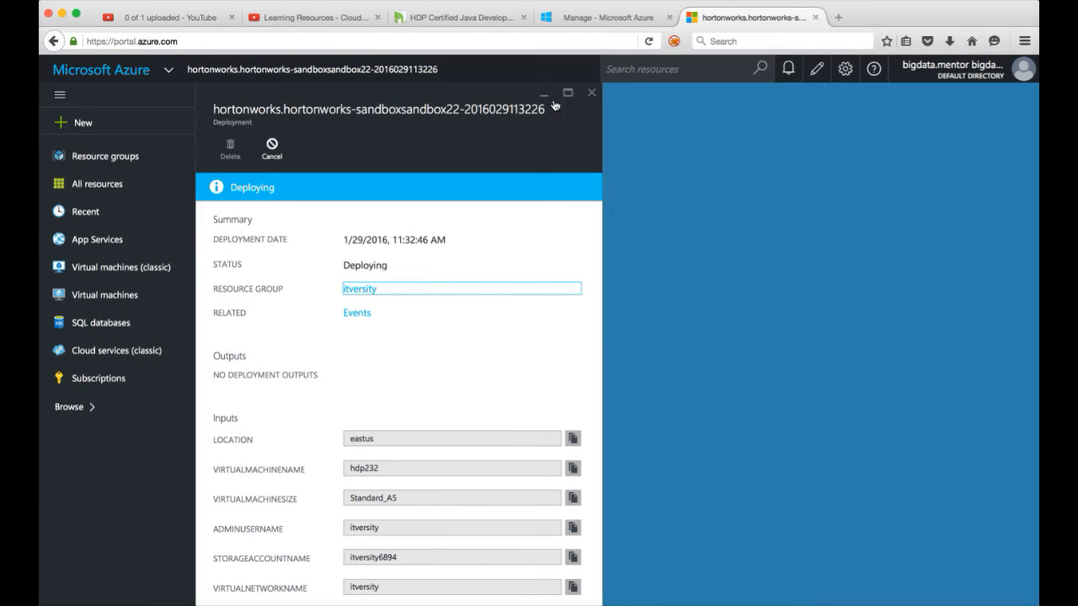
left_click(591, 92)
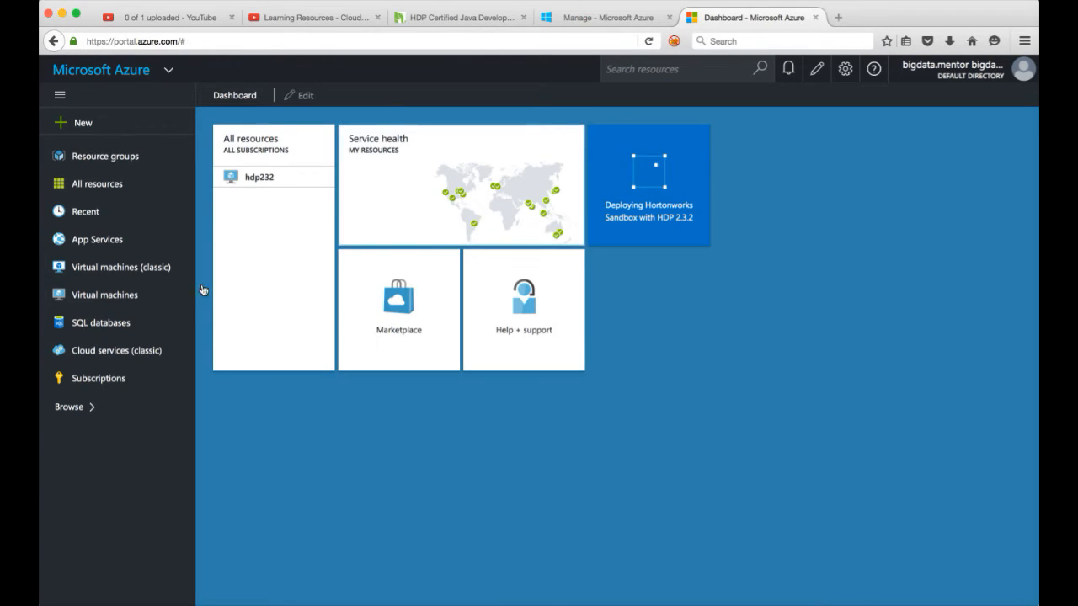
Navigate from Virtual machines to hdp232 and its public IP address details.
left_click(105, 294)
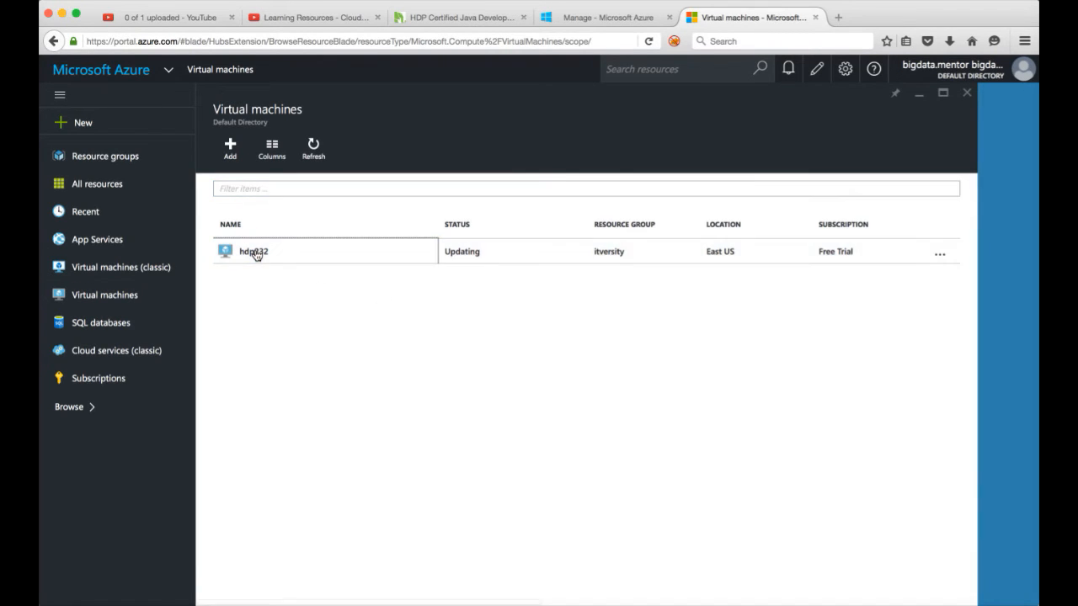
left_click(253, 251)
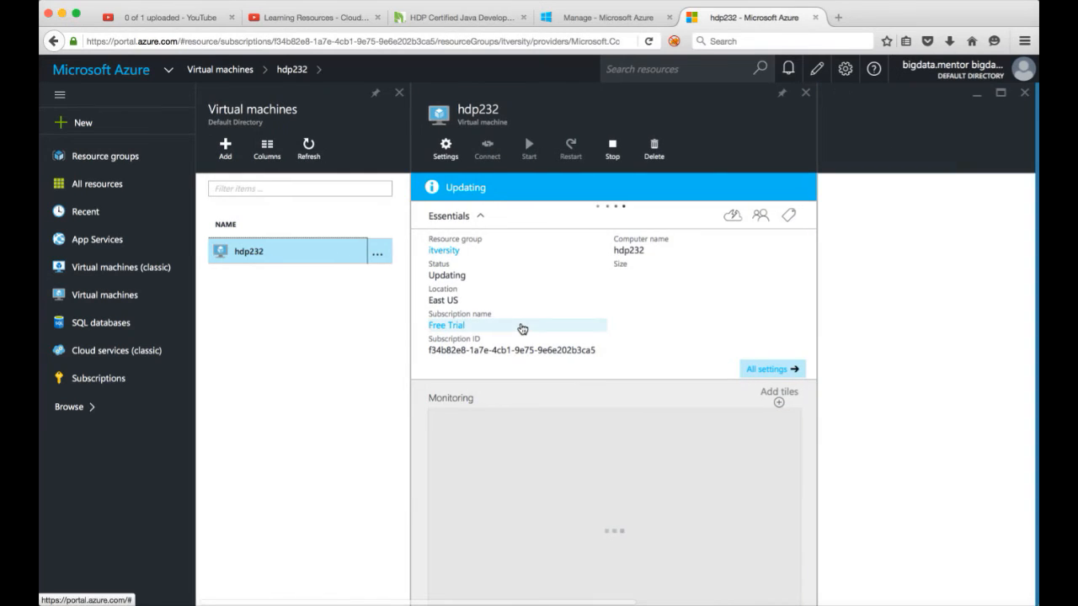
left_click(445, 148)
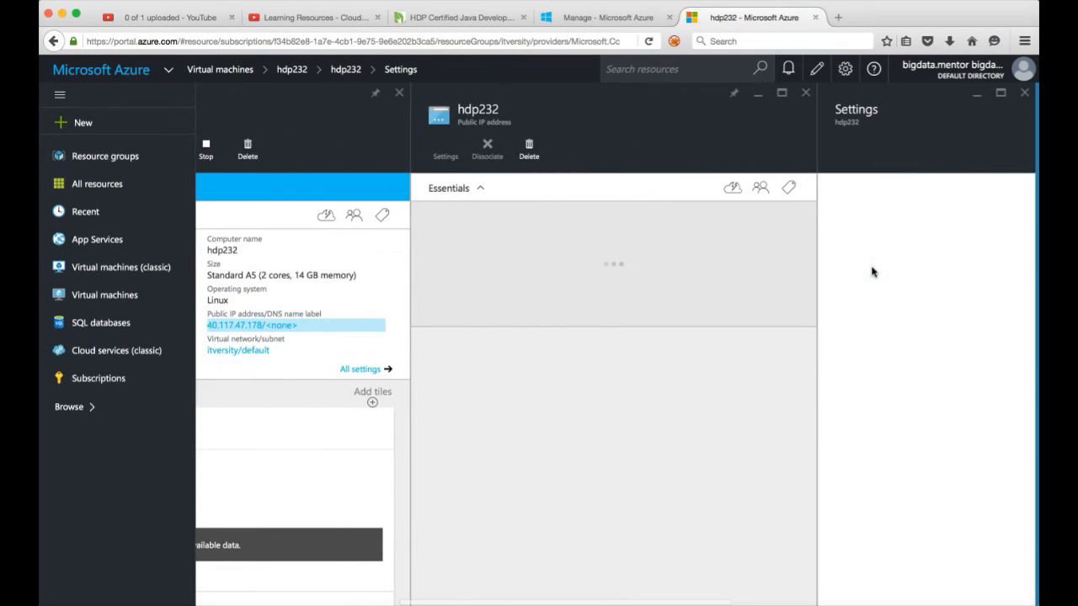
left_click(445, 148)
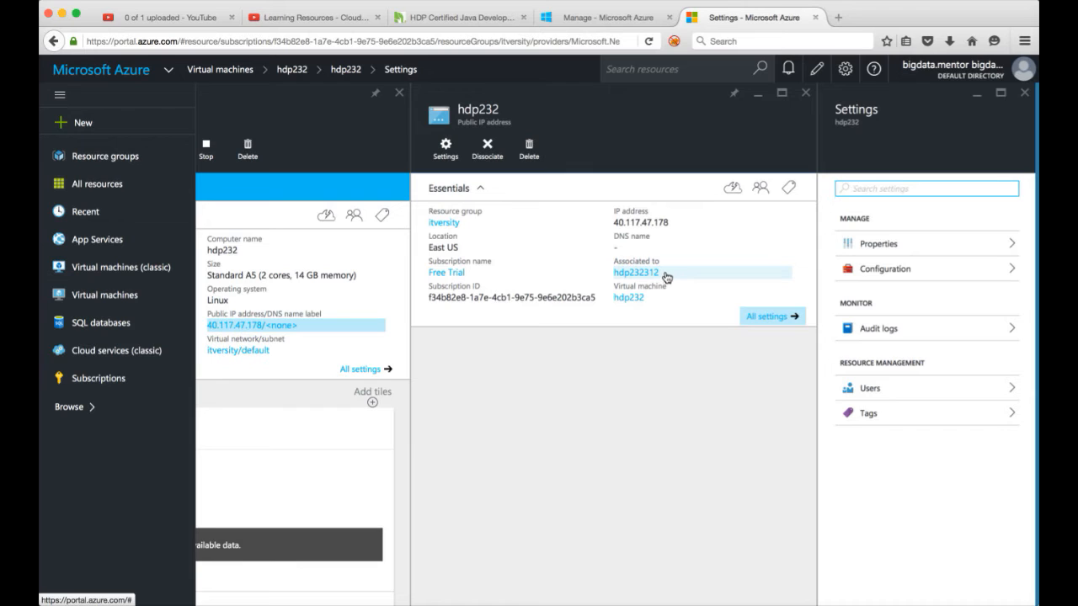
mouse_move(620, 251)
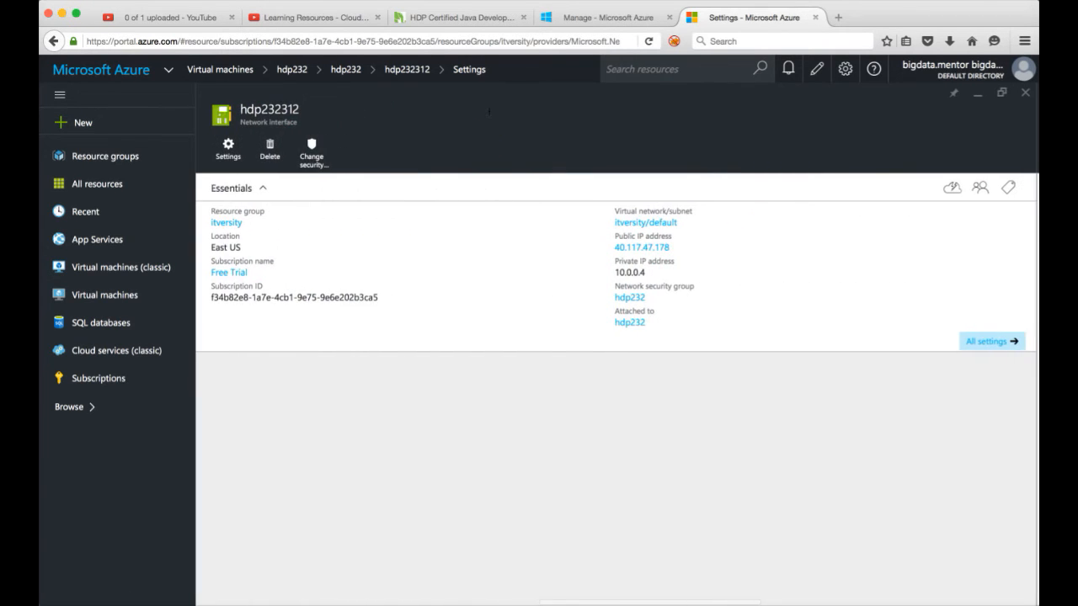
Show the network interface hdp232312 settings with public IP 40.117.47.178 and private IP 10.0.0.4.
left_click(987, 340)
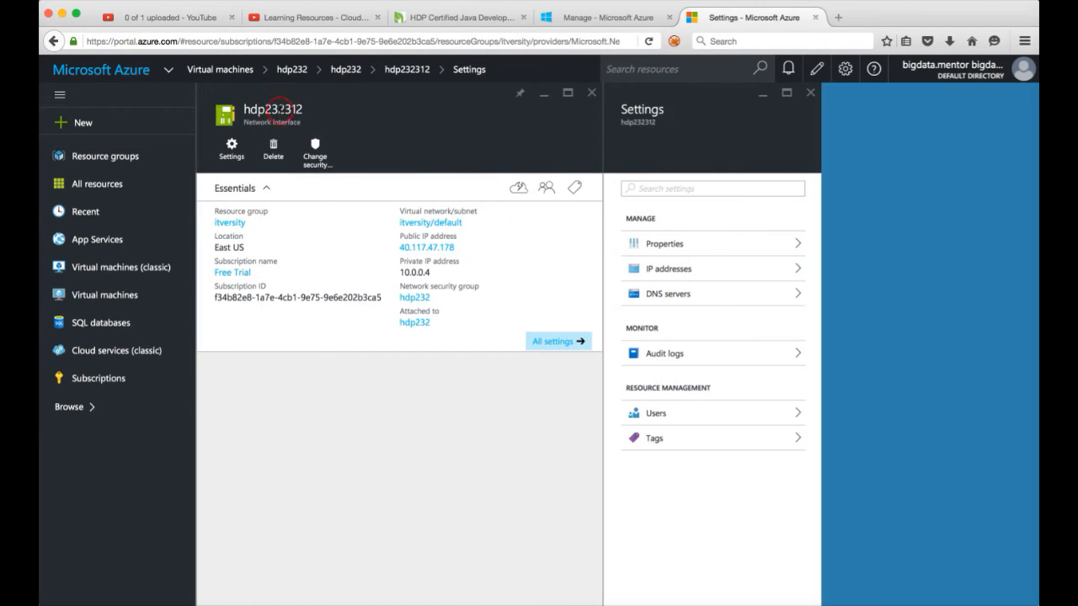
left_click(810, 92)
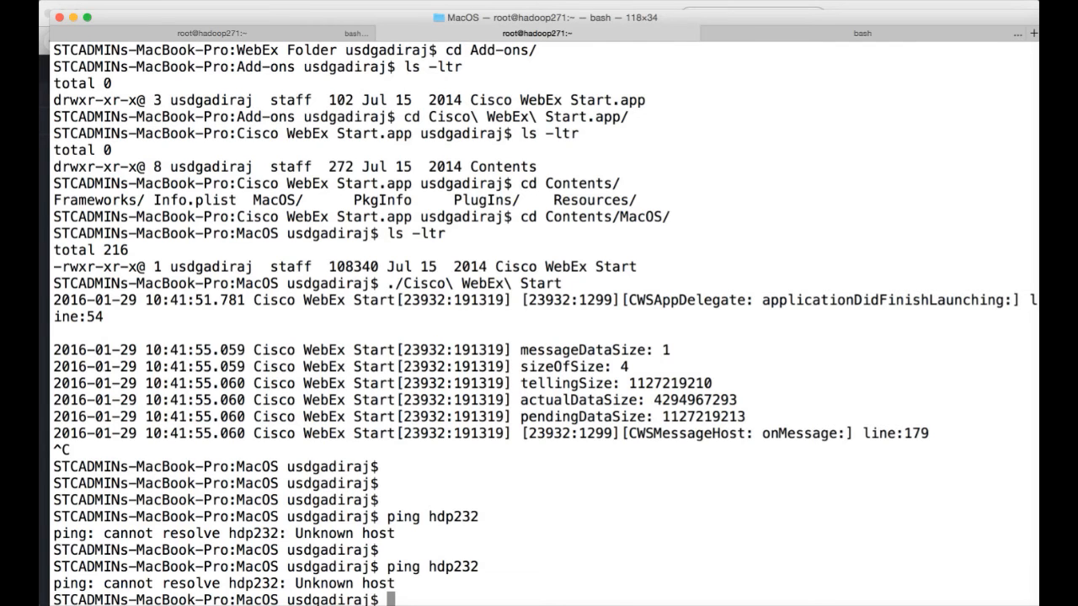
Ping hdp232 and 40.117.47.178 from Terminal; the pings time out.
type("ping hdp232312")
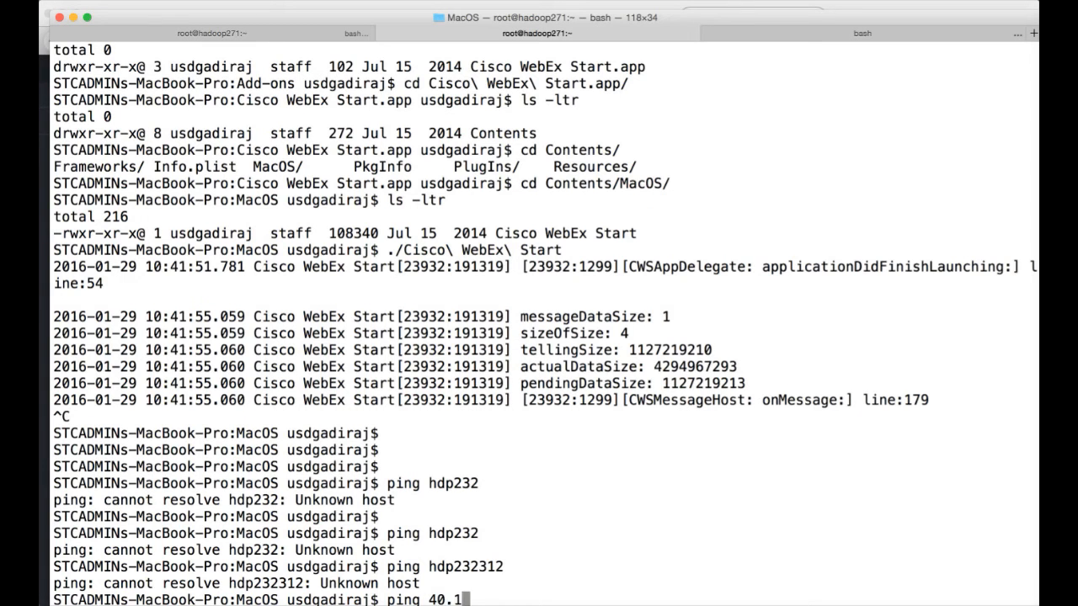
type("17.47.178")
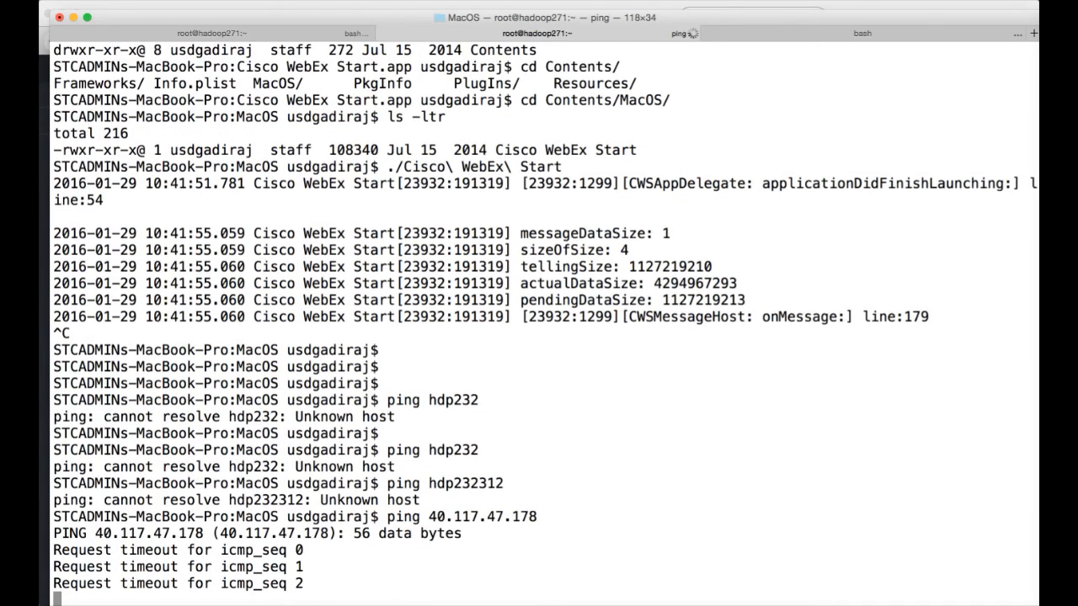
key("ctrl+c")
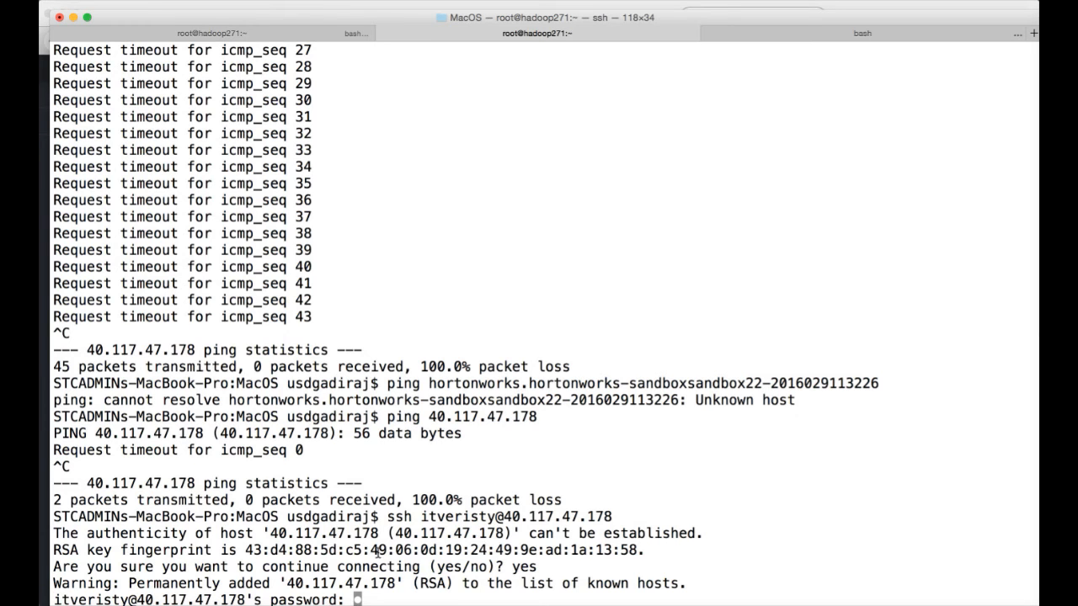
mouse_move(445, 485)
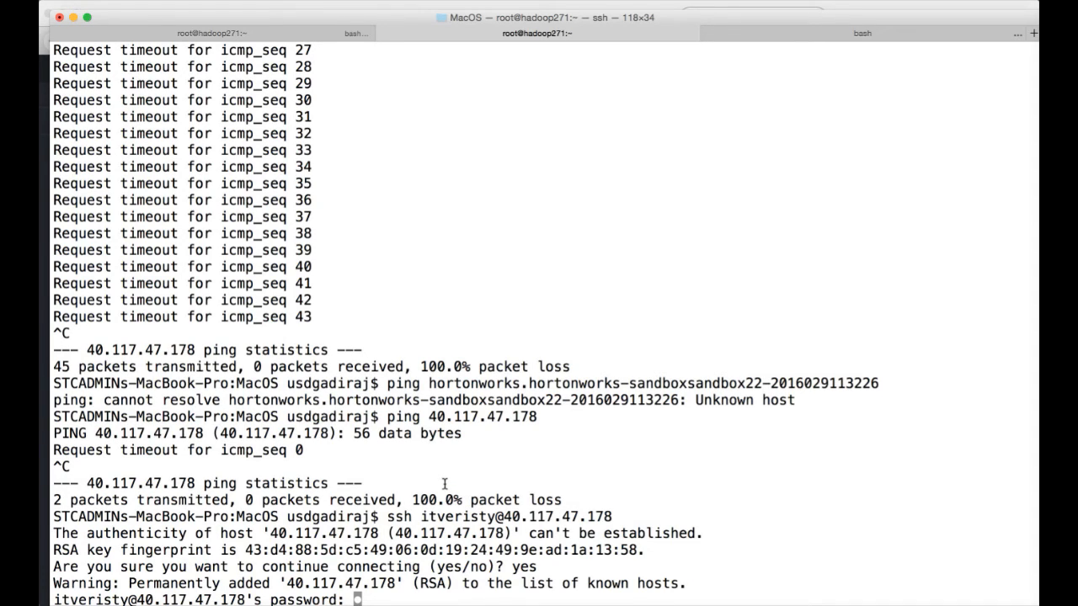
mouse_move(462, 525)
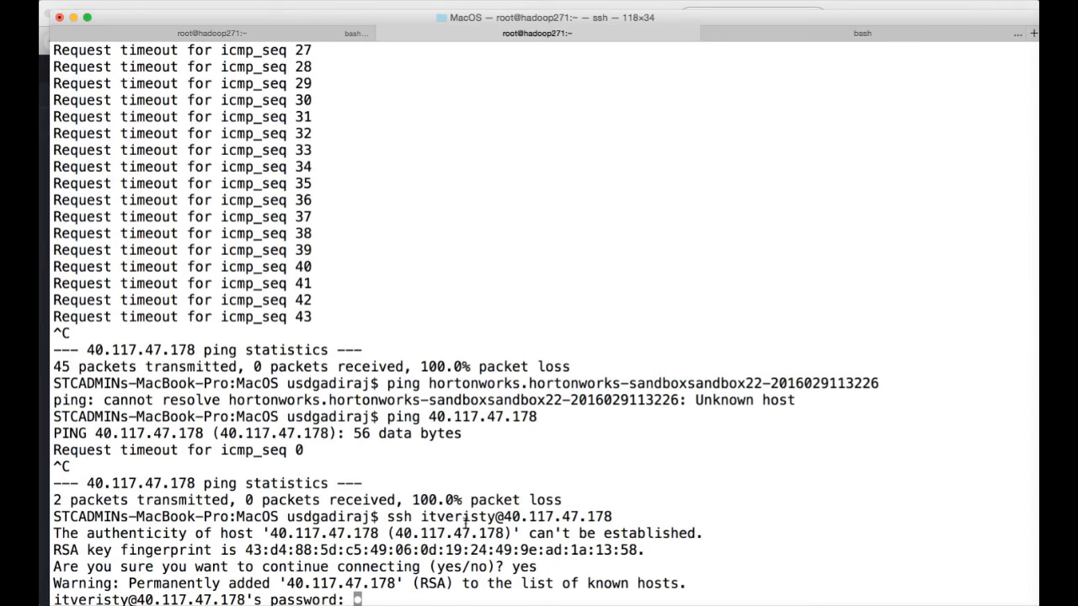
mouse_move(458, 519)
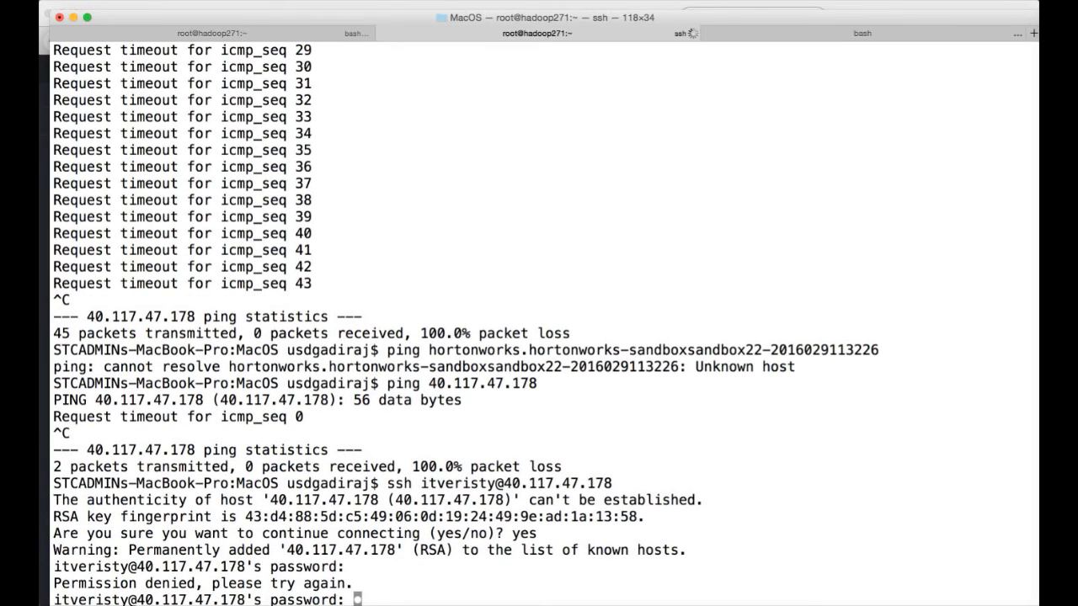
scroll("down", 3)
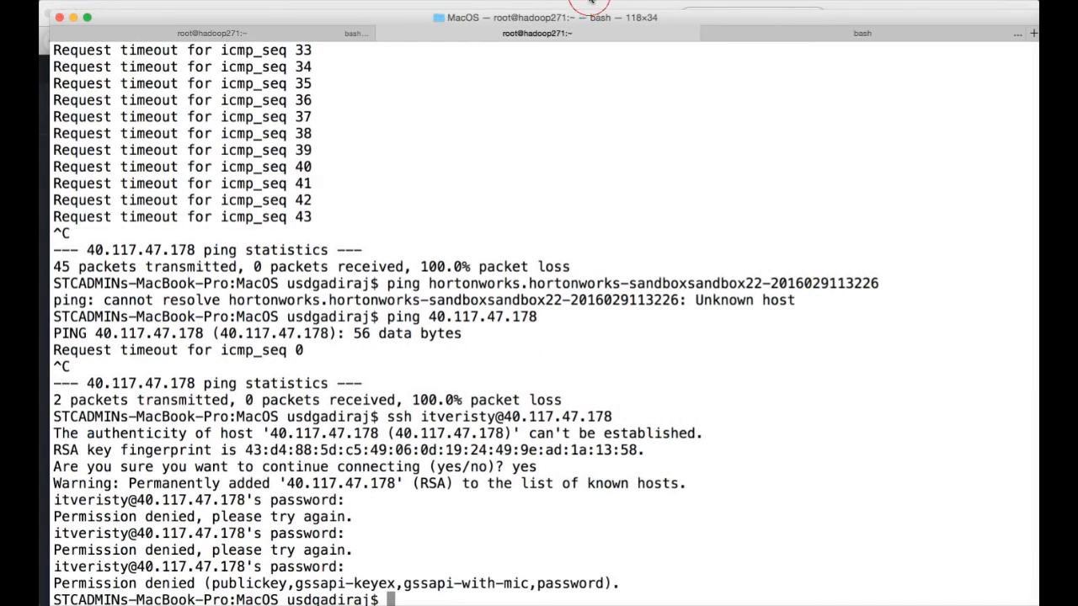
type("ssh itveristy@40.117.47.178")
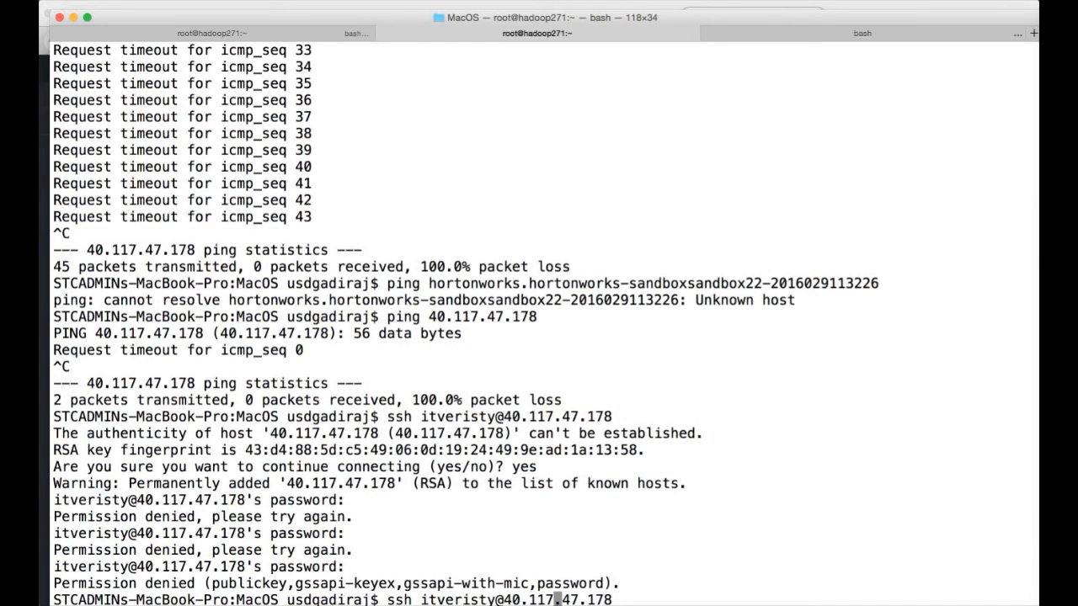
mouse_move(468, 599)
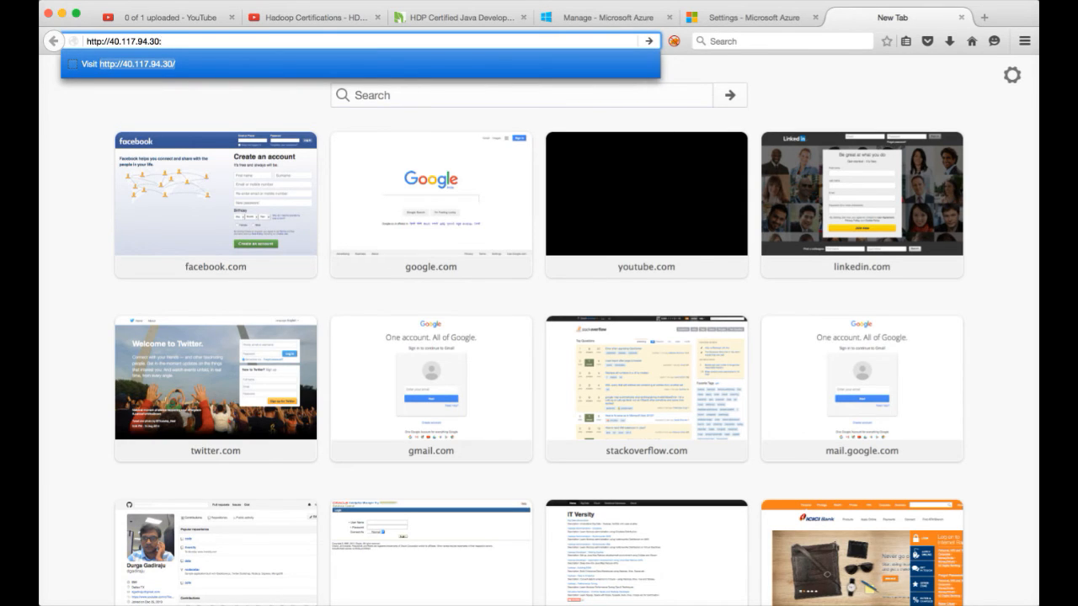
type("8080")
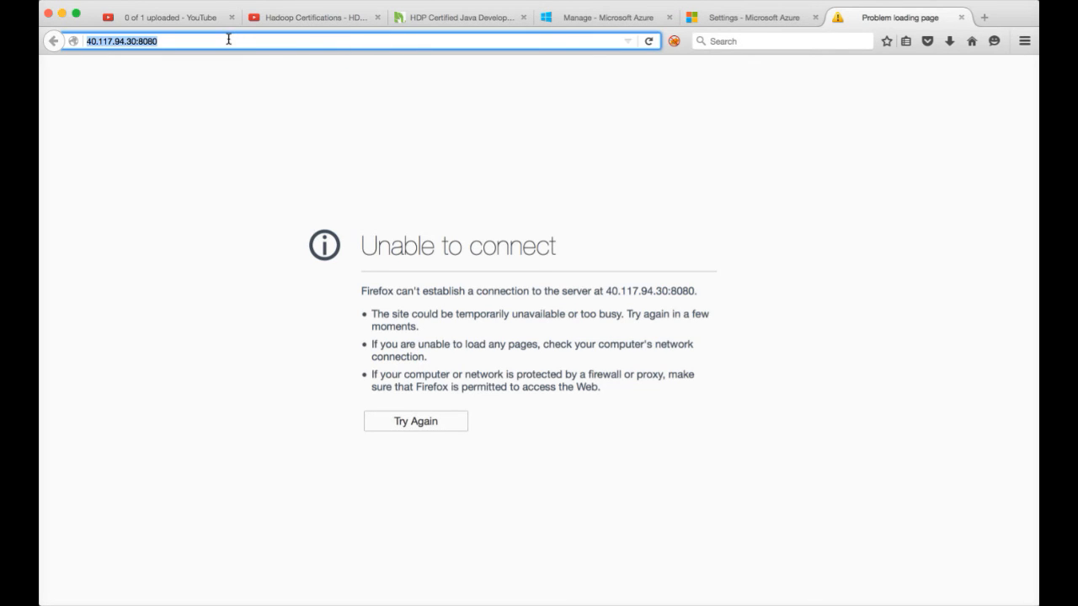
type("https://")
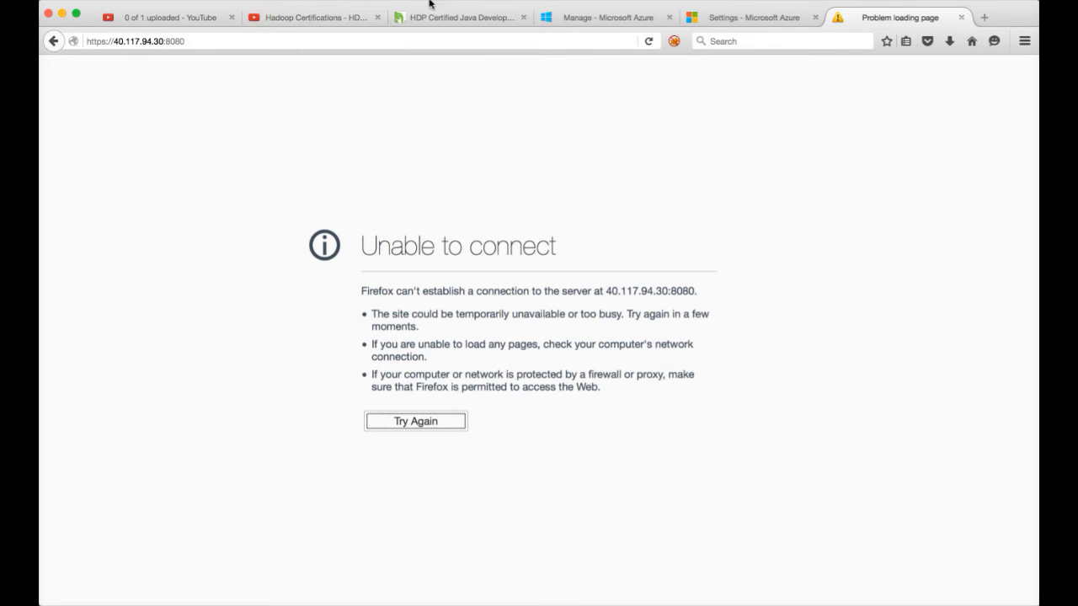
left_click(414, 421)
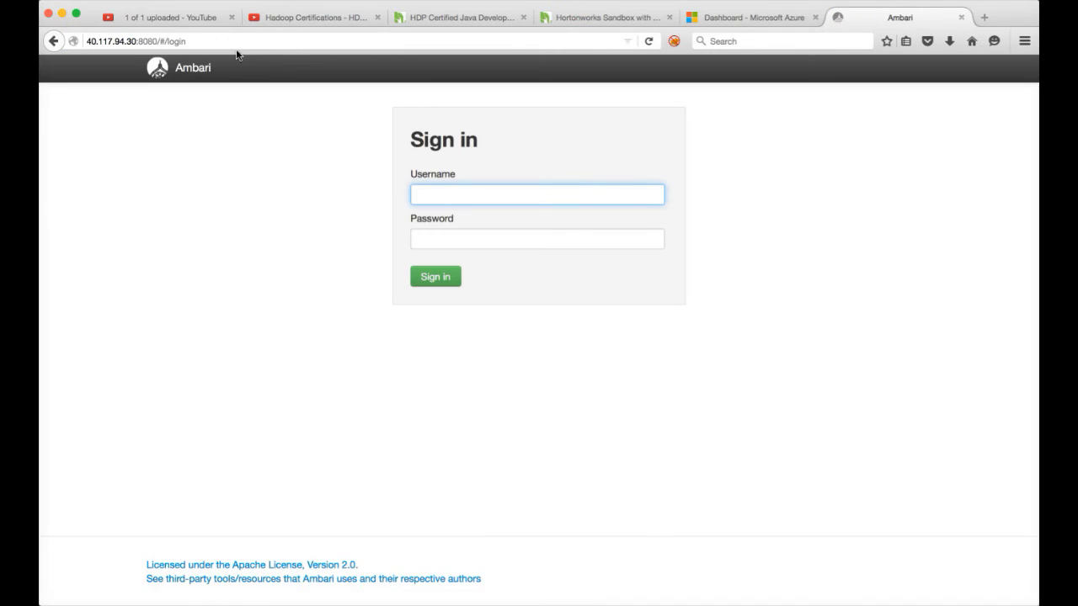
mouse_move(458, 177)
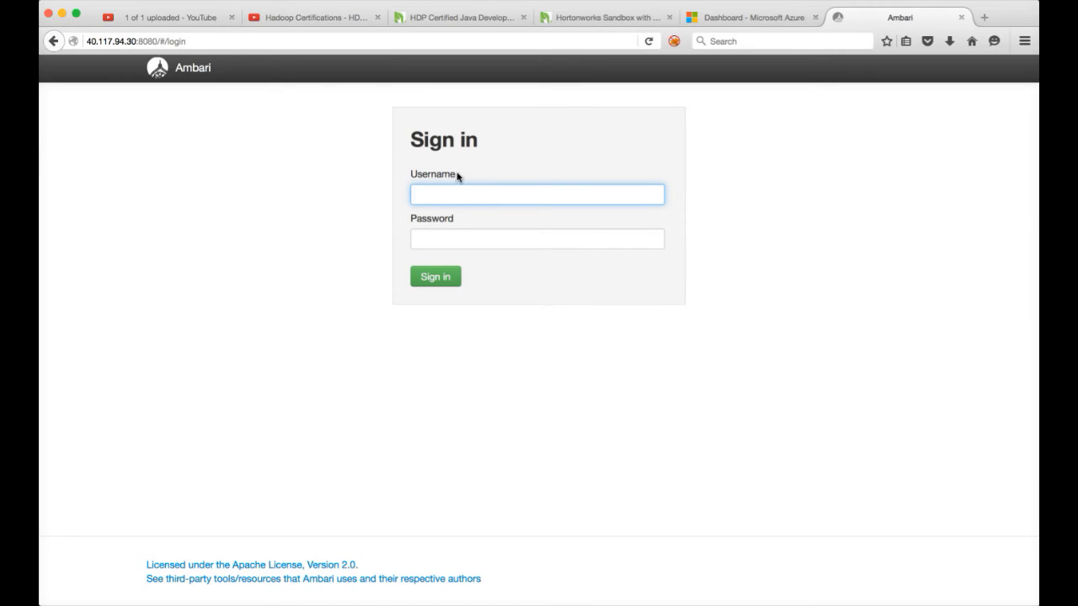
Sign in to Ambari as admin to reach the Sandbox cluster metrics dashboard.
type("admin")
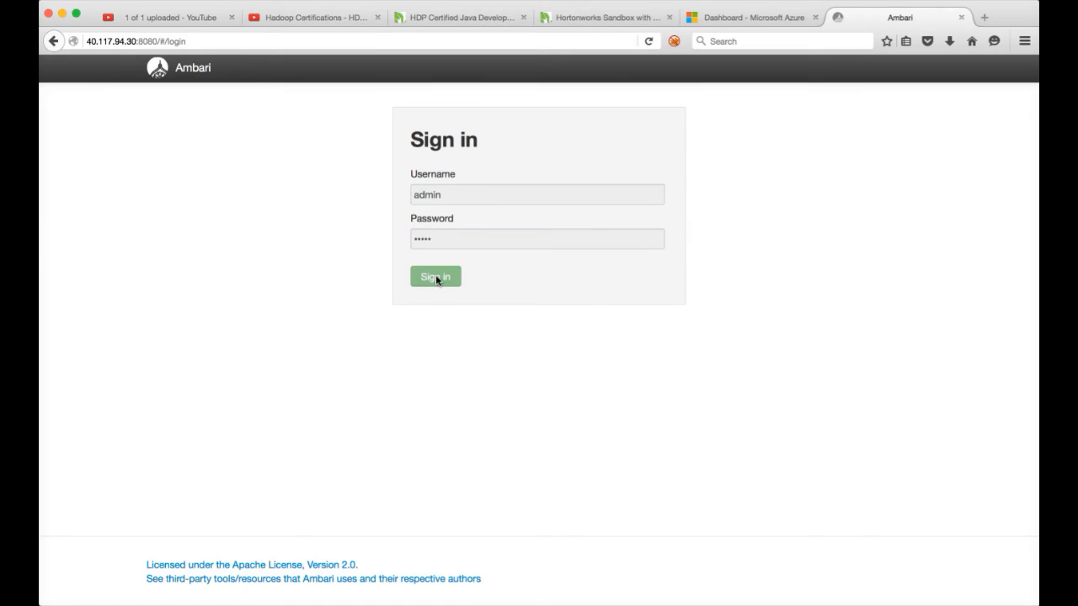
left_click(434, 277)
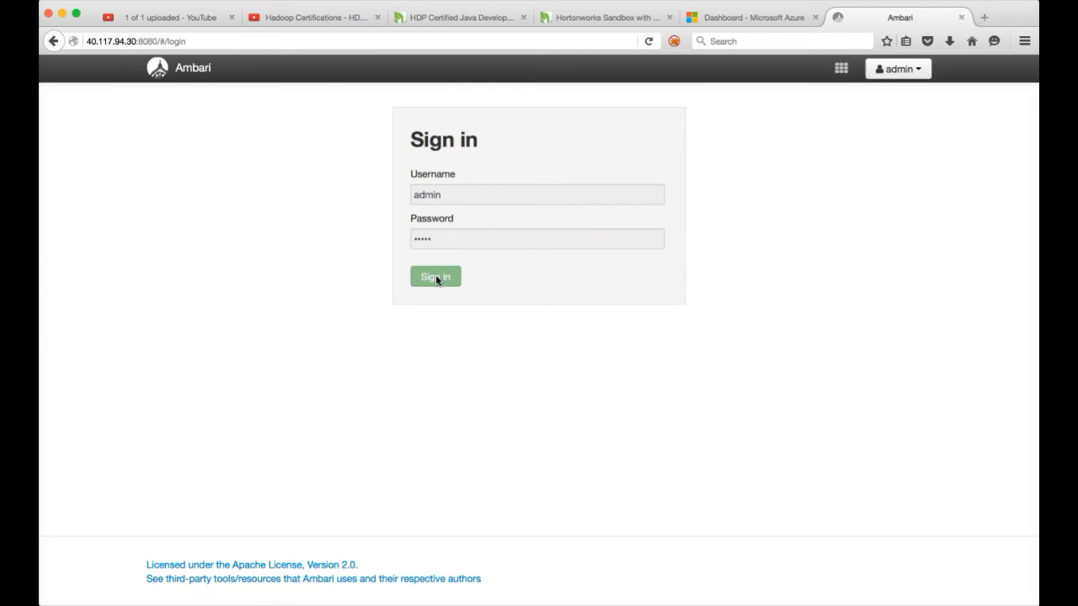
left_click(435, 276)
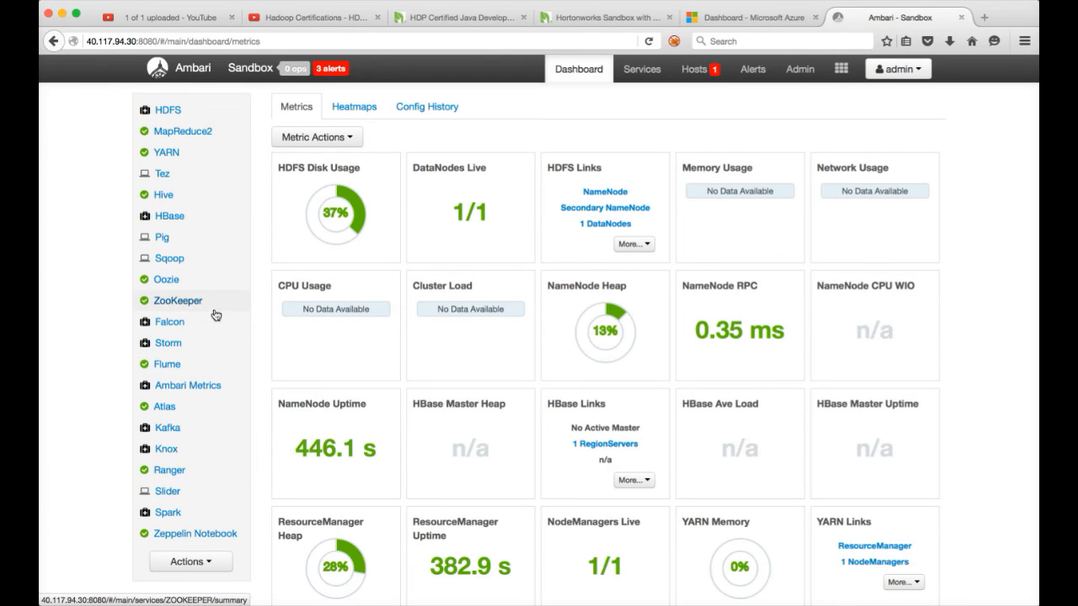
mouse_move(162, 174)
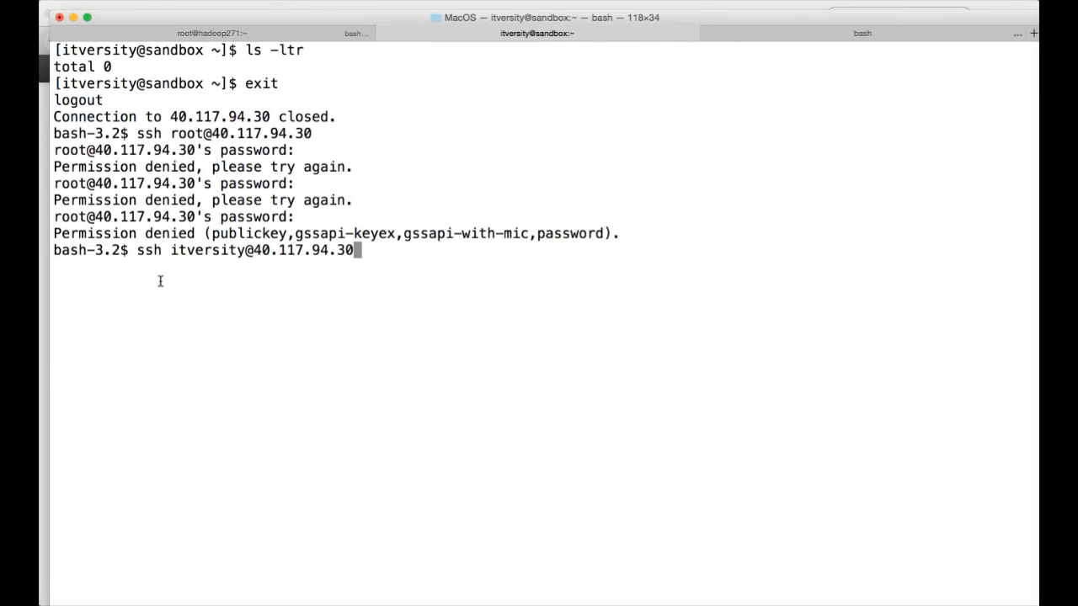
mouse_move(209, 242)
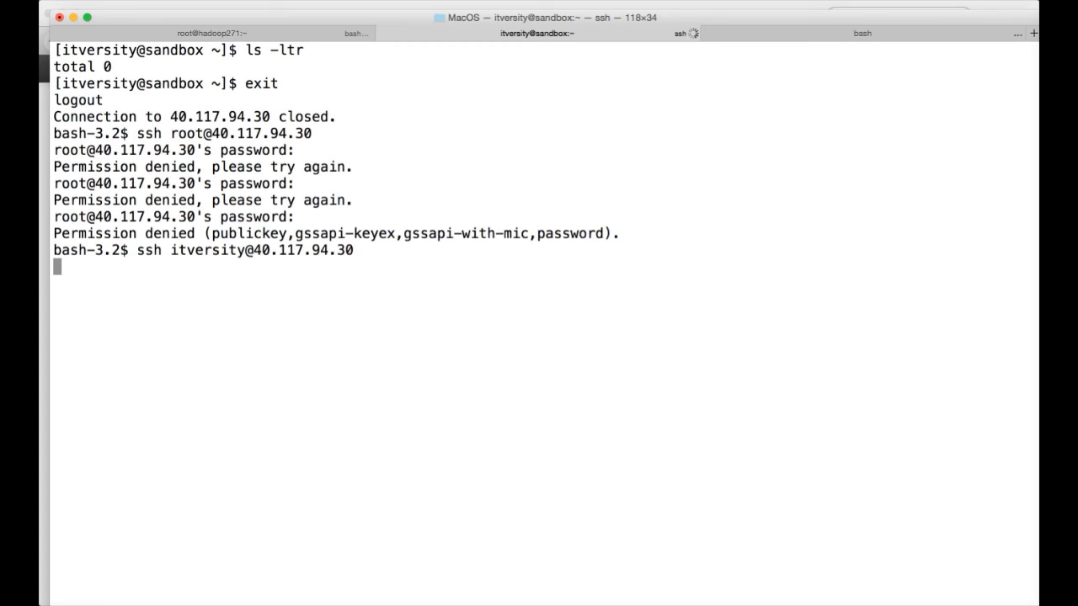
Start an SSH connection to 40.117.94.30, then return to the Ambari dashboard's address bar.
key("Return")
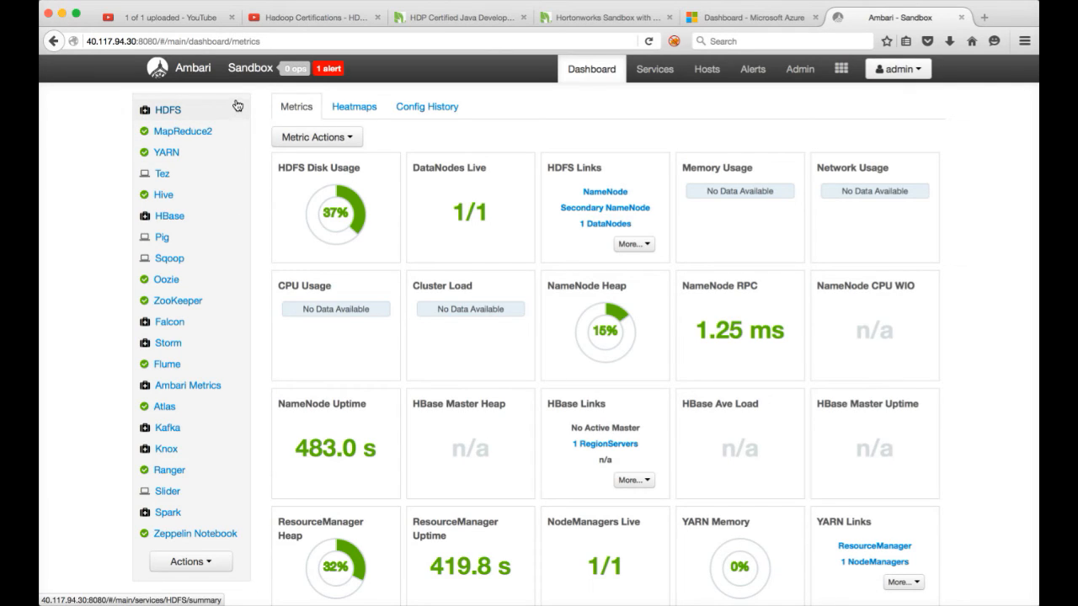
mouse_move(194, 81)
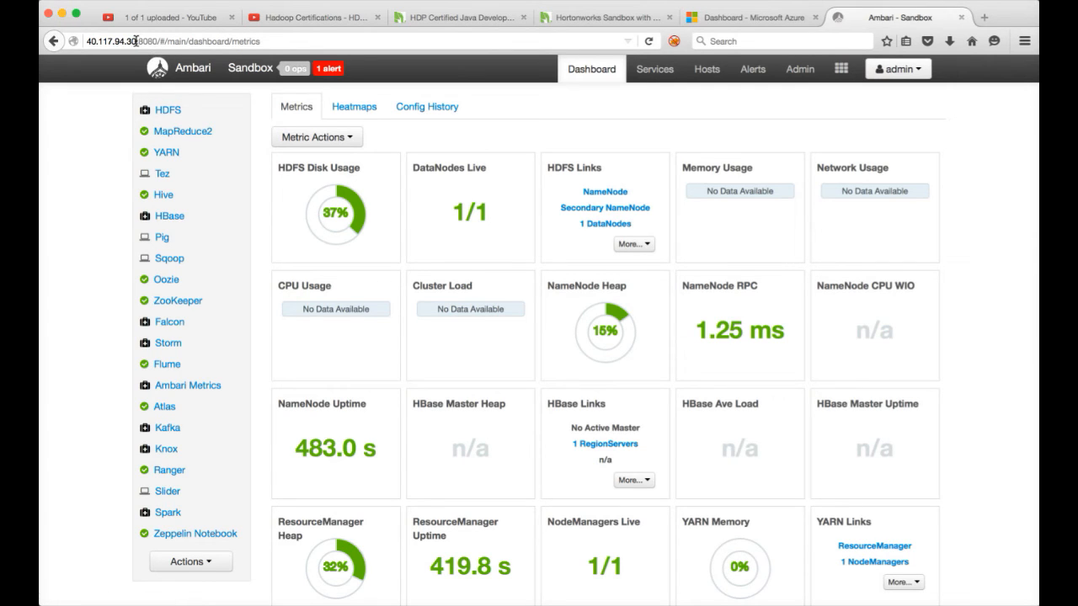
left_click(749, 16)
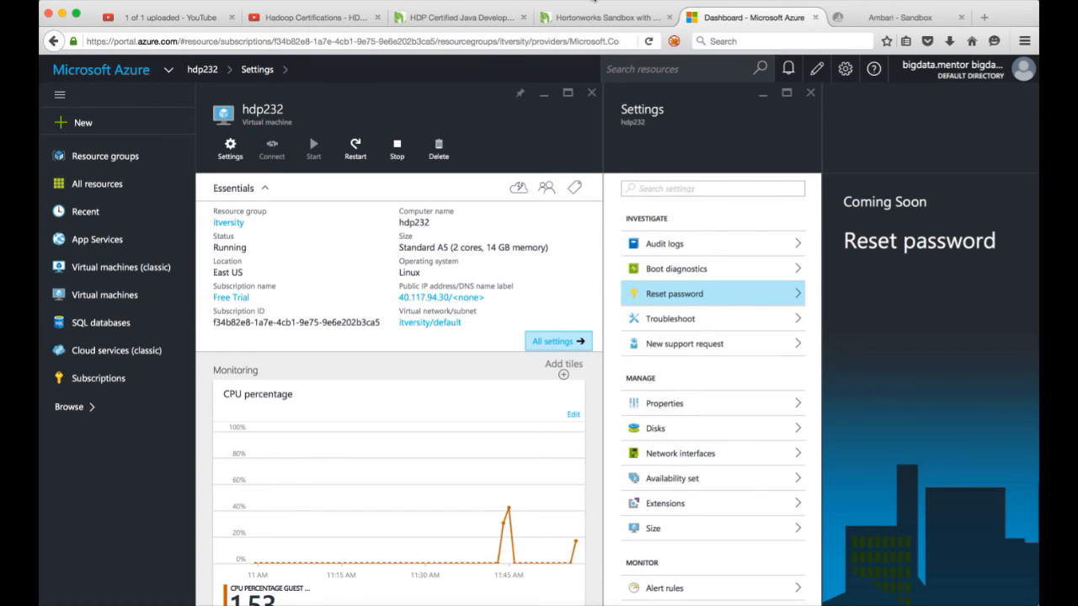
mouse_move(438, 160)
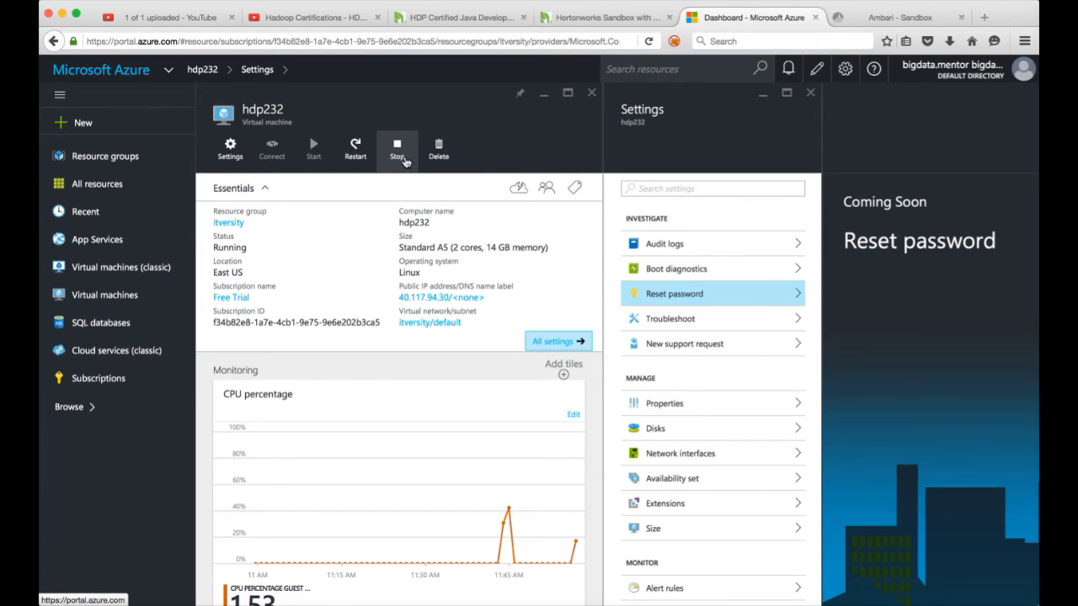
mouse_move(398, 151)
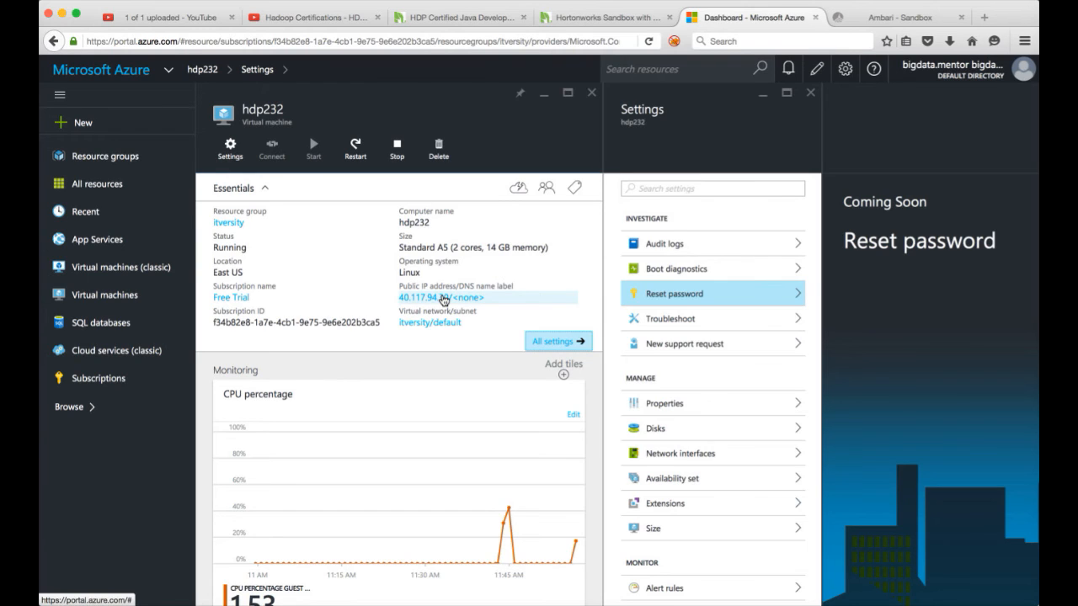
mouse_move(452, 303)
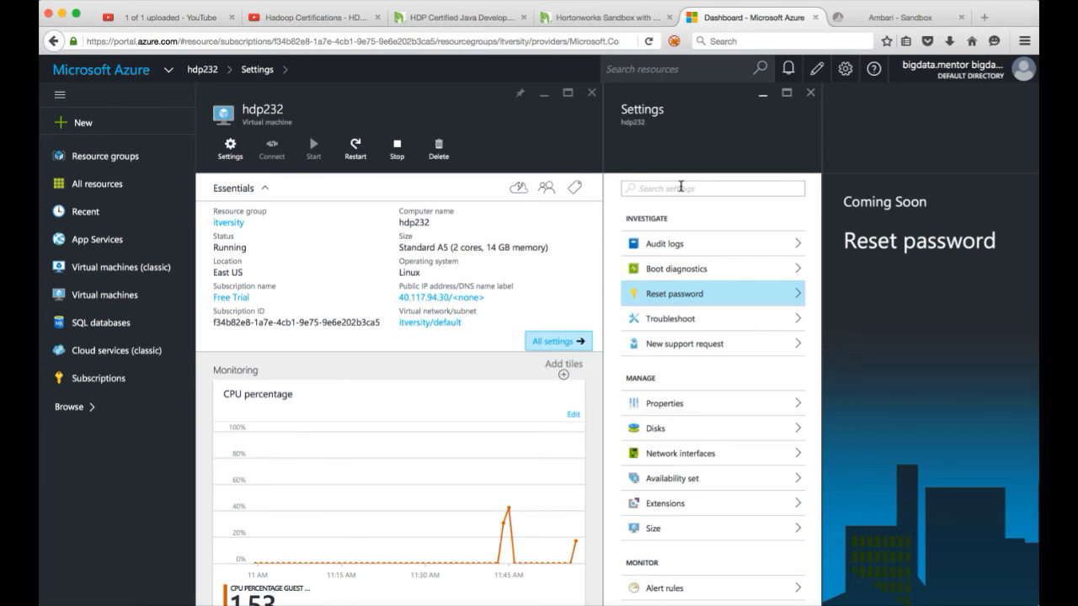
mouse_move(596, 286)
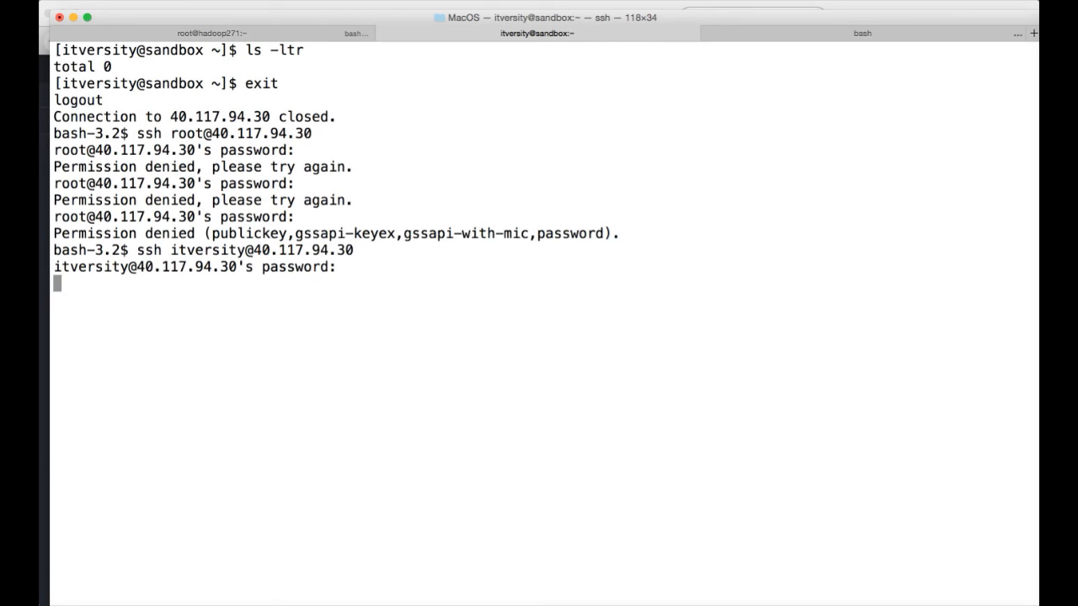
key("enter")
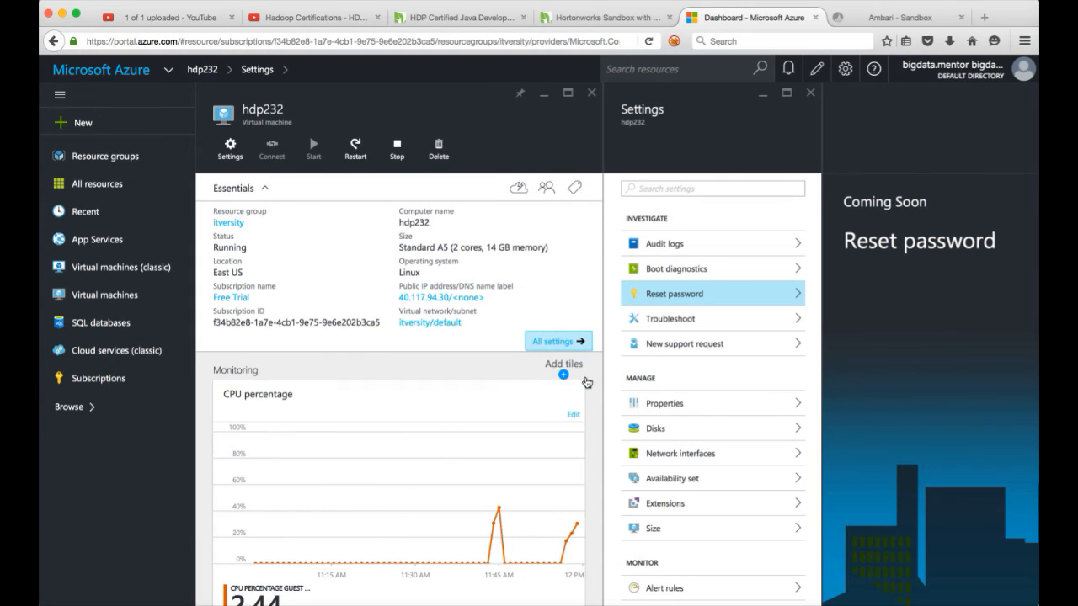
scroll("down", 3)
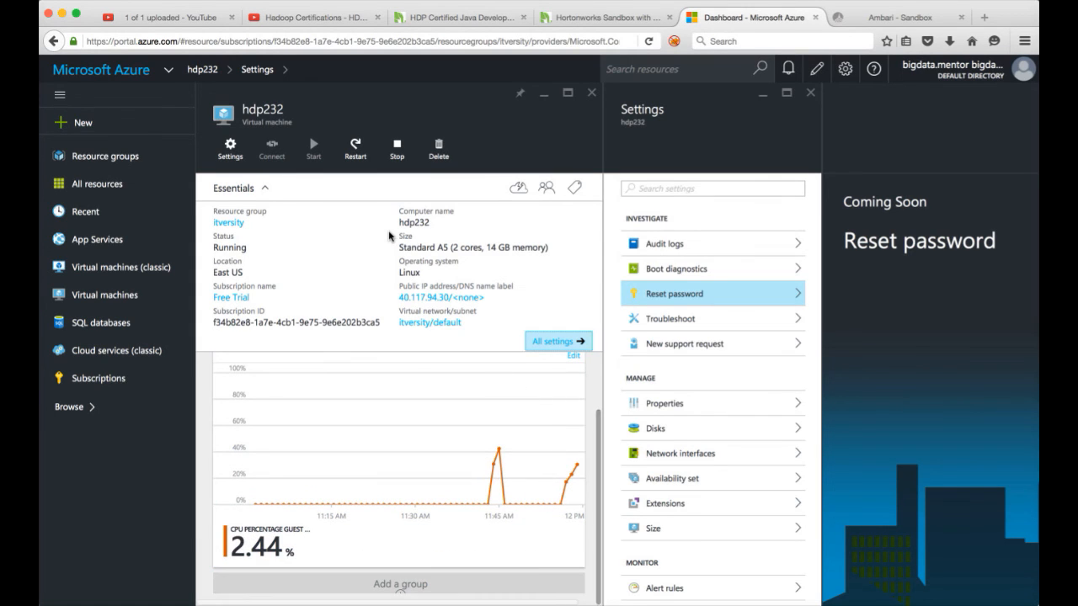
mouse_move(932, 71)
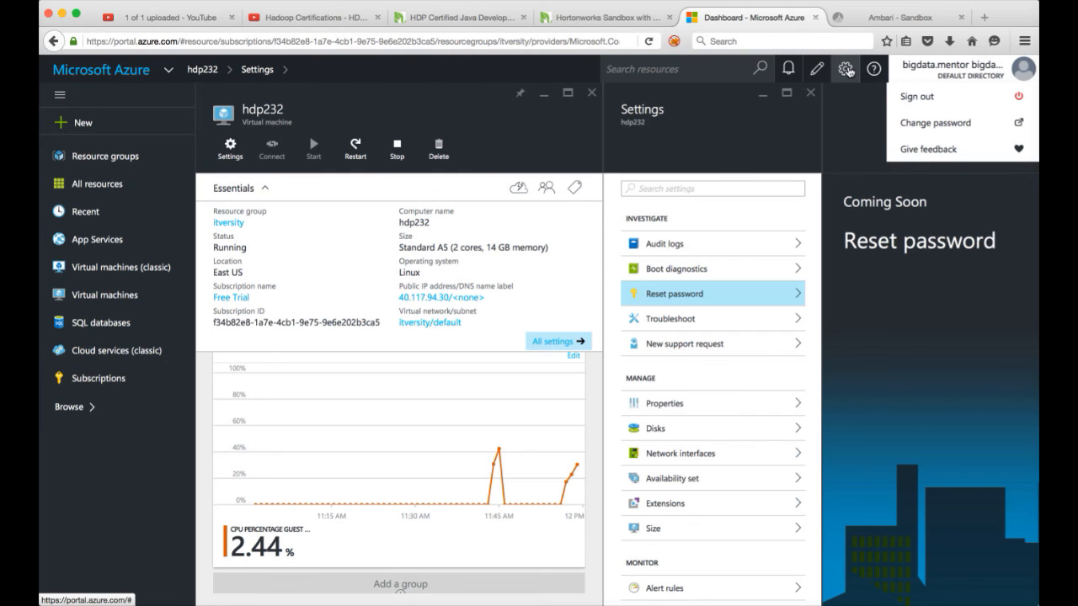
left_click(101, 69)
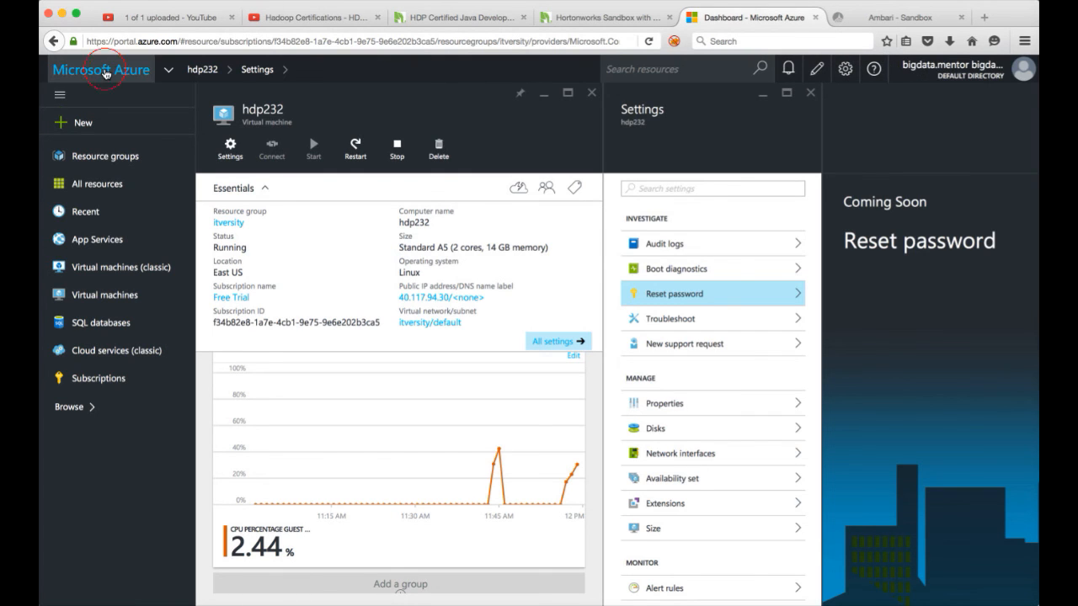
Return to the portal dashboard and list the subscriptions.
left_click(101, 69)
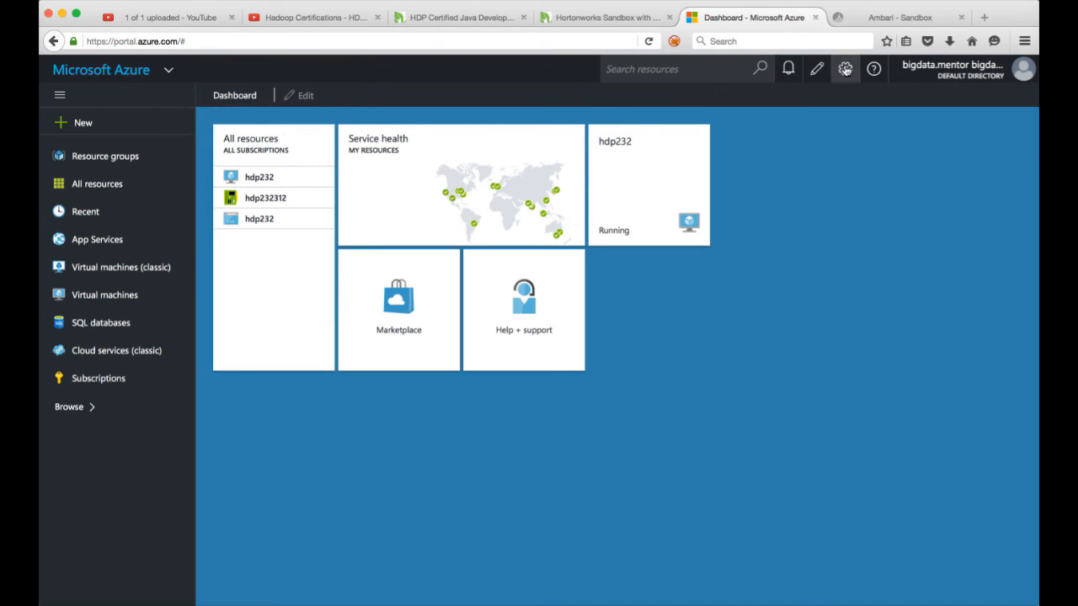
mouse_move(846, 68)
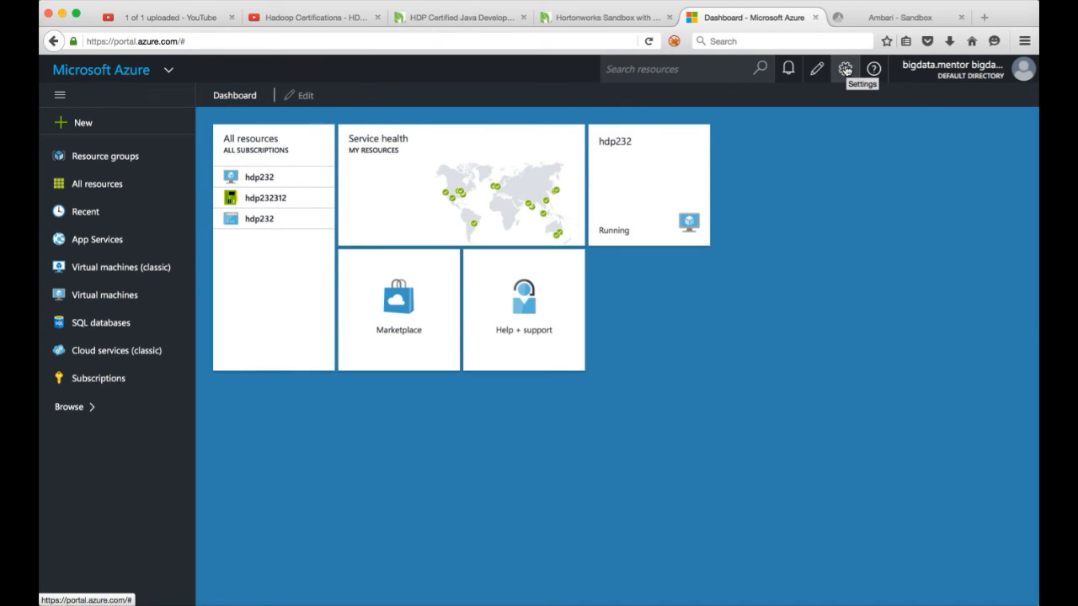
mouse_move(367, 270)
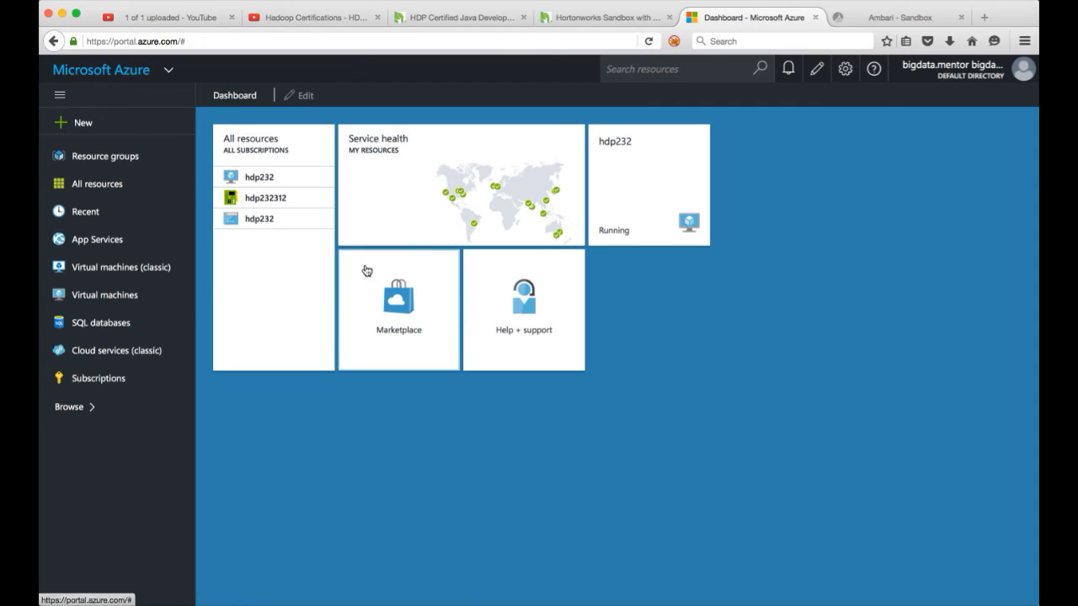
left_click(98, 377)
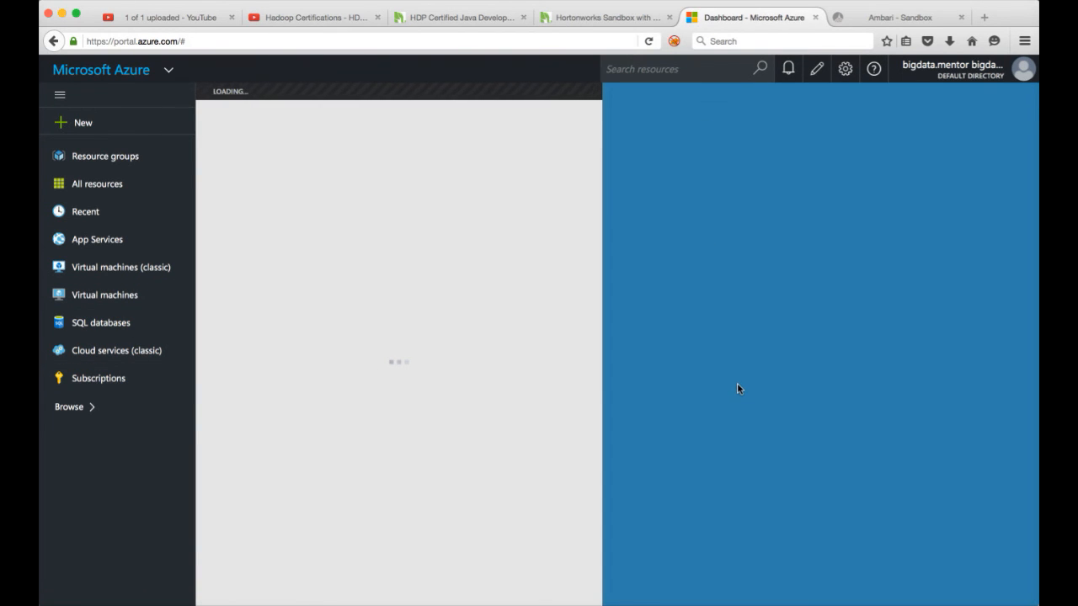
left_click(98, 377)
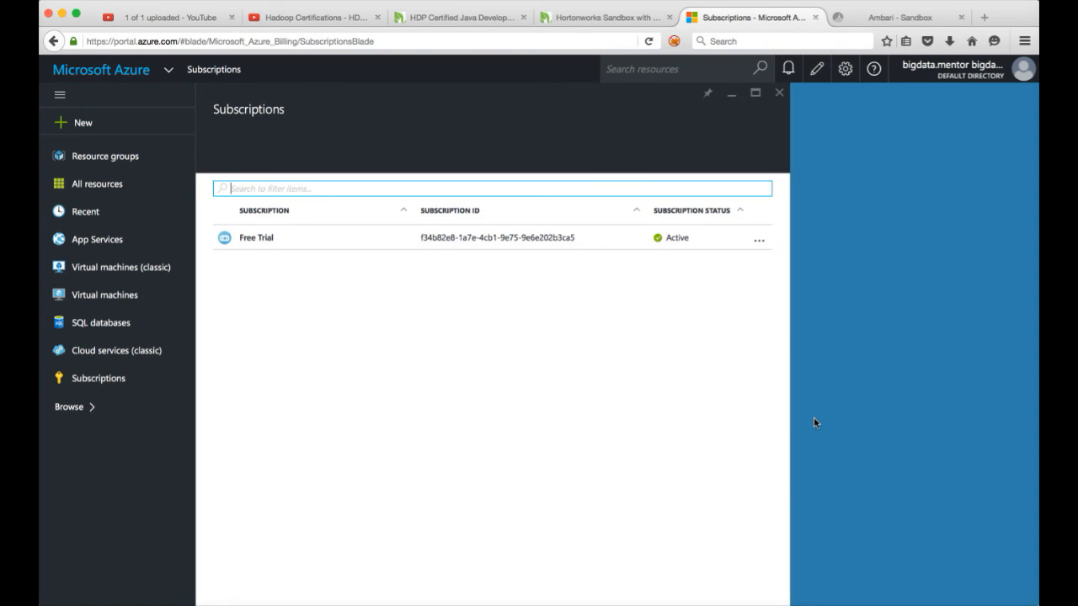
mouse_move(384, 222)
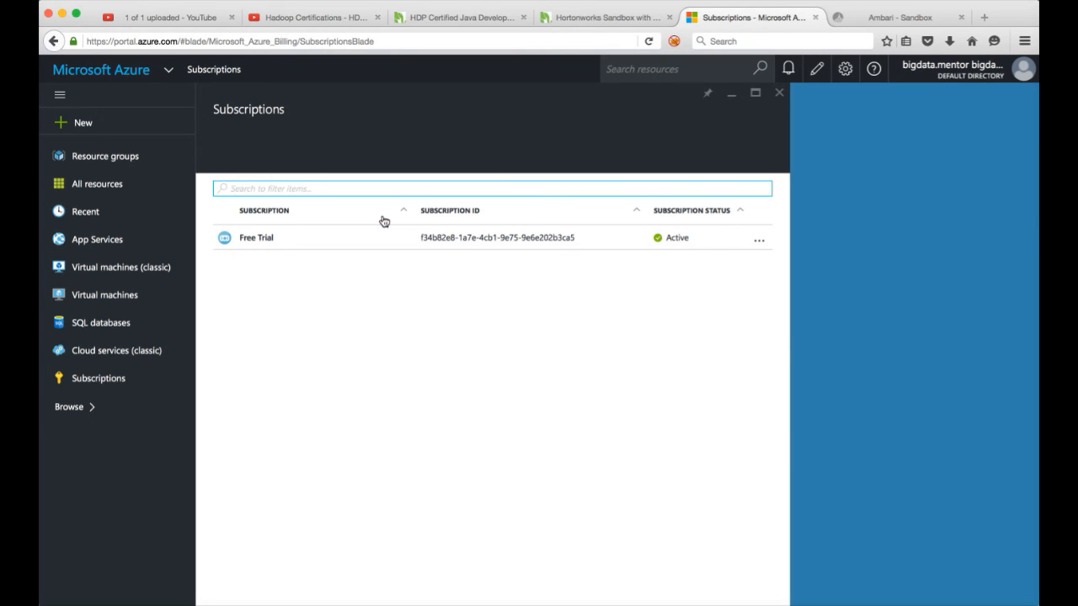
View the Free Trial subscription details showing 200 USD credit remaining.
left_click(256, 237)
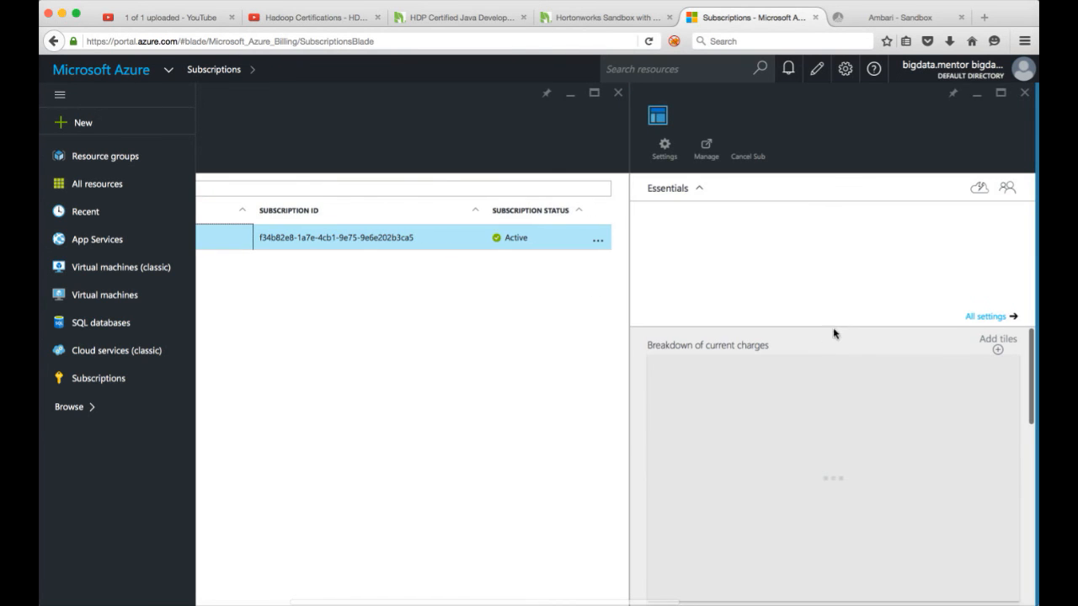
left_click(337, 237)
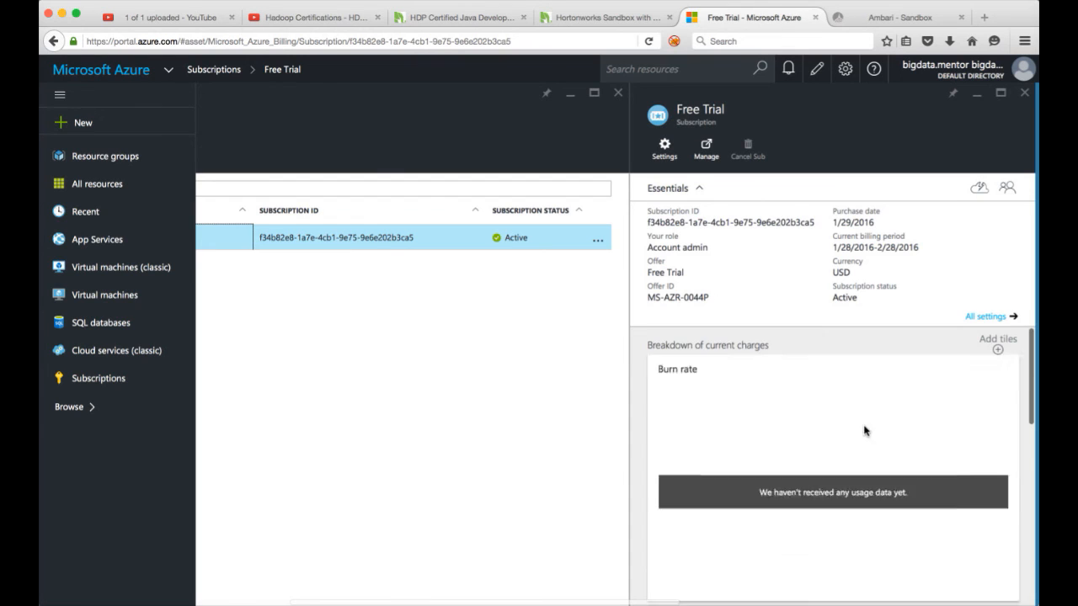
scroll("down", 3)
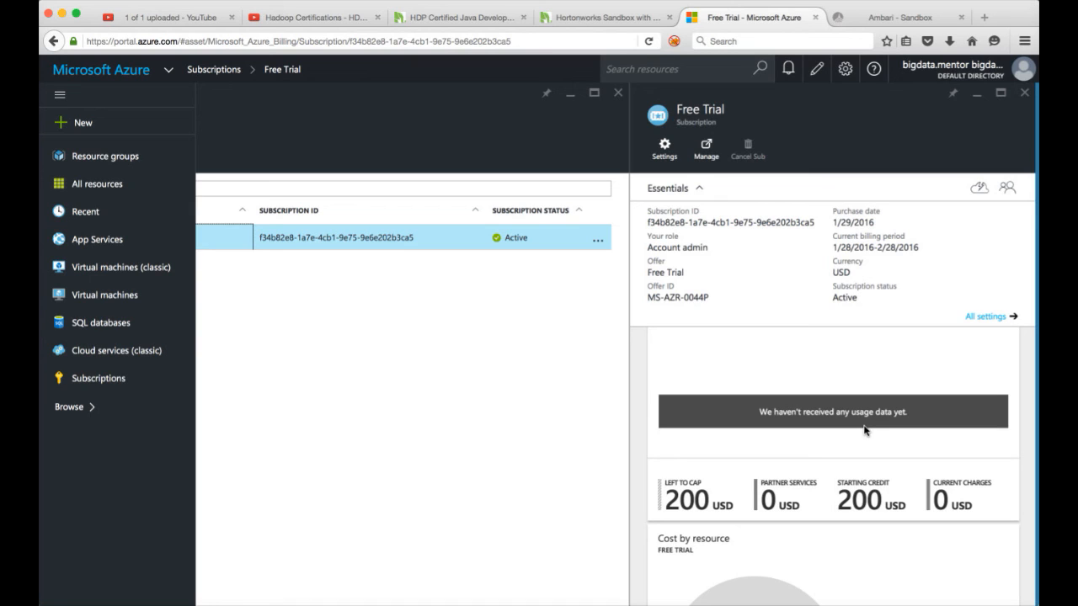
mouse_move(587, 428)
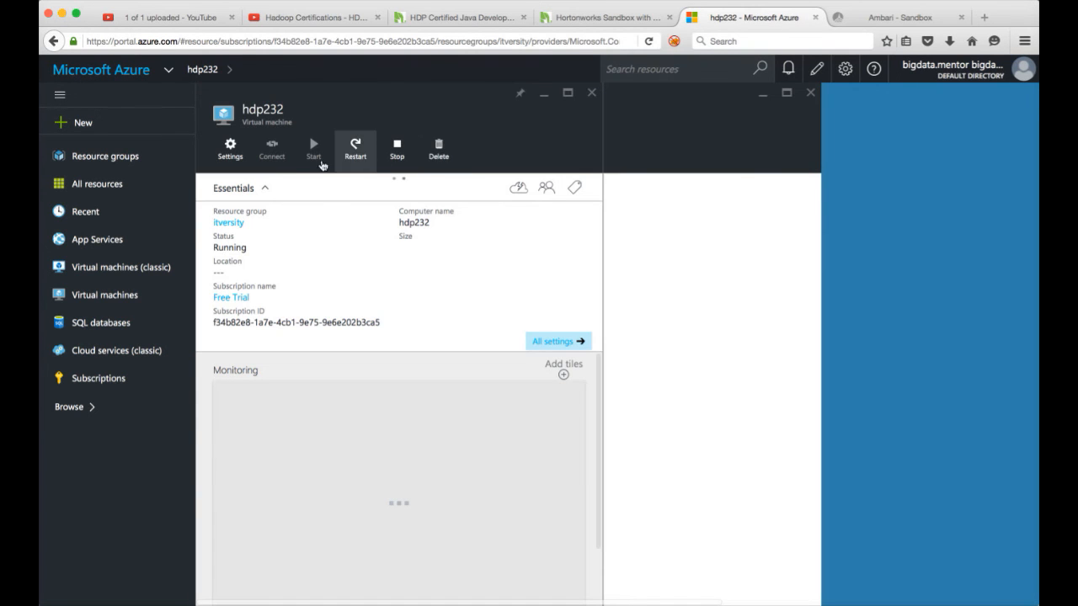
Stop the hdp232 VM and confirm, leaving it Updating, then return to the Ambari Sandbox dashboard.
left_click(229, 149)
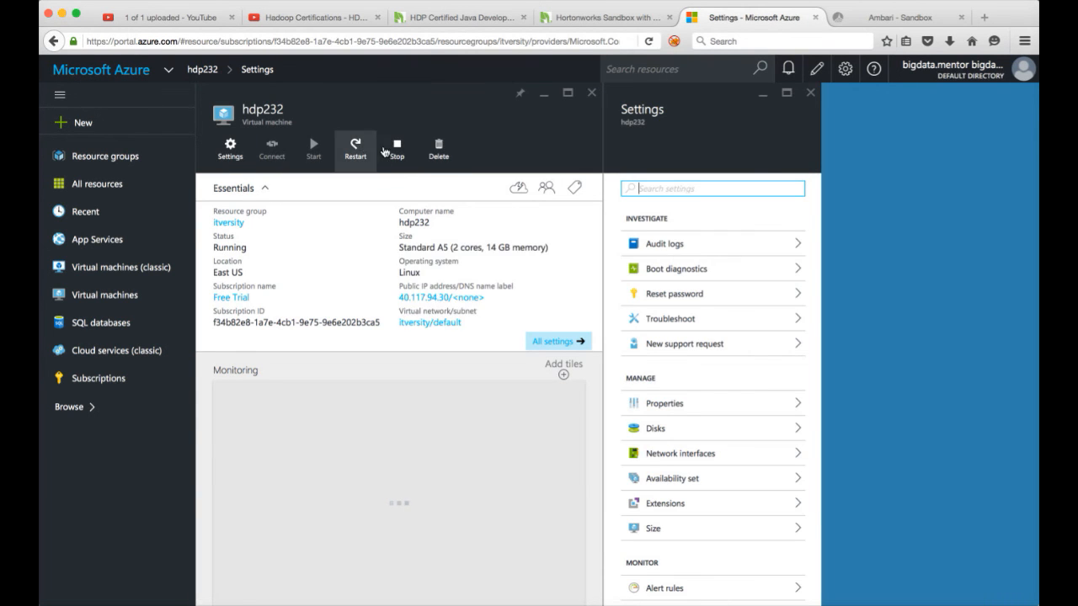
left_click(396, 150)
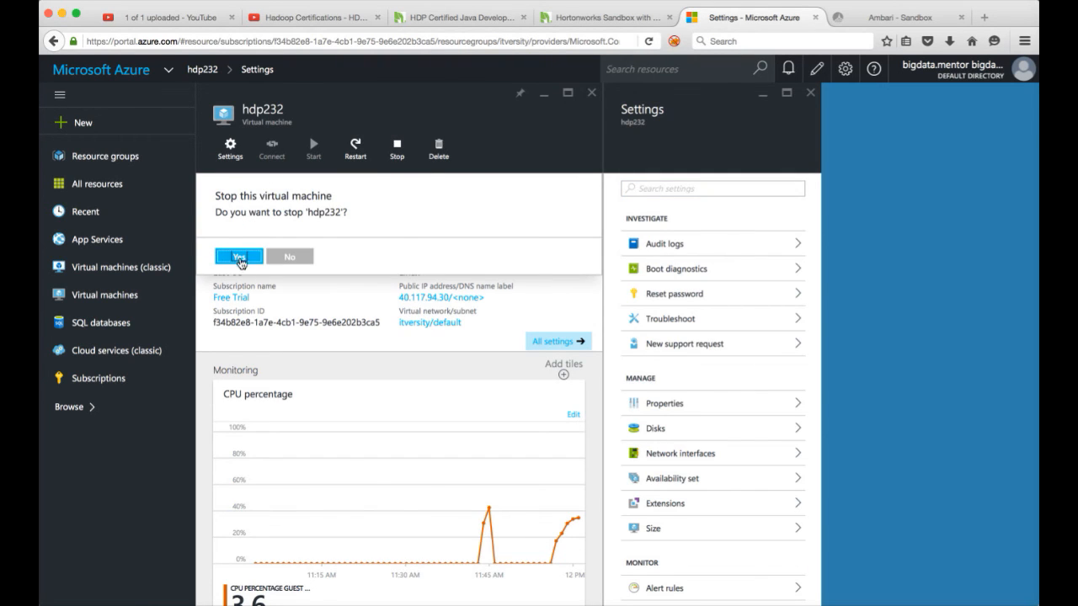
left_click(239, 256)
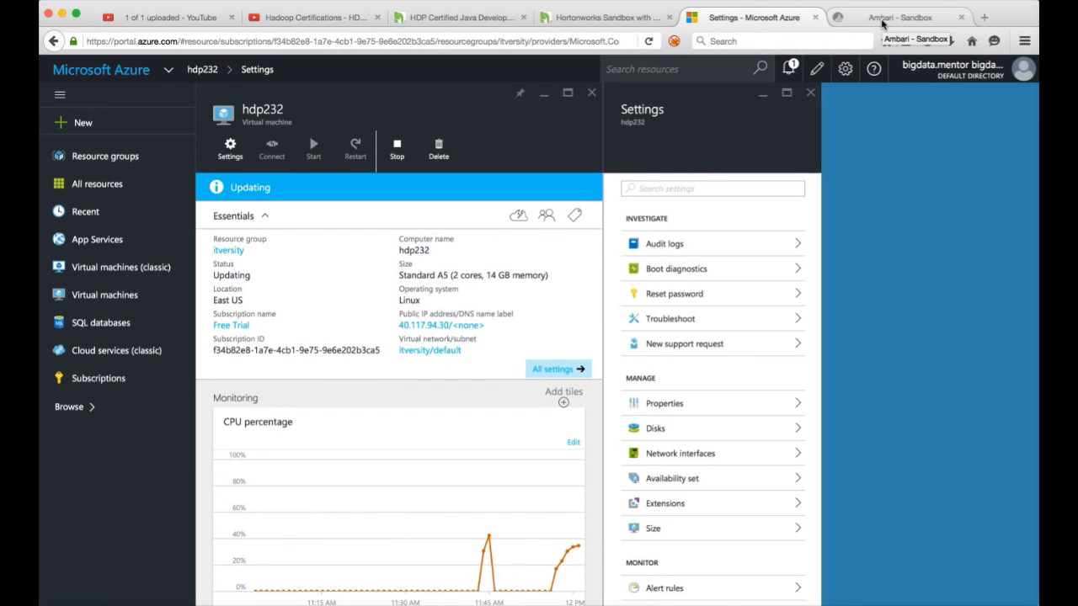
left_click(899, 17)
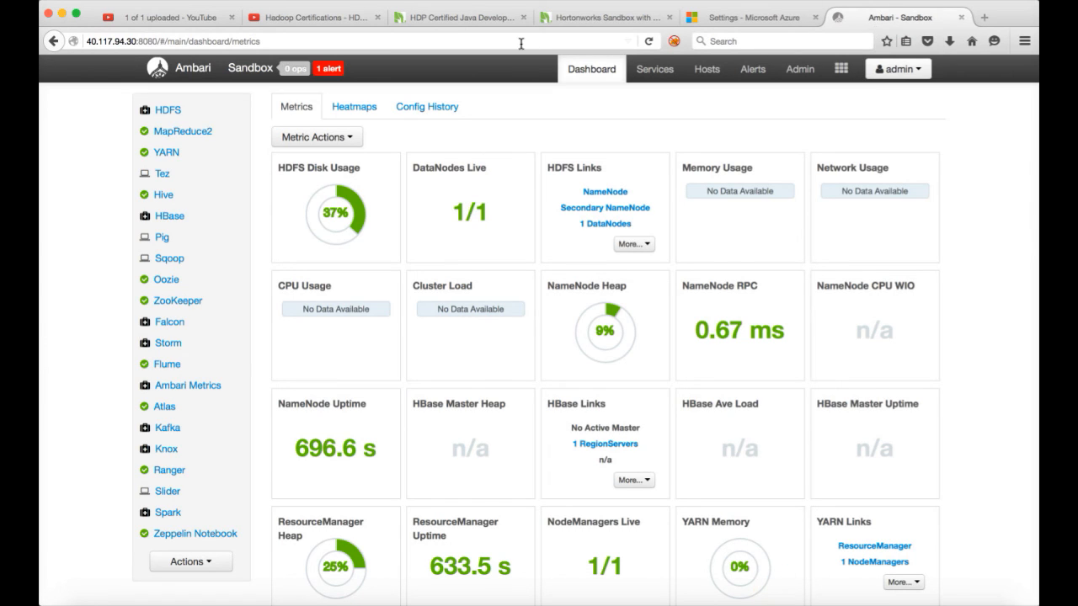
mouse_move(508, 52)
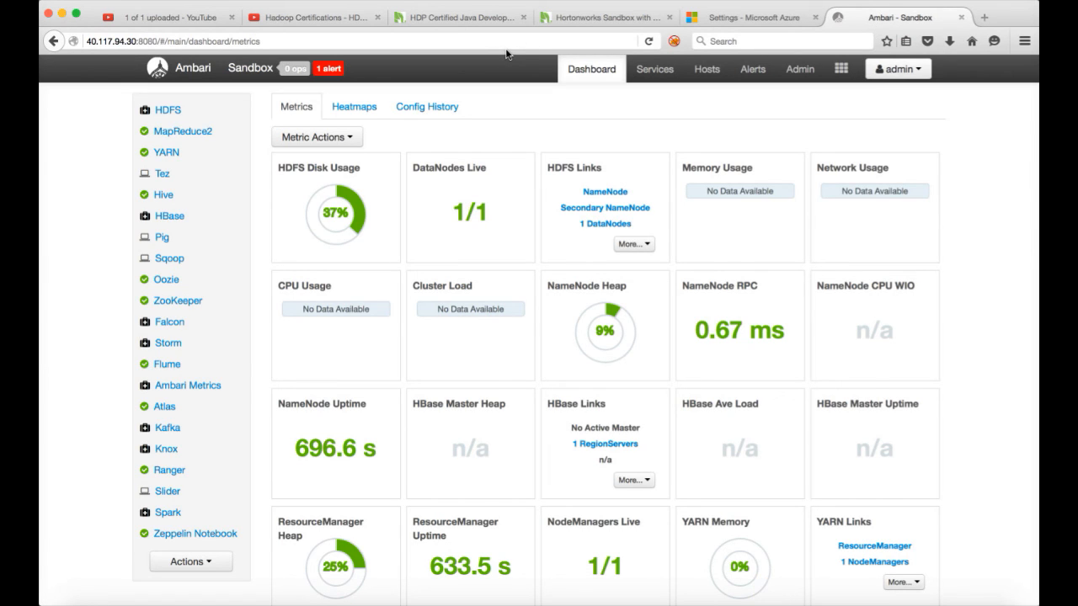